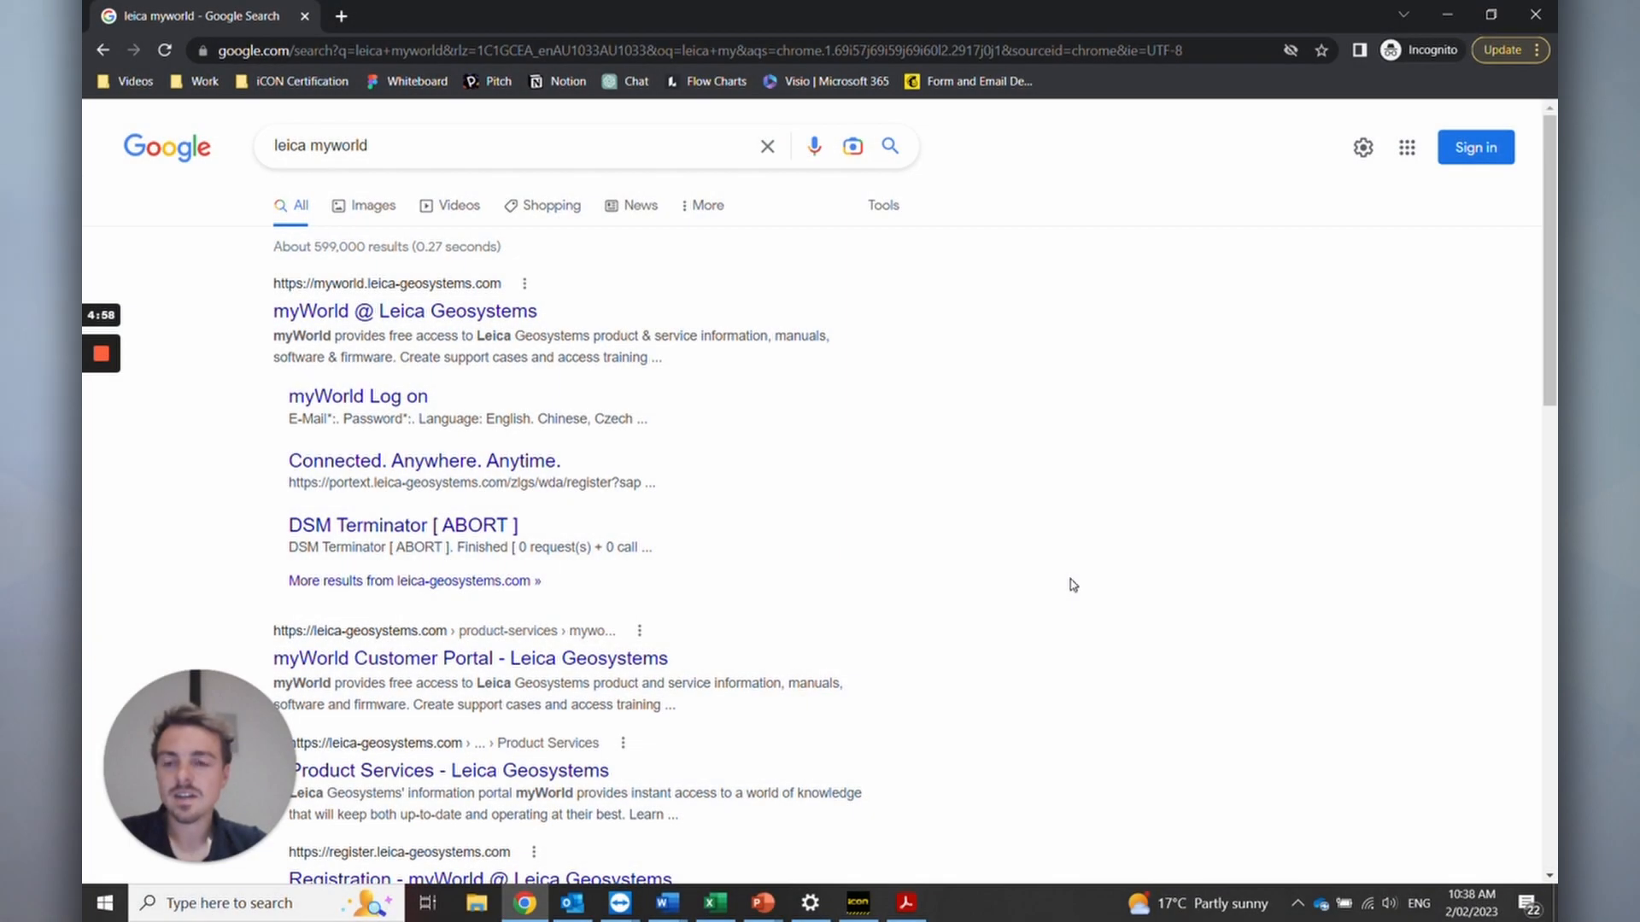
mouse_move(516, 390)
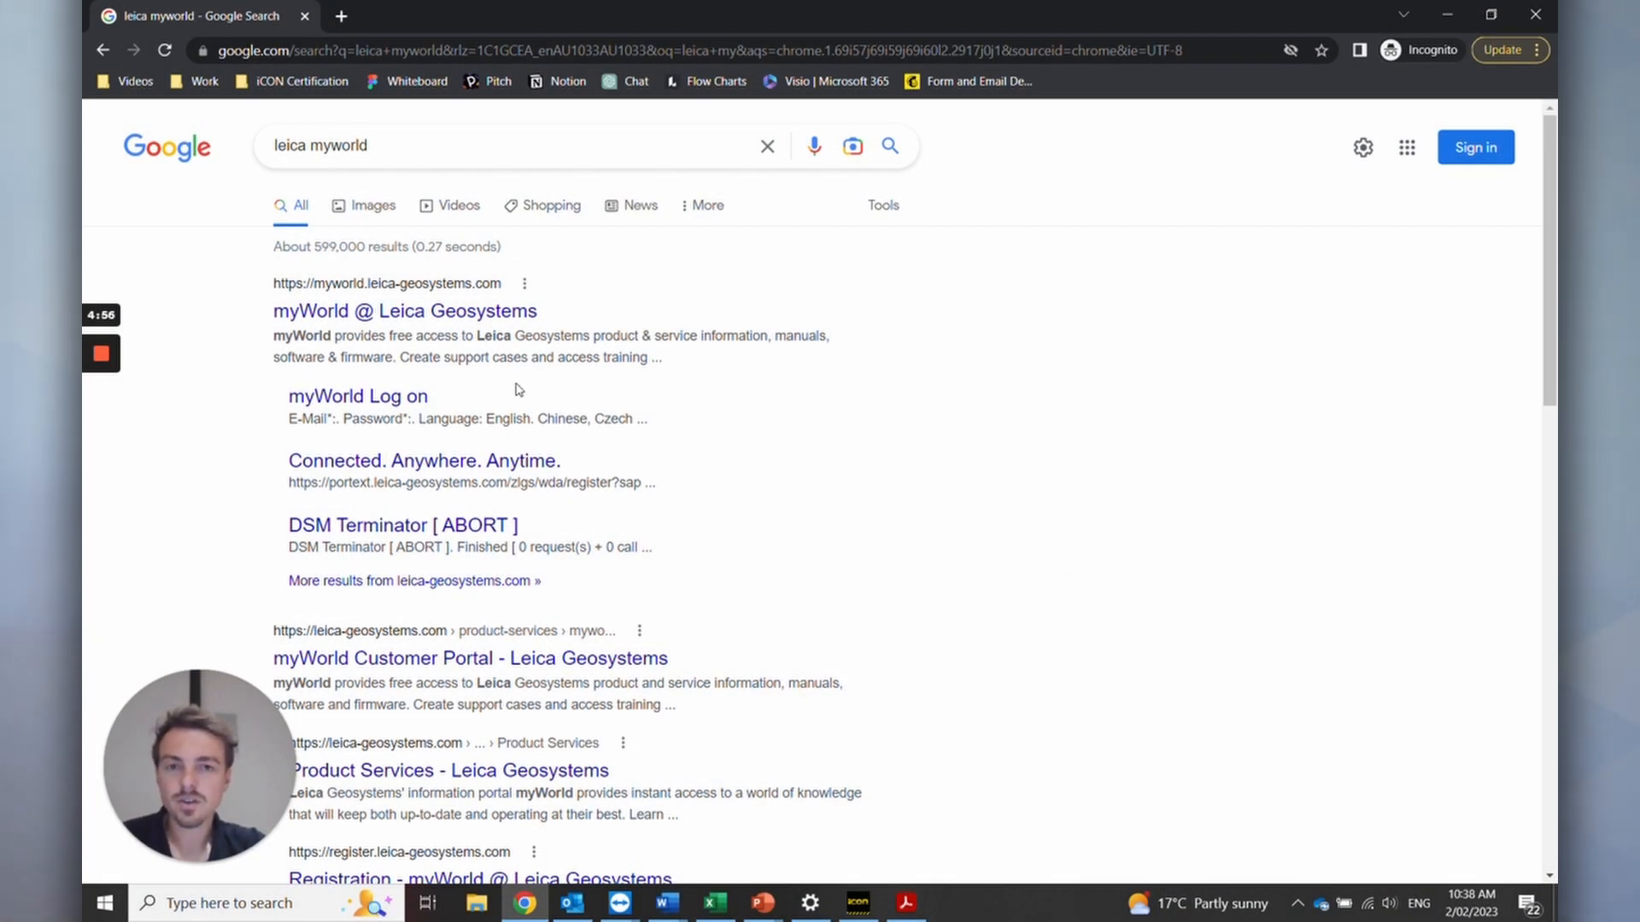
Follow the 'myWorld @ Leica Geosystems' result to reach the myWorld login page
click(413, 311)
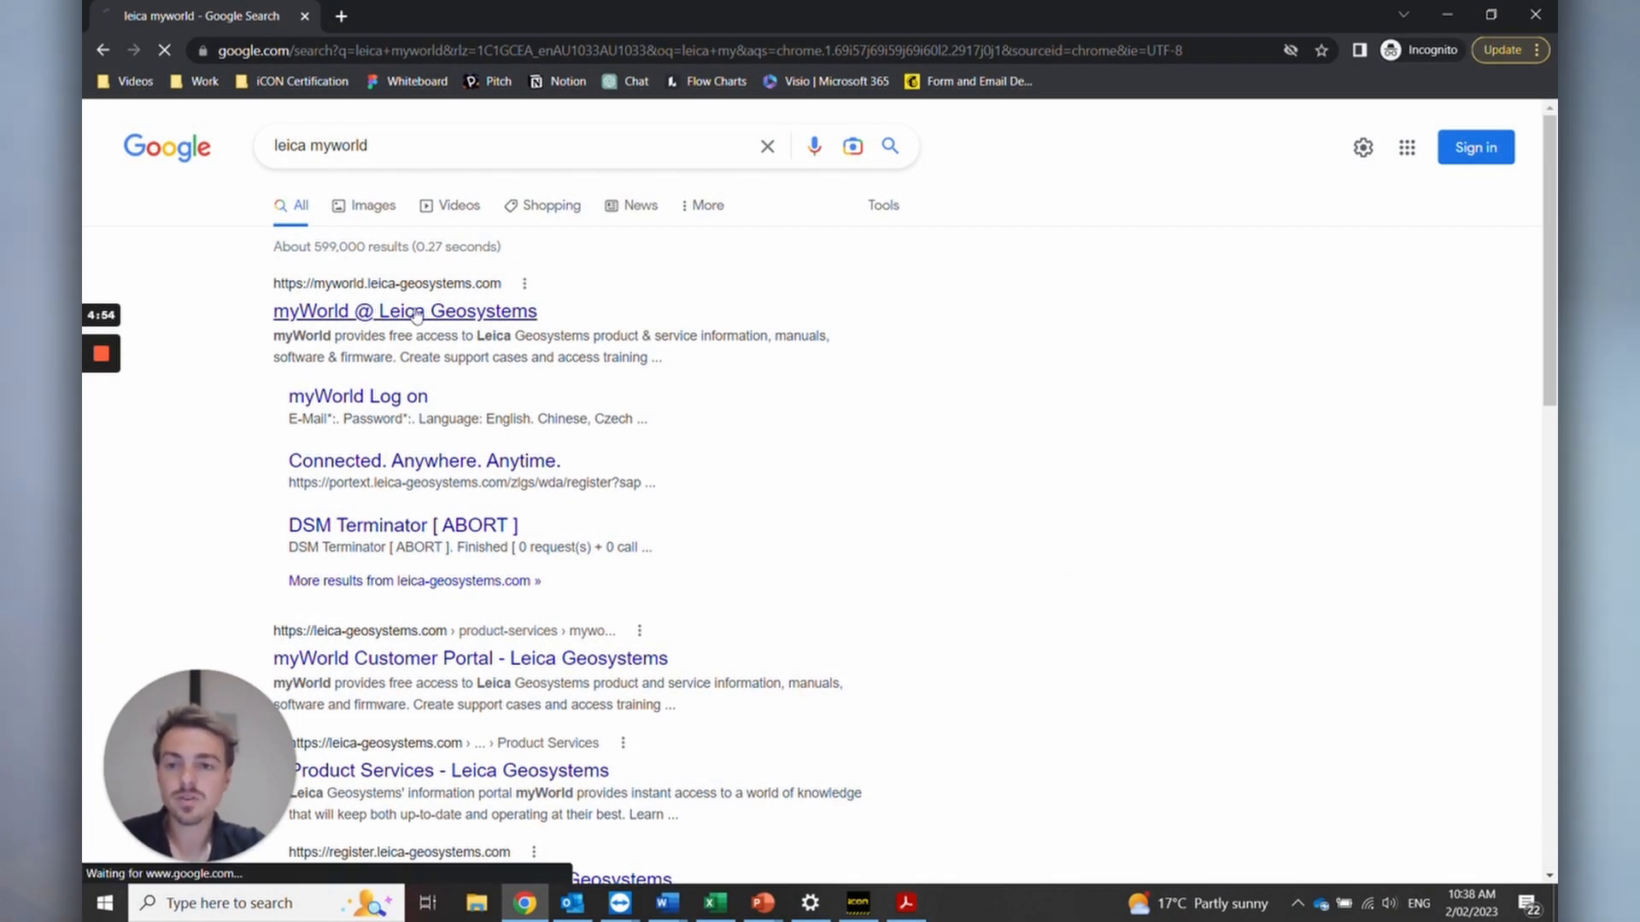
click(405, 311)
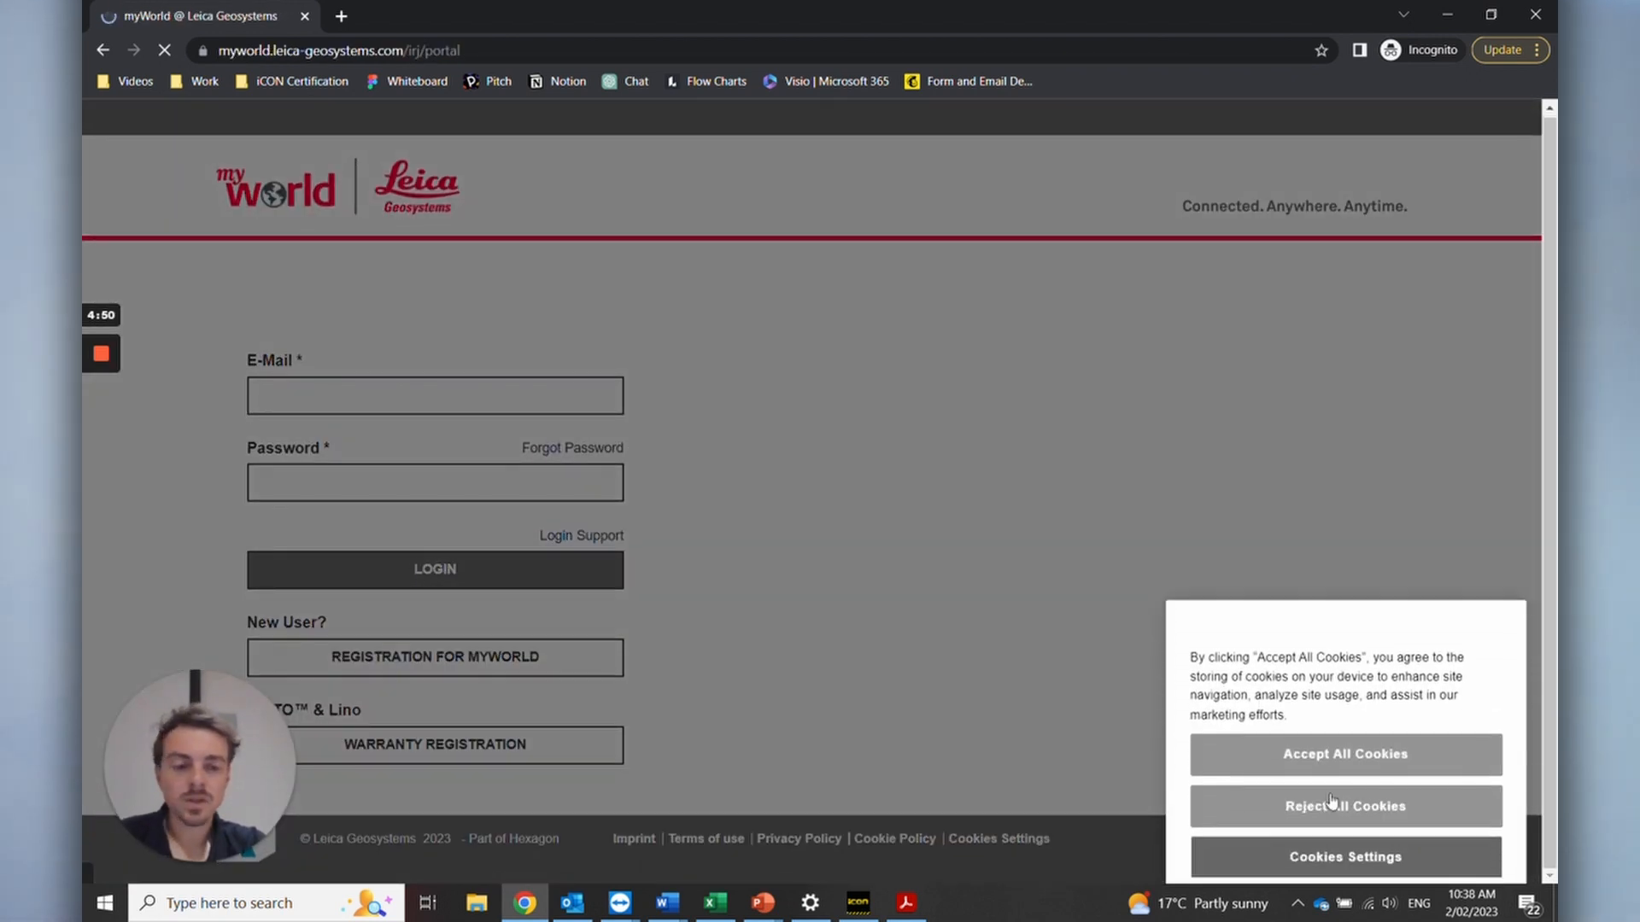
Reject all cookies and start the 'Registration for myWorld' form in a new tab
click(1346, 806)
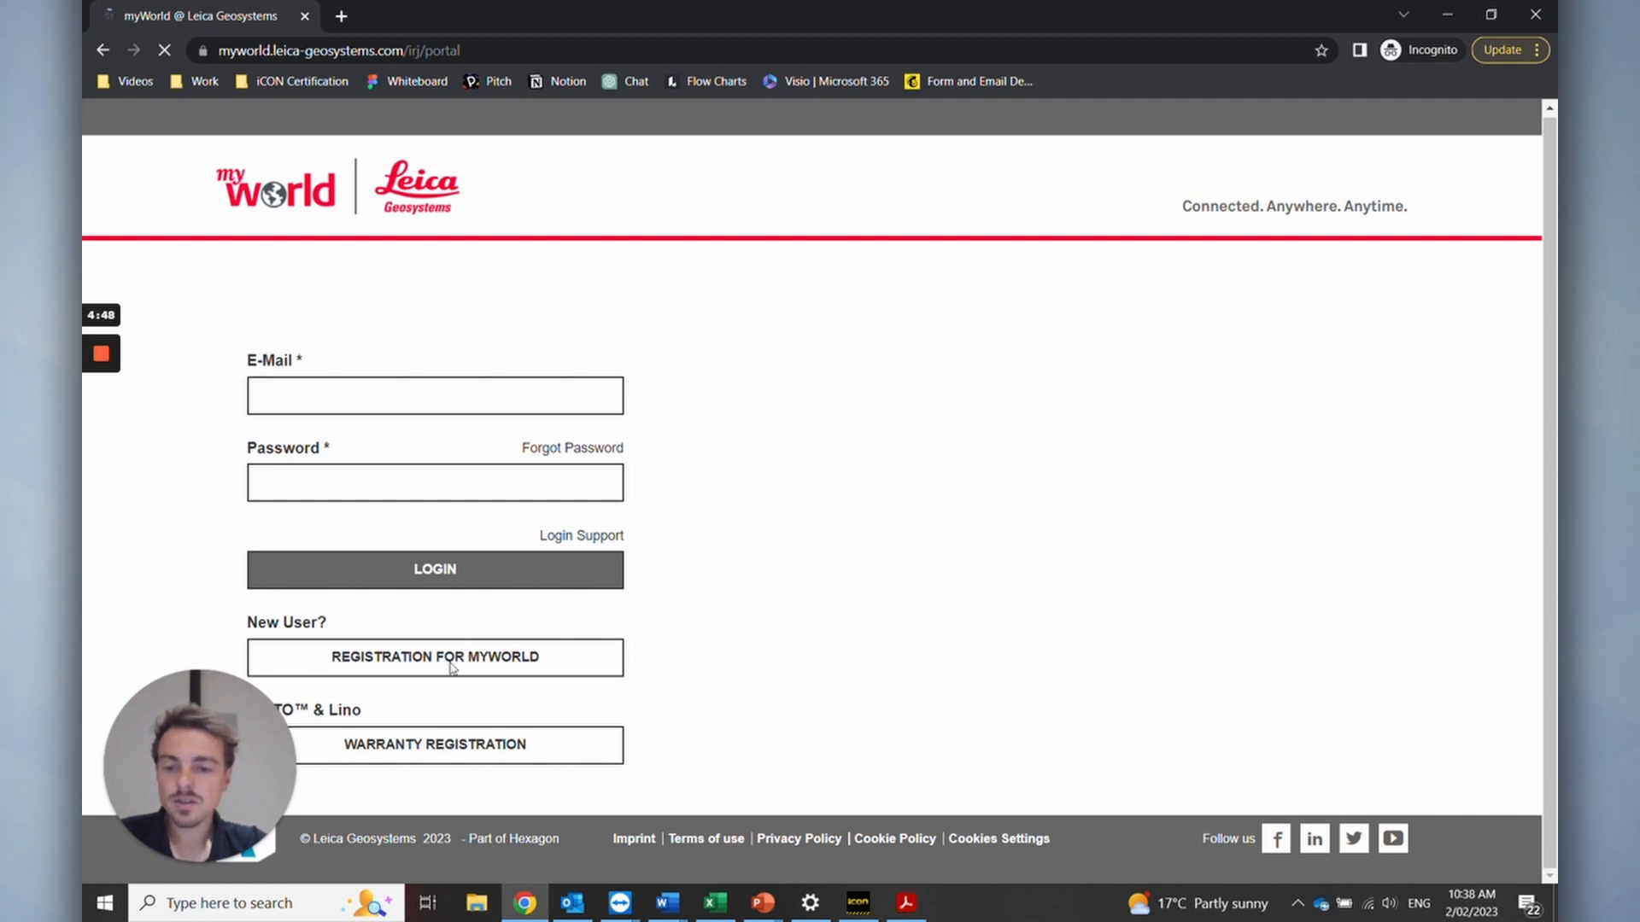
click(435, 658)
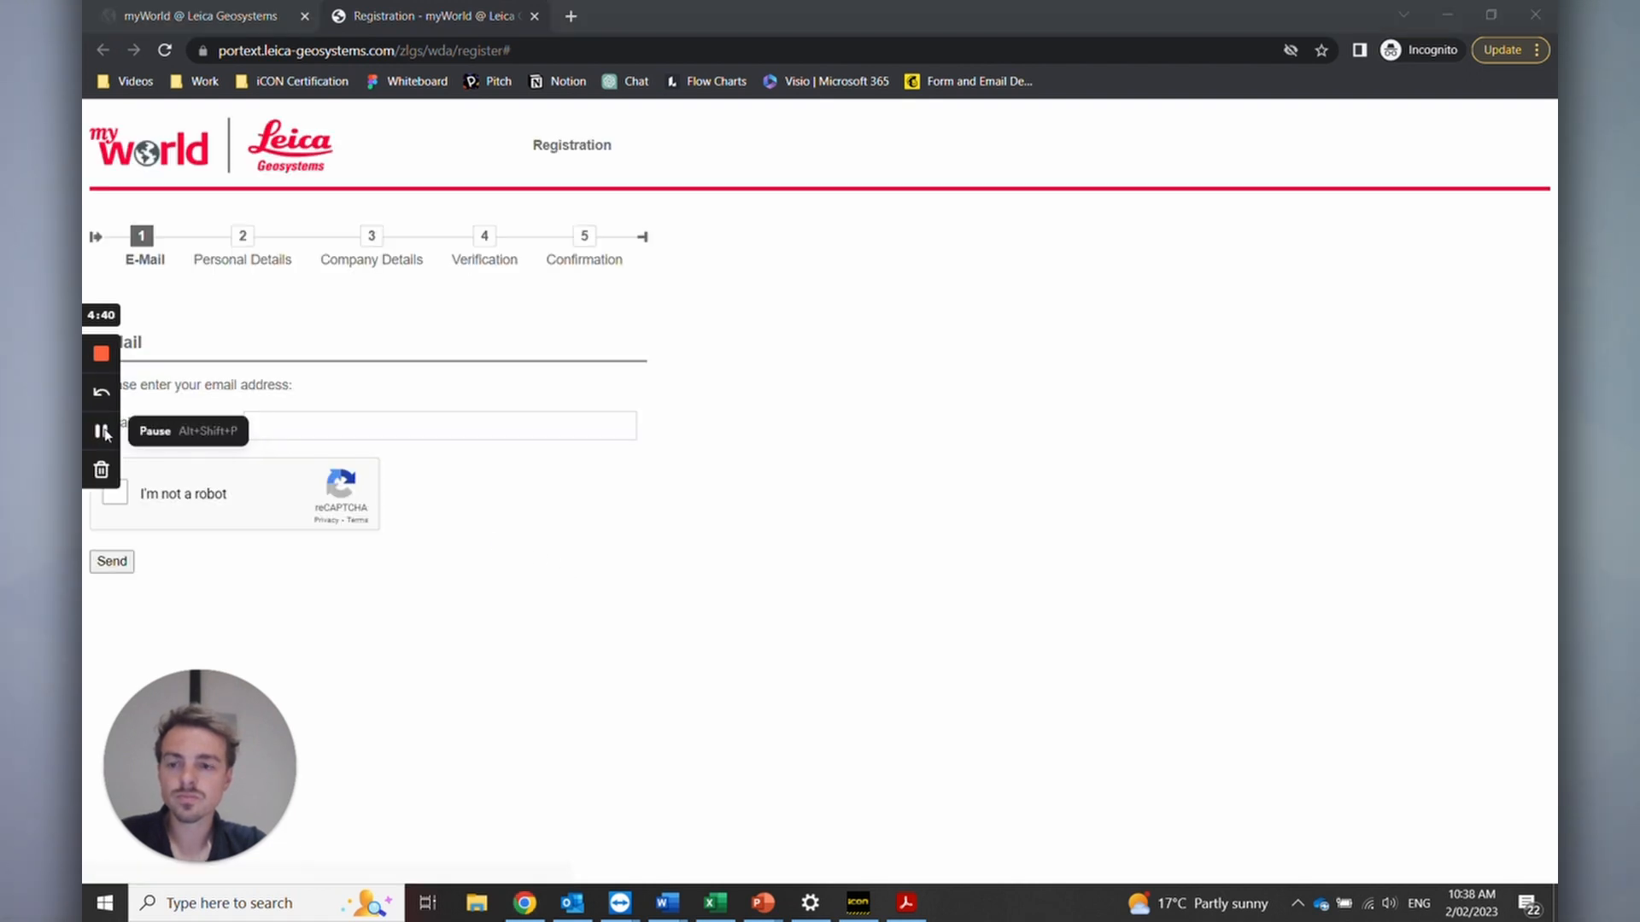
mouse_move(137, 294)
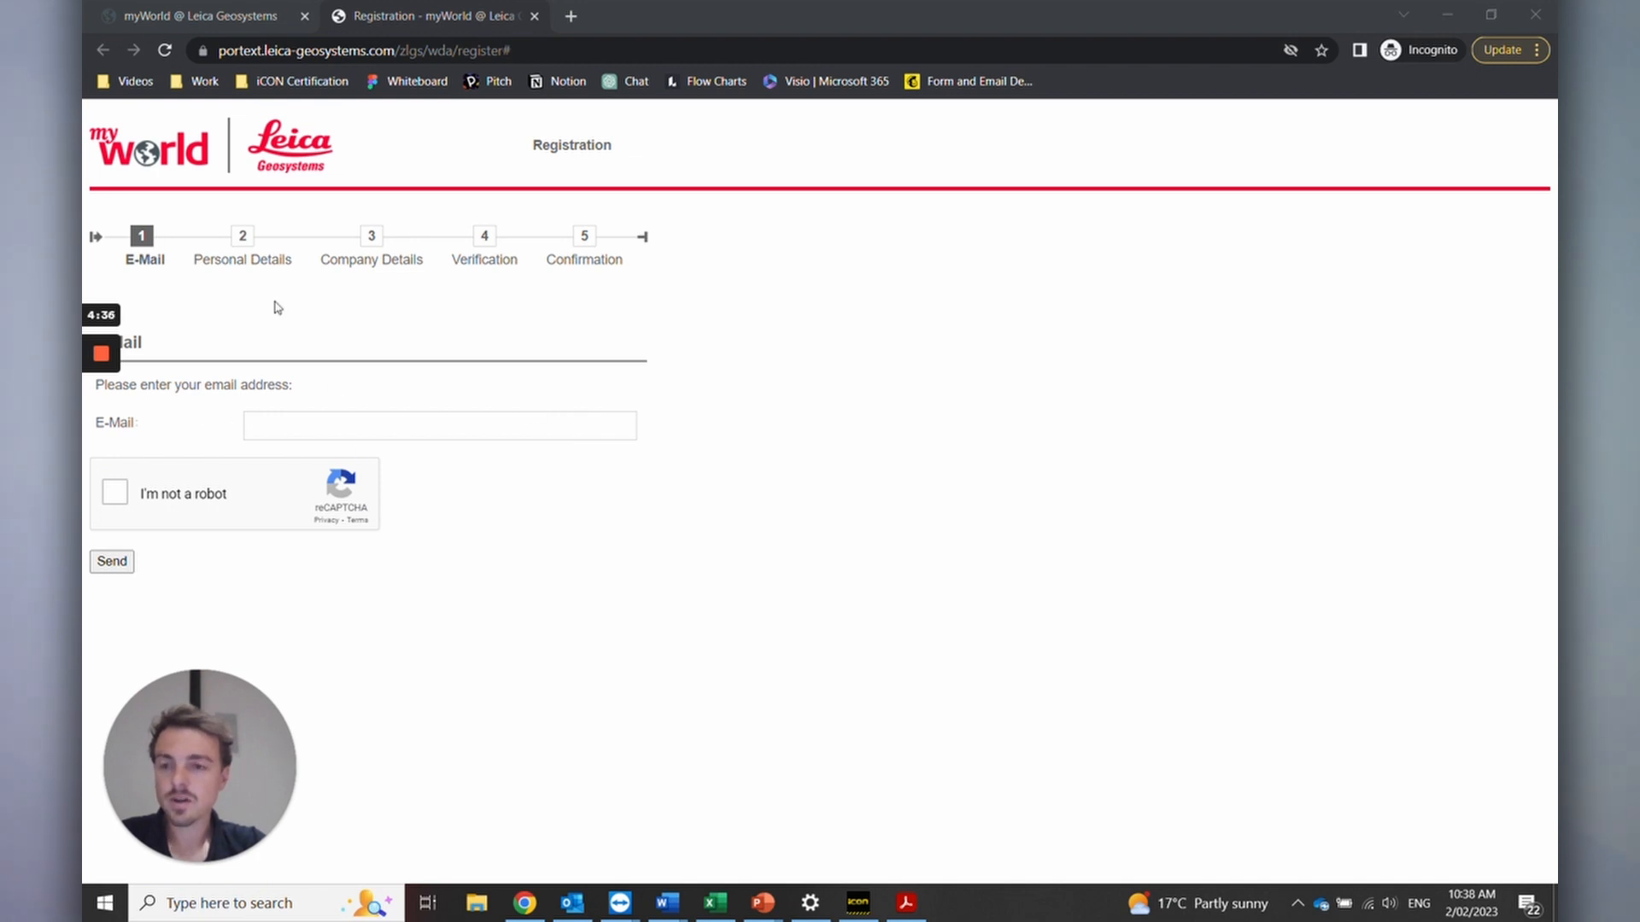
mouse_move(483, 281)
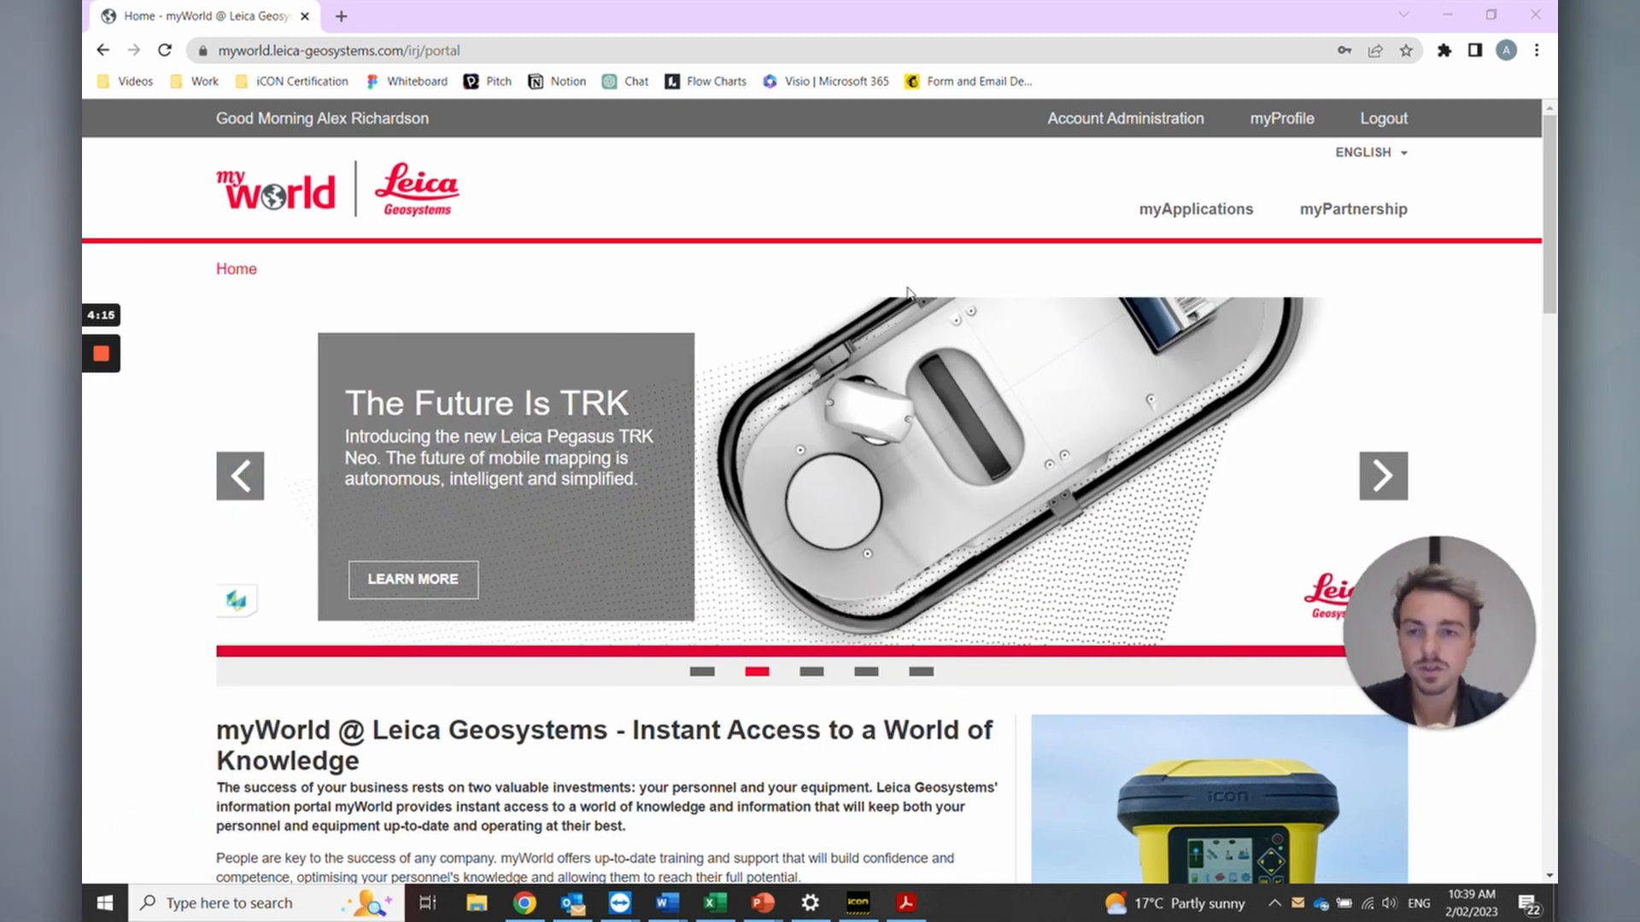
mouse_move(254, 176)
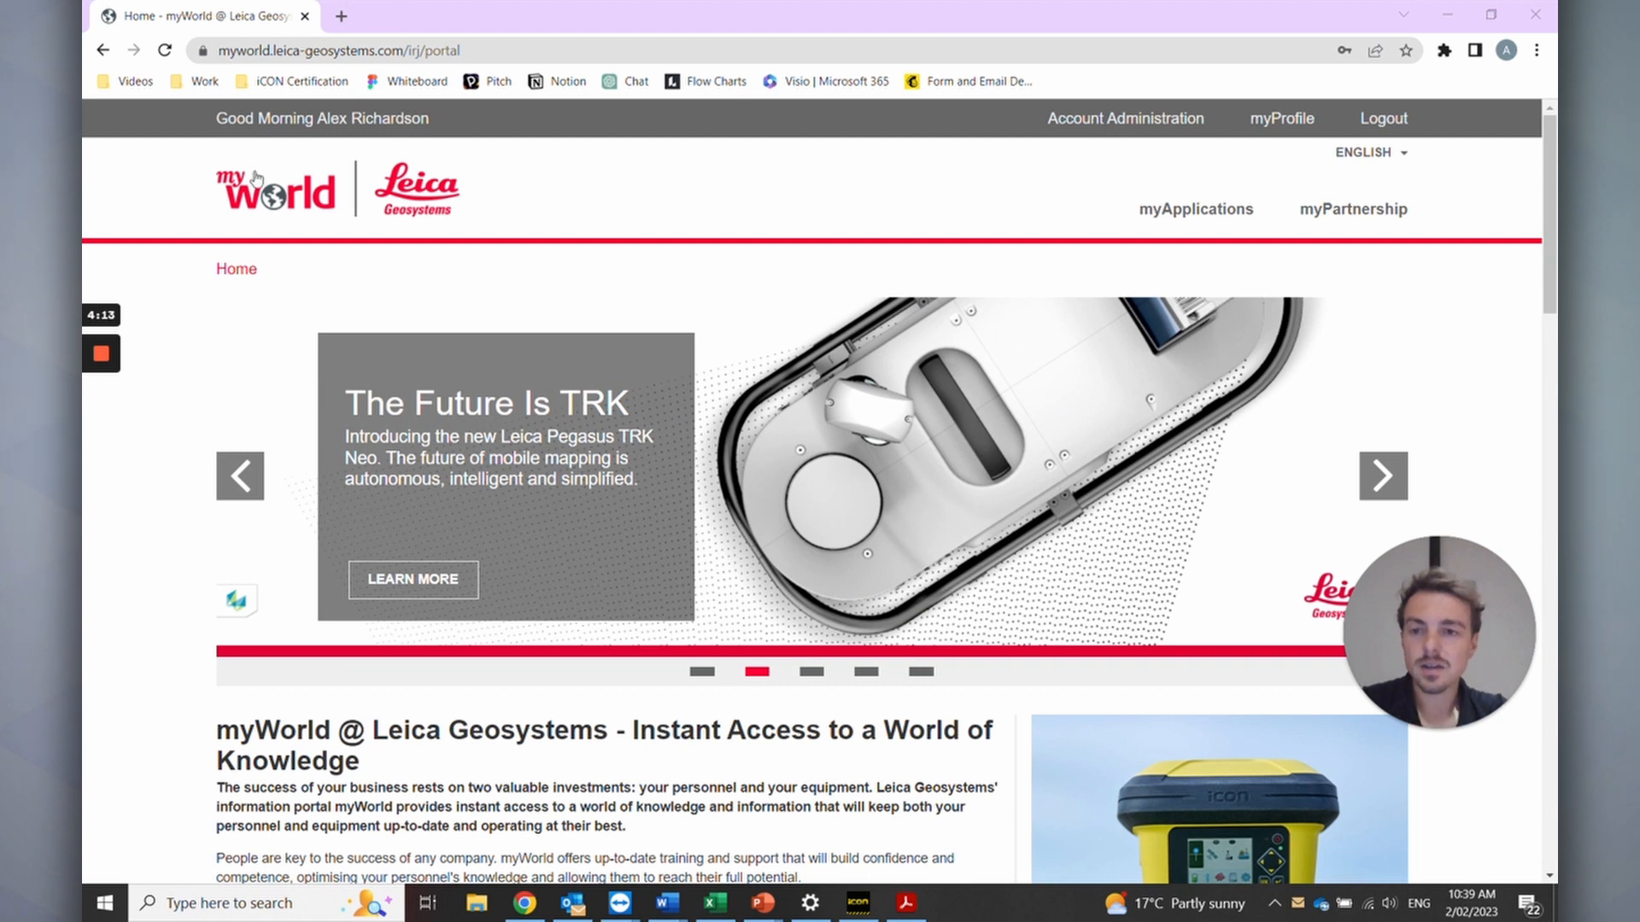
Browse the myWorld home page down through its portal services toward myDownloads
click(1381, 475)
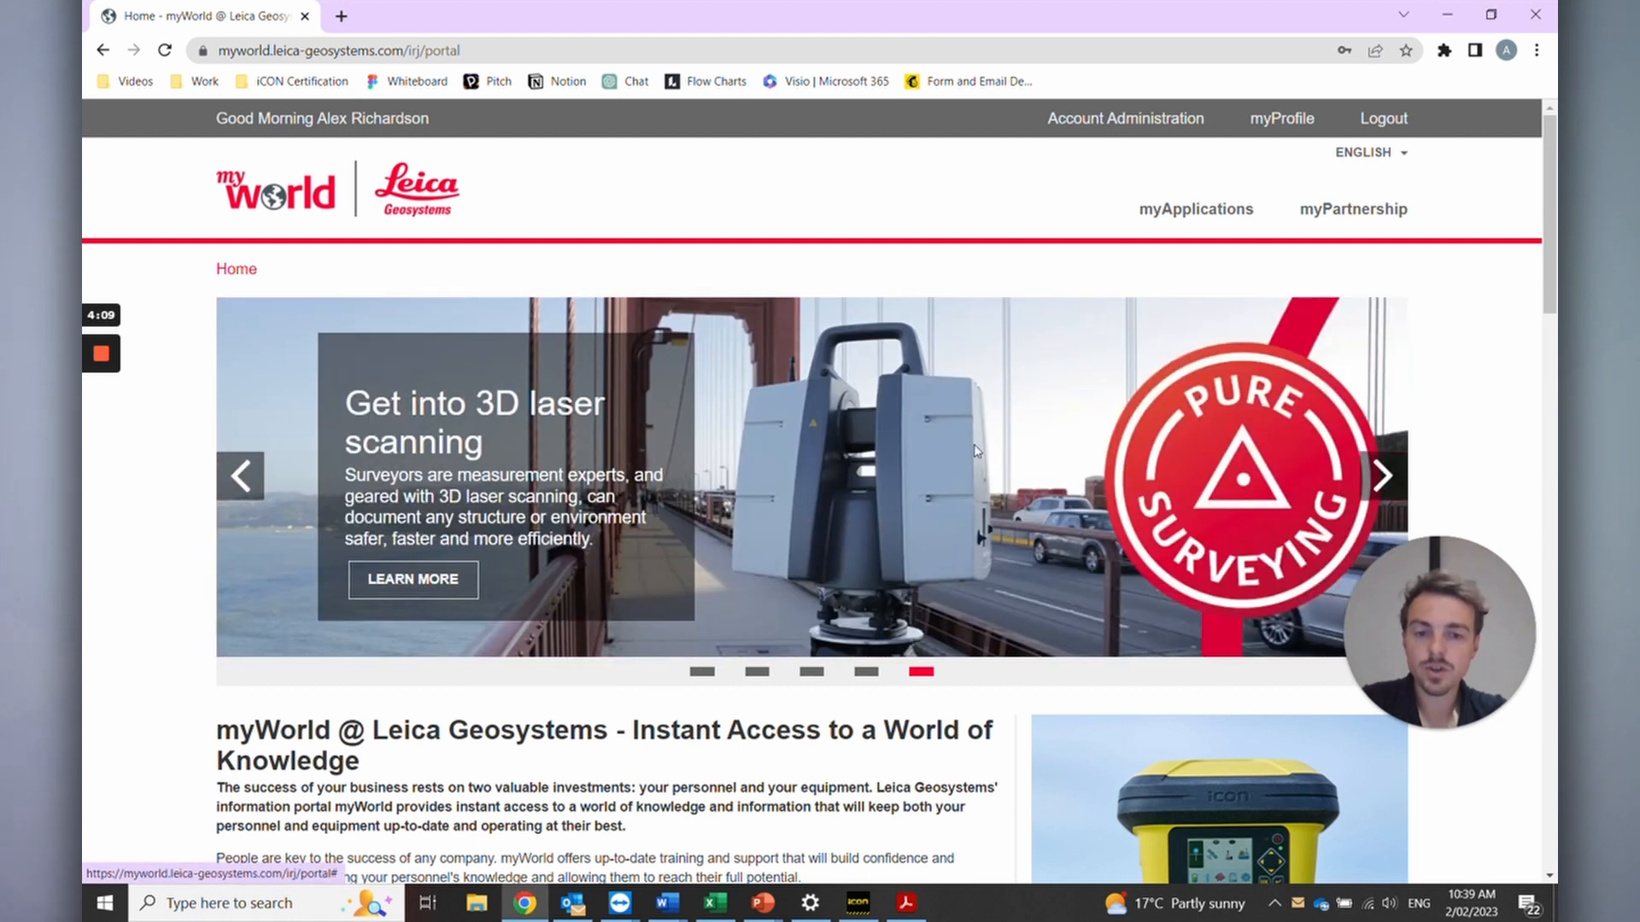
scroll(down, 3)
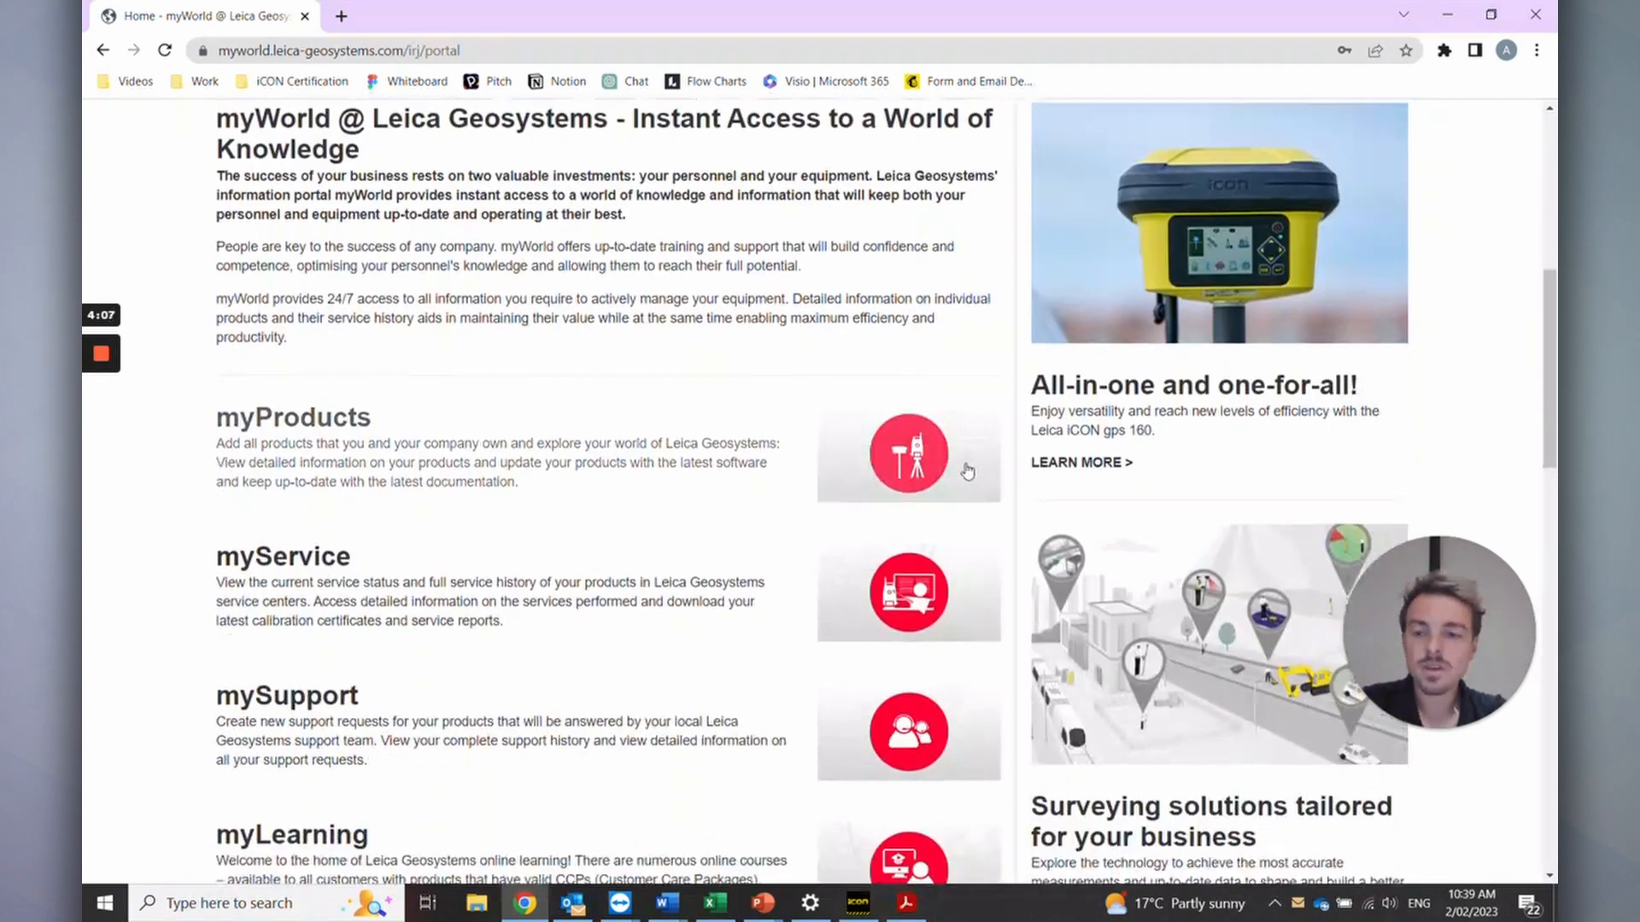
scroll(down, 3)
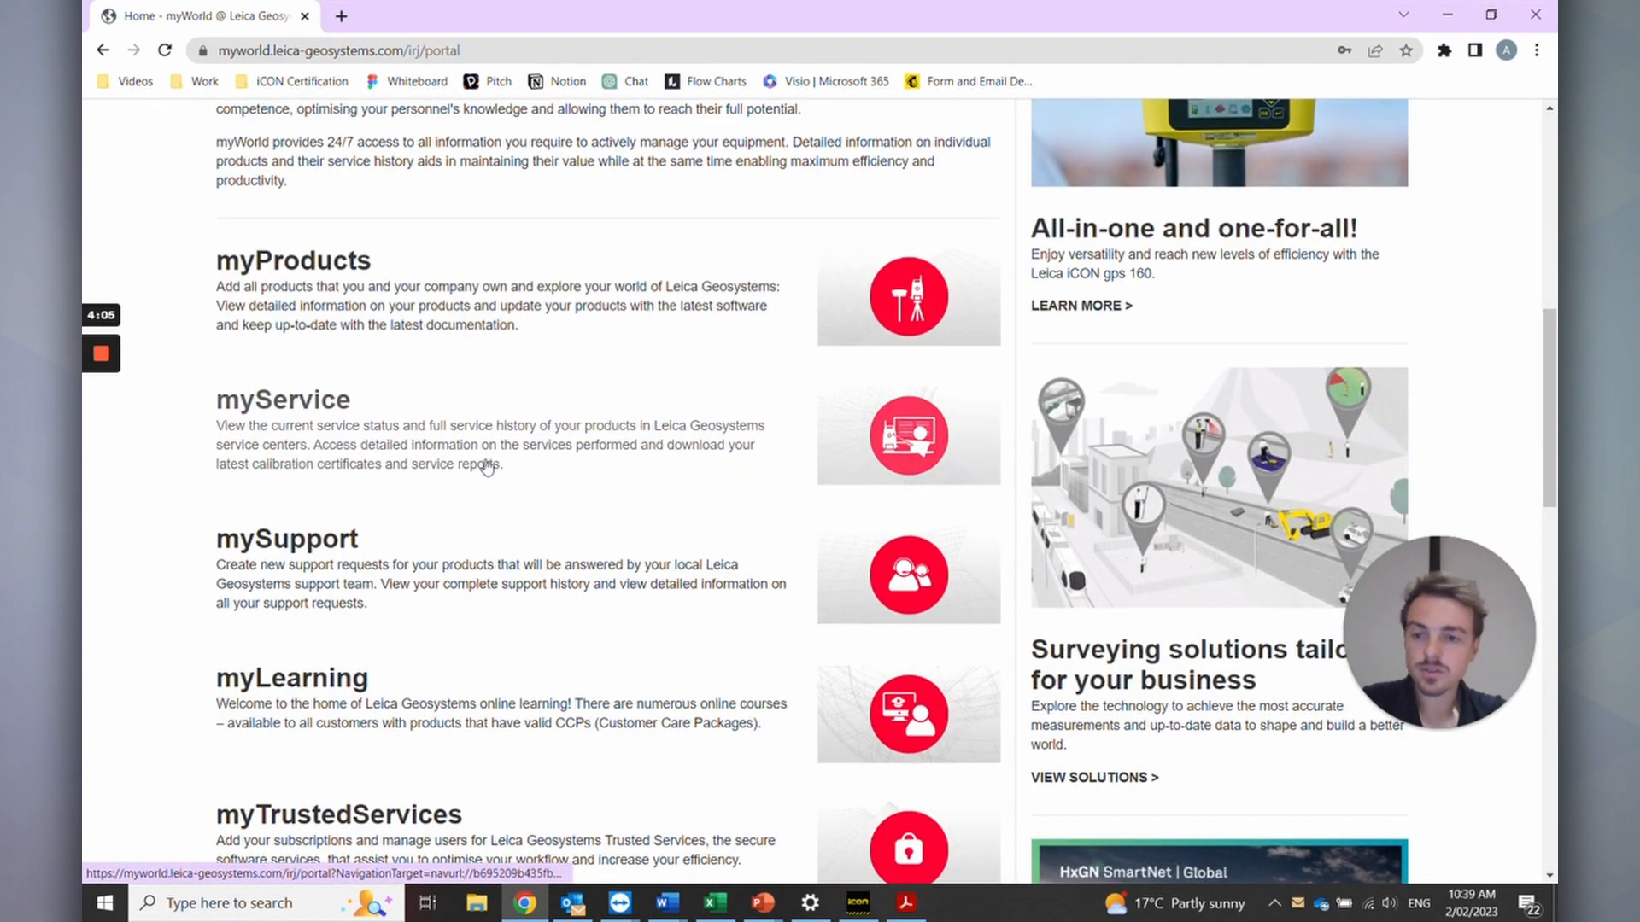
scroll(down, 3)
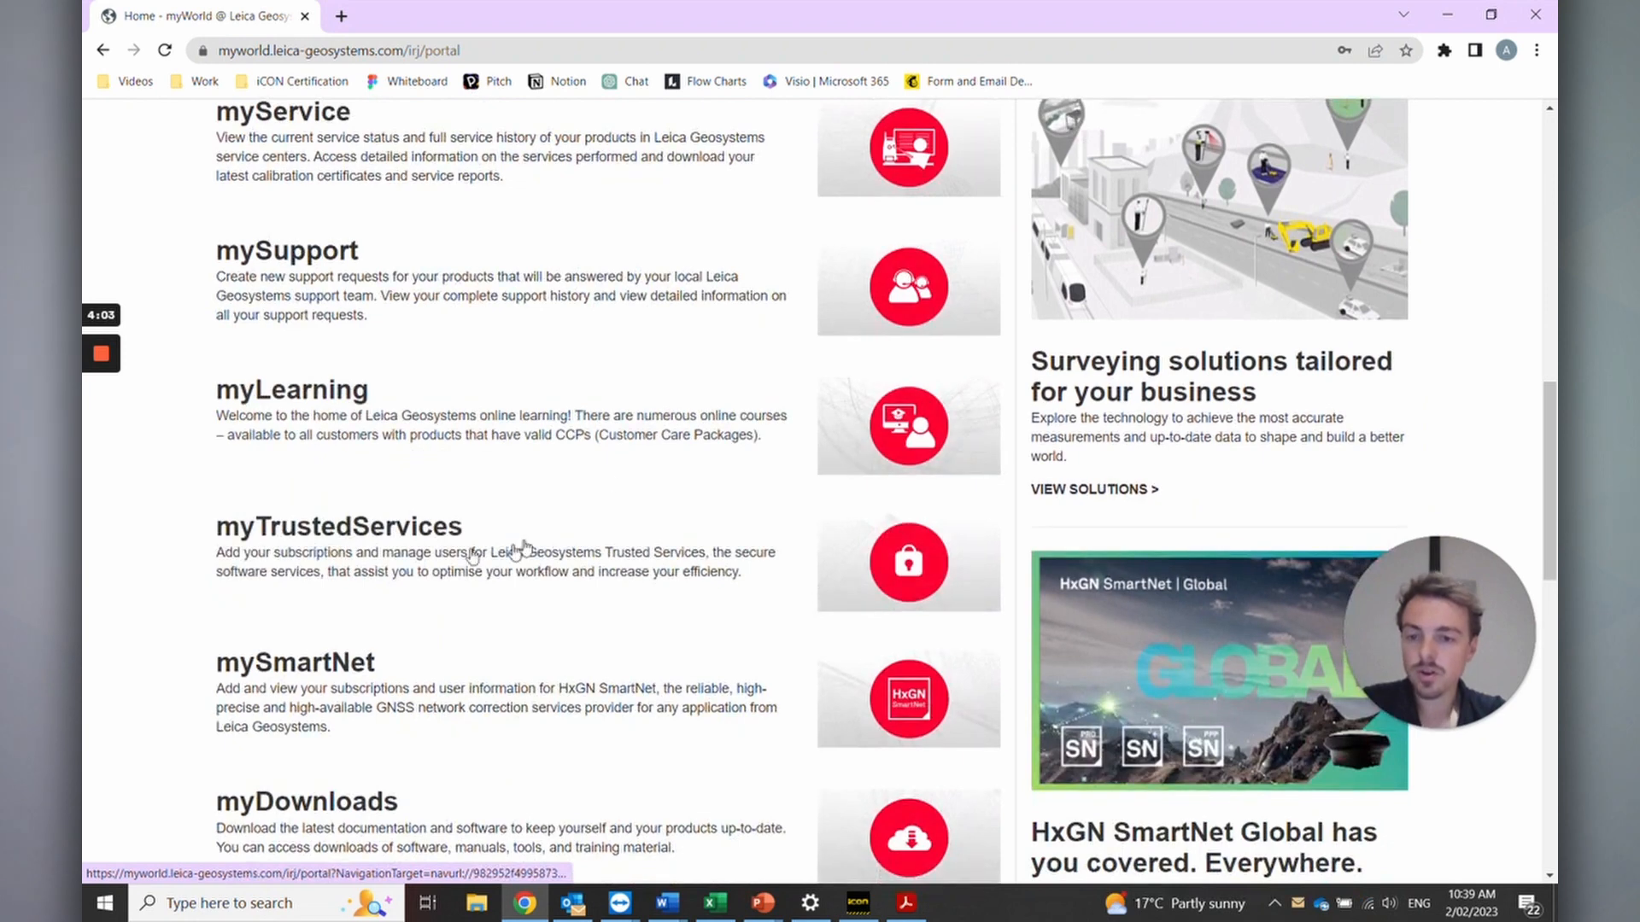
scroll(down, 3)
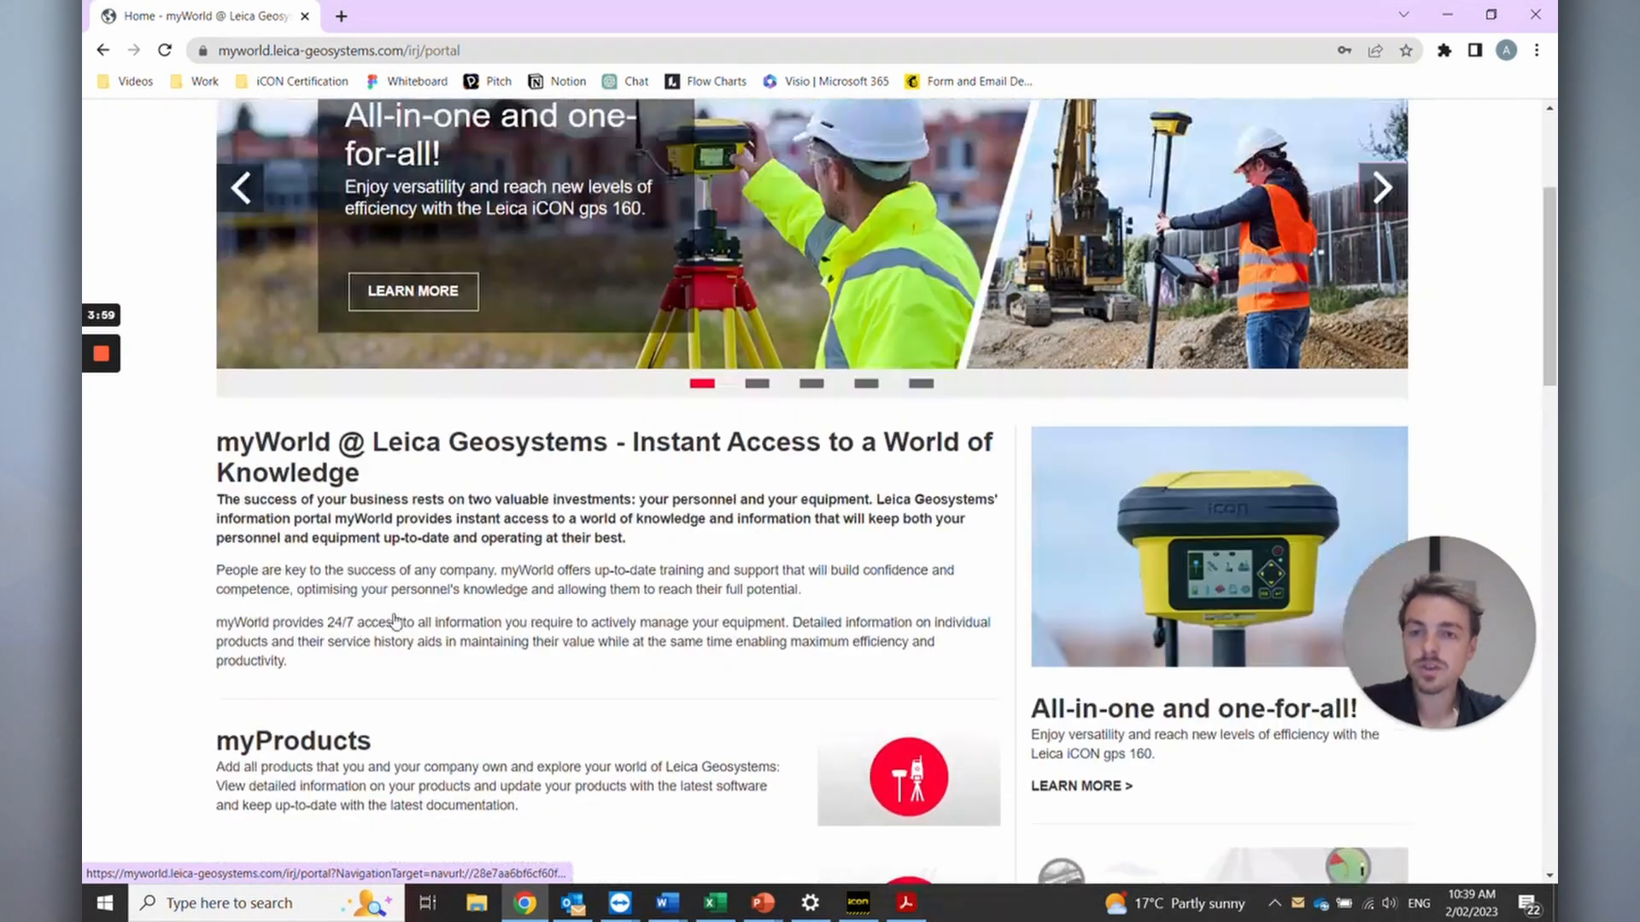
scroll(down, 3)
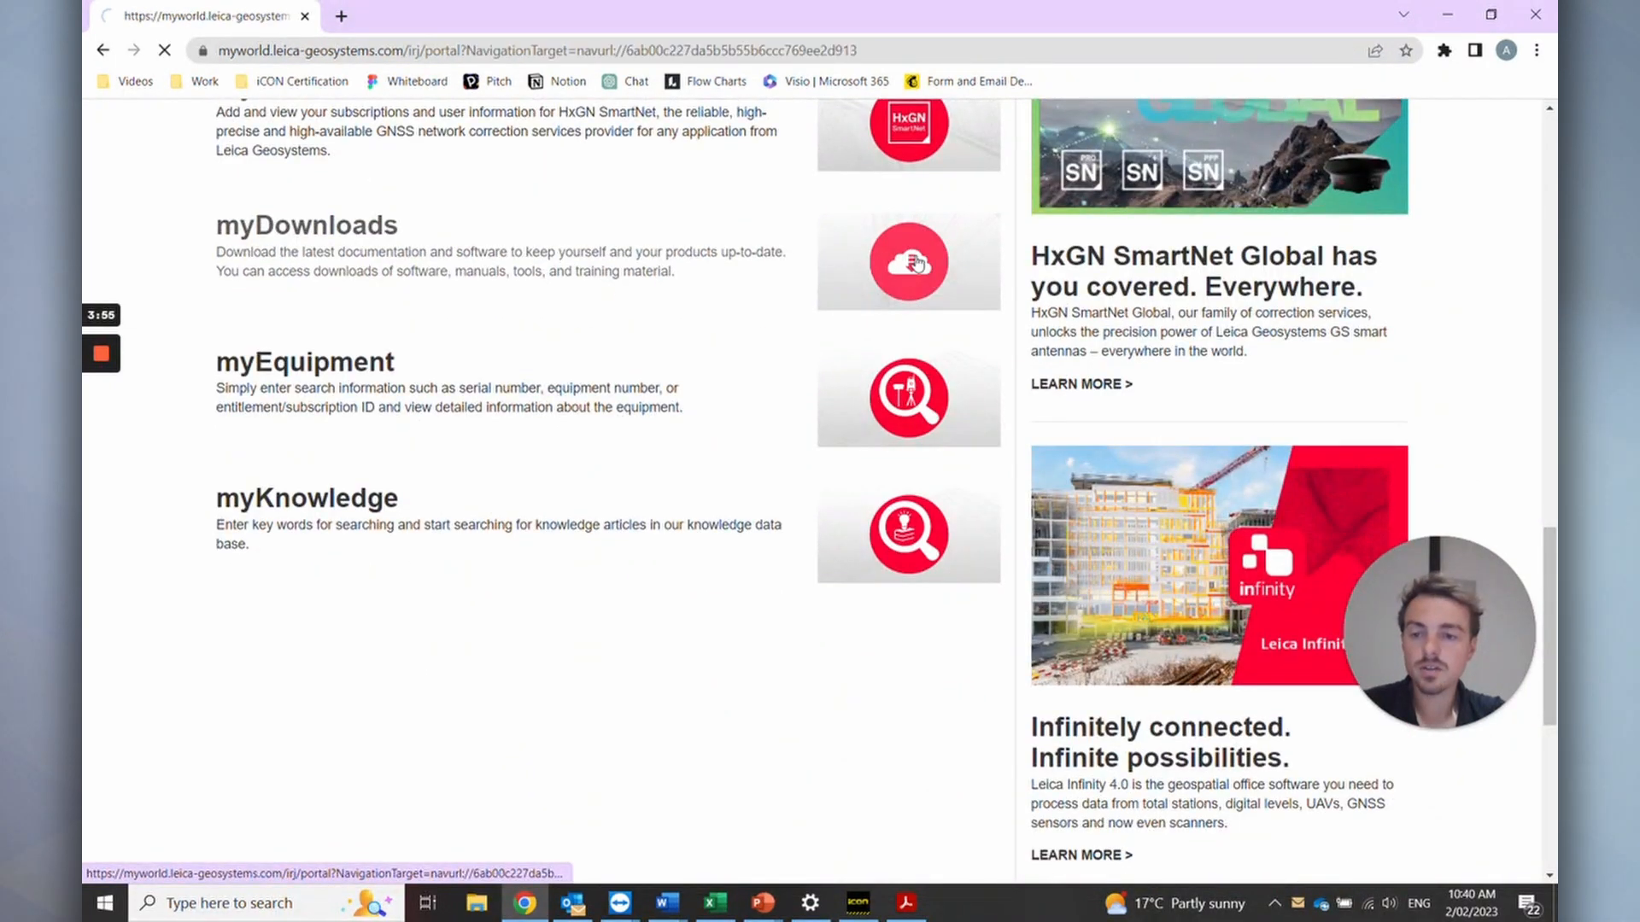
Enter myDownloads and show the iCON product downloads leading to iCON site/build
click(909, 263)
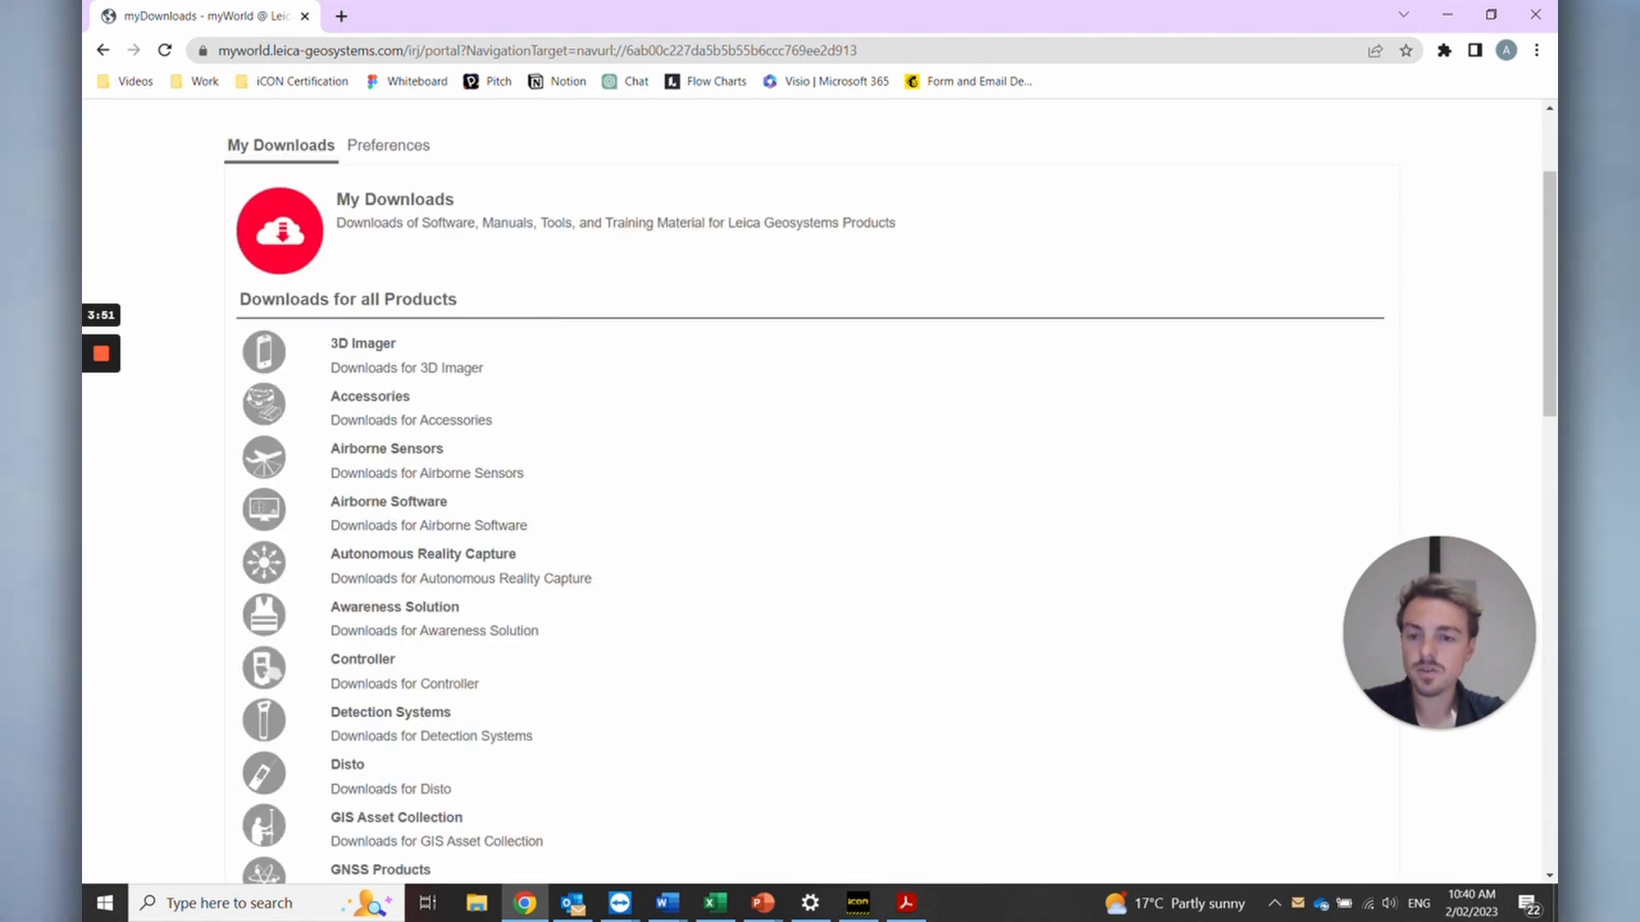
scroll(down, 3)
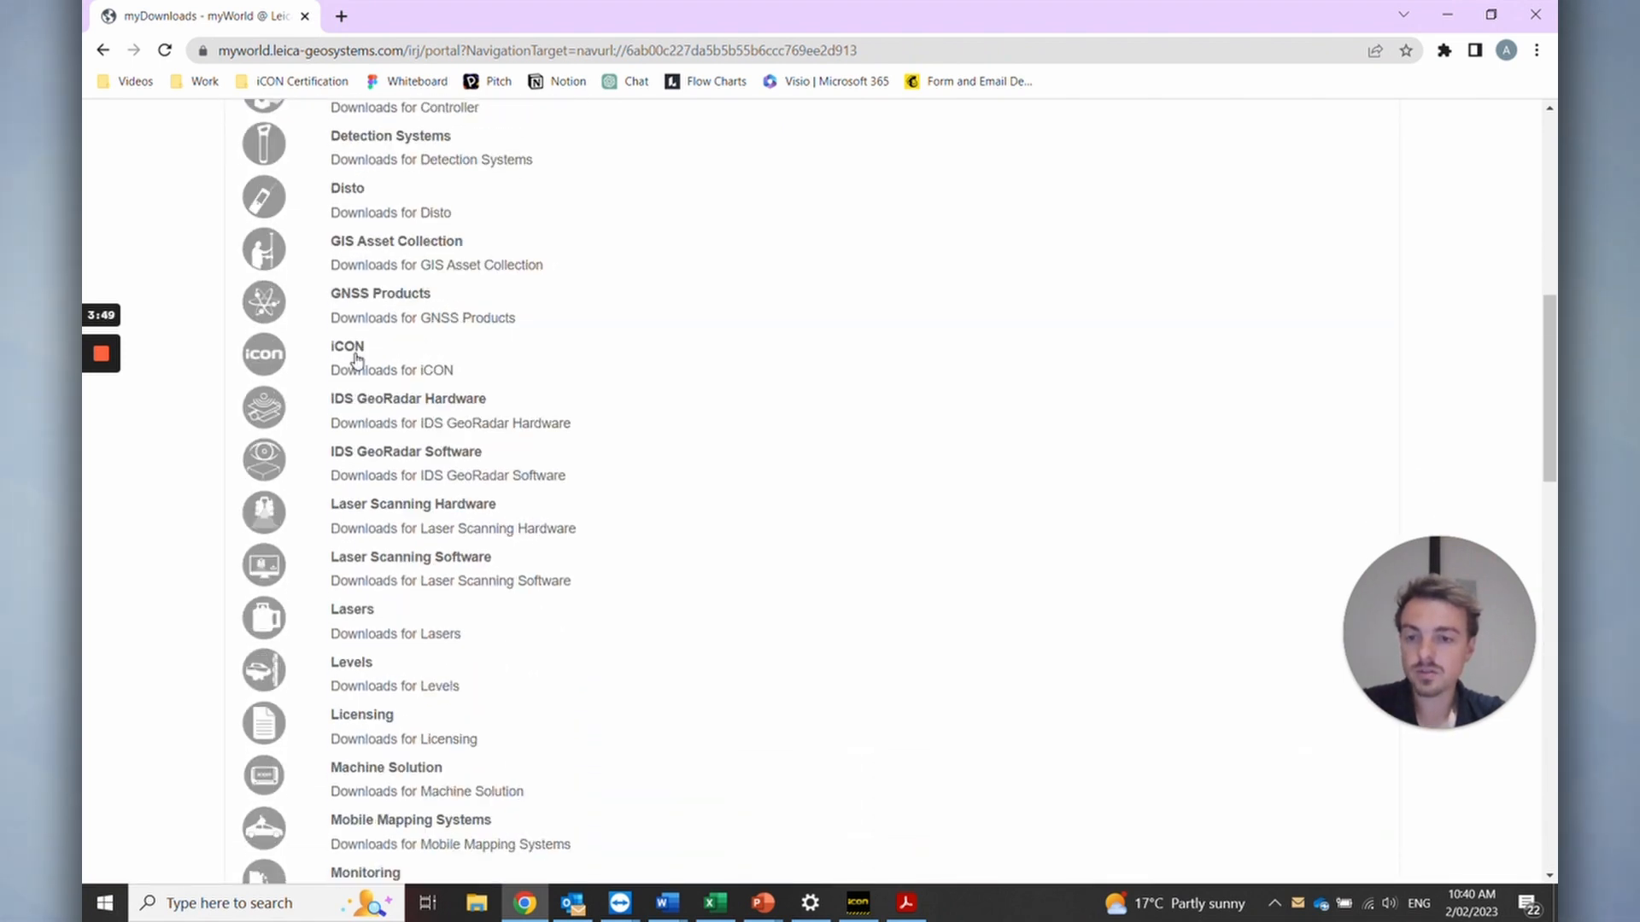
click(346, 345)
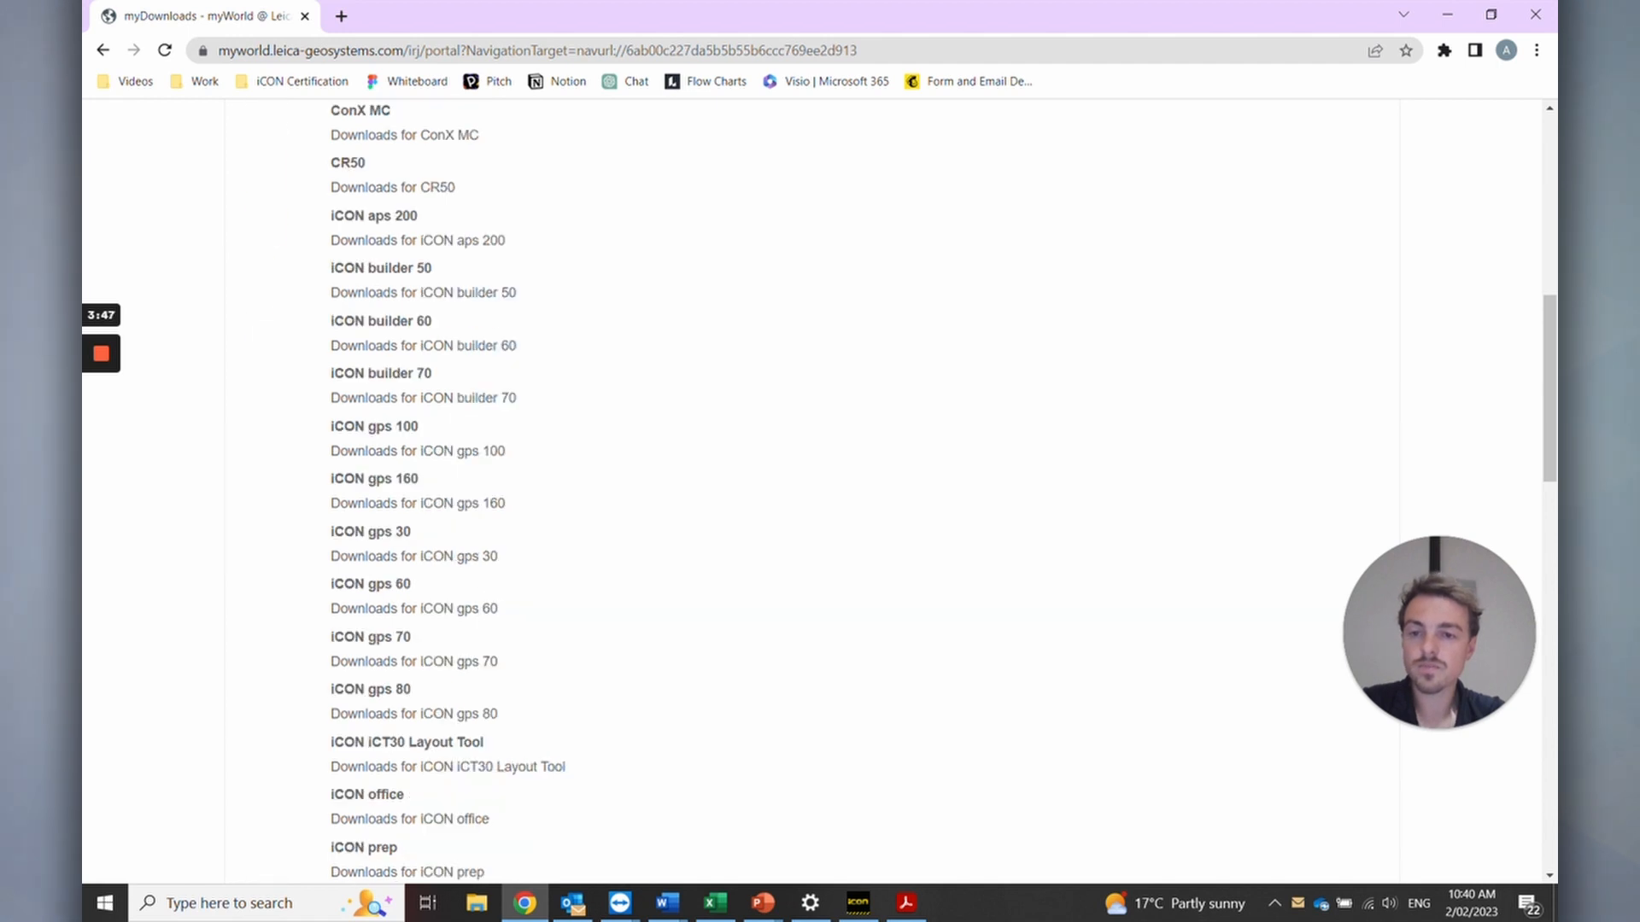
scroll(up, 3)
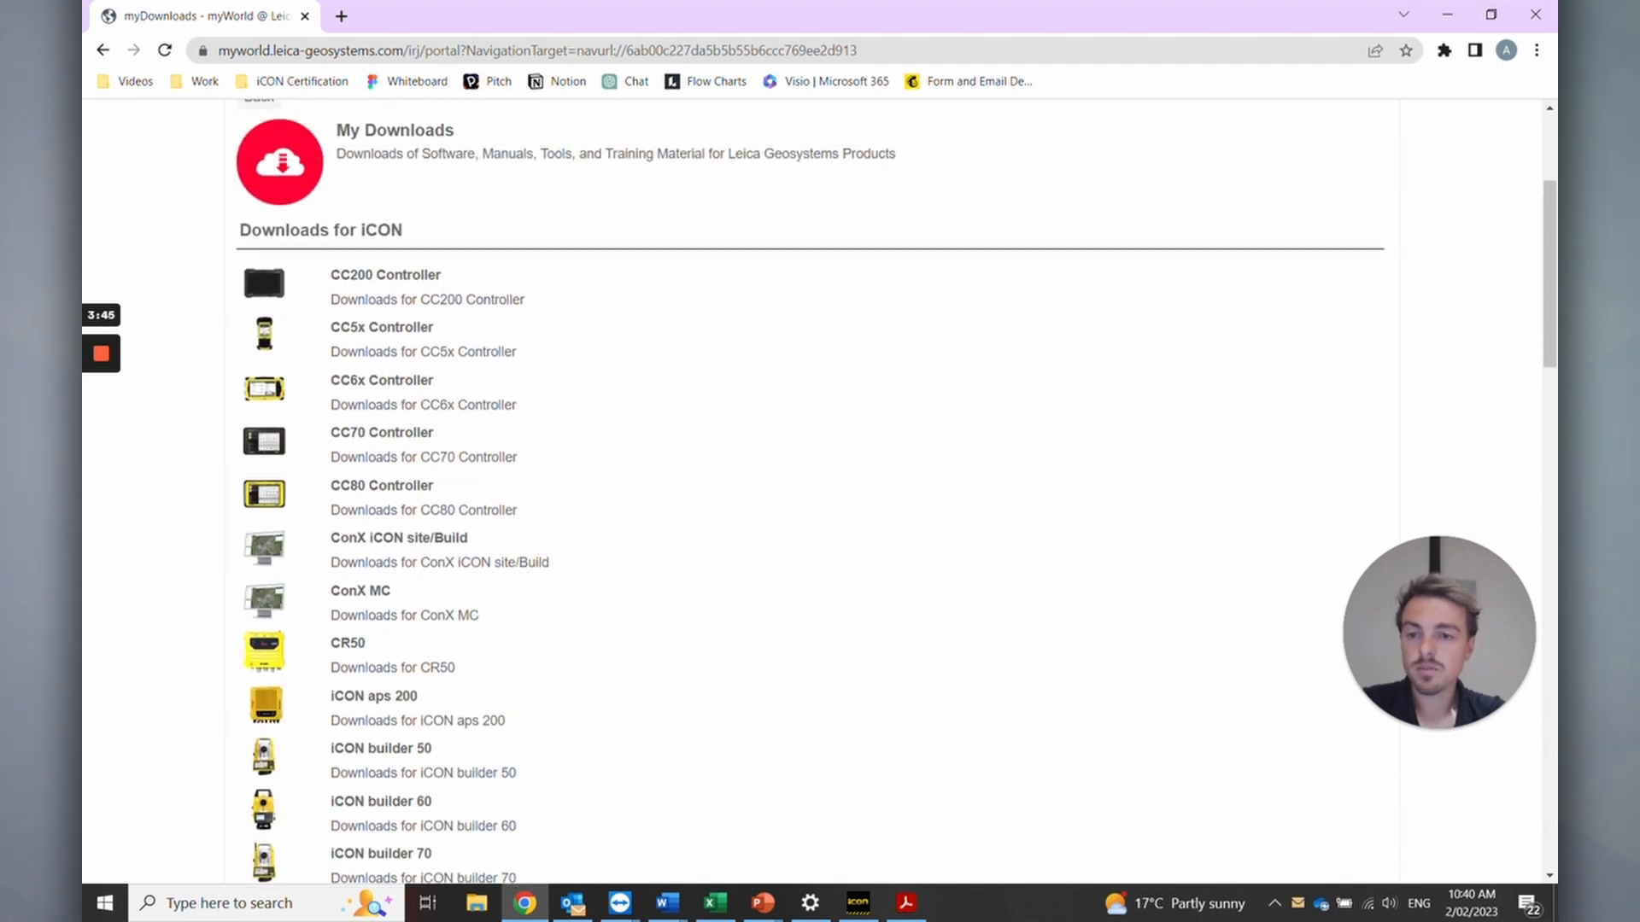
scroll(down, 3)
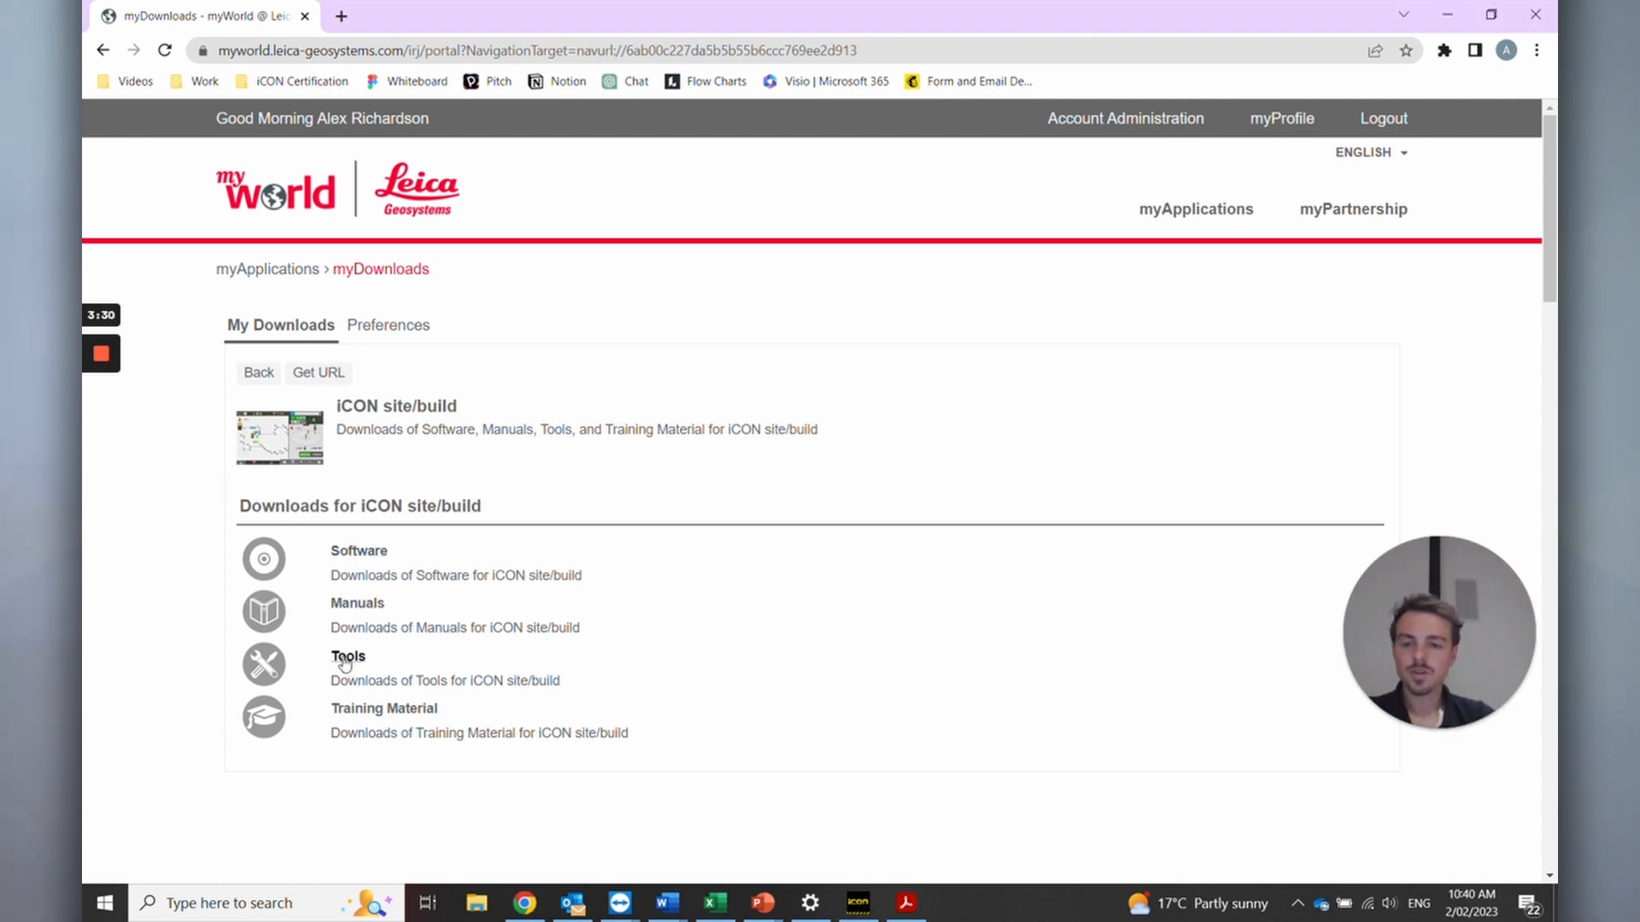
mouse_move(145, 373)
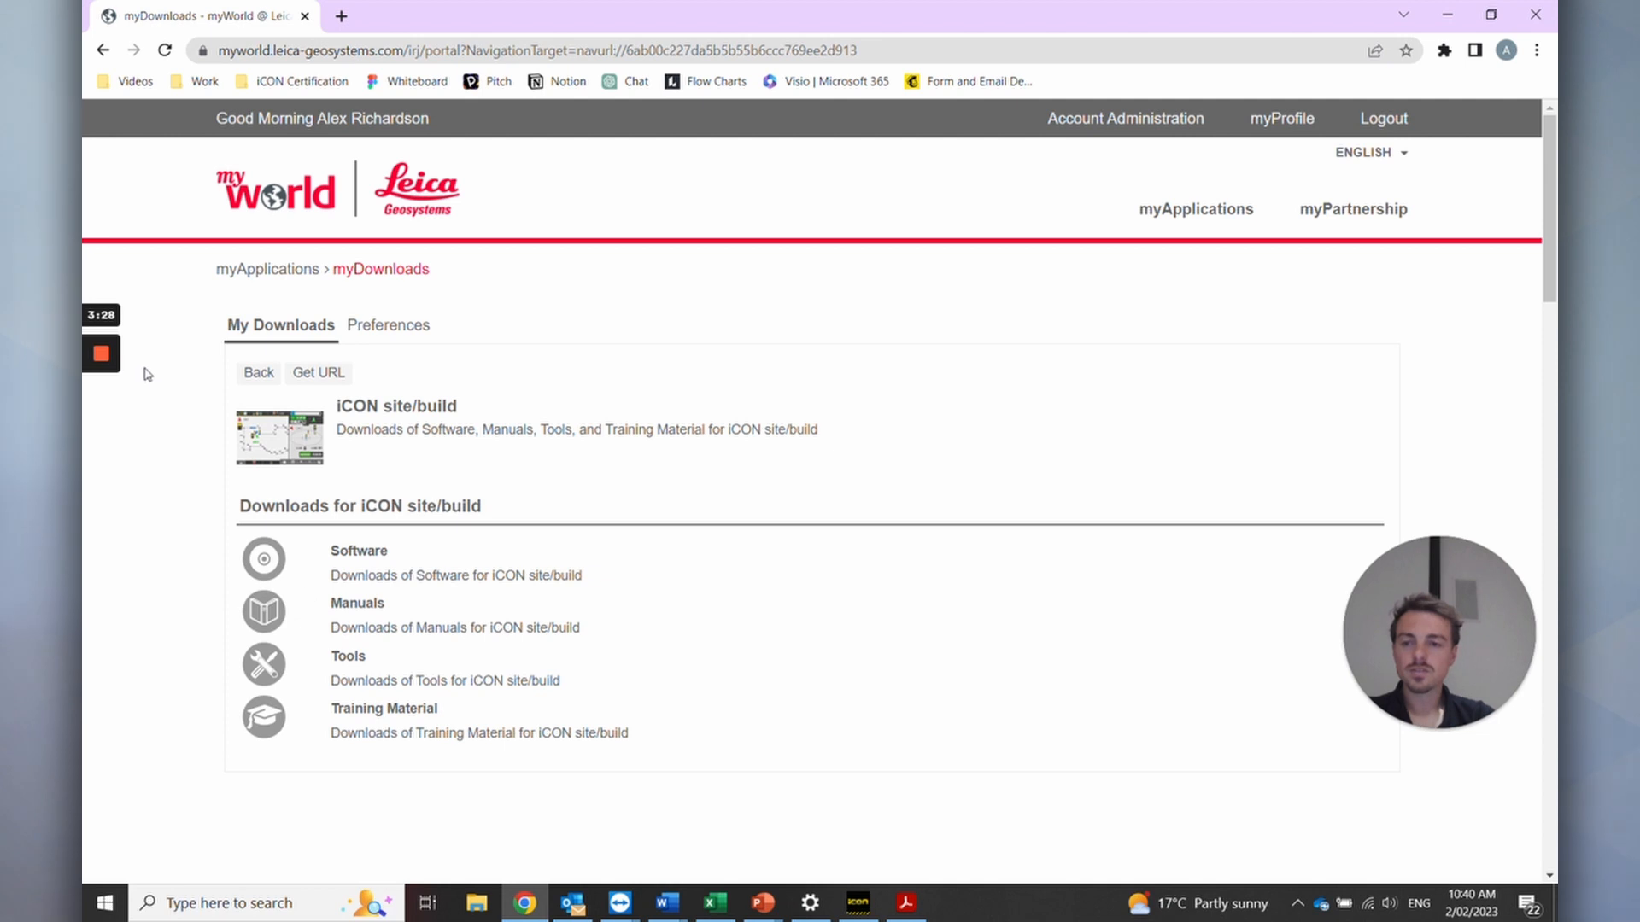
List the iCON site/build tools down to the Leica iCON Simulator download
click(349, 656)
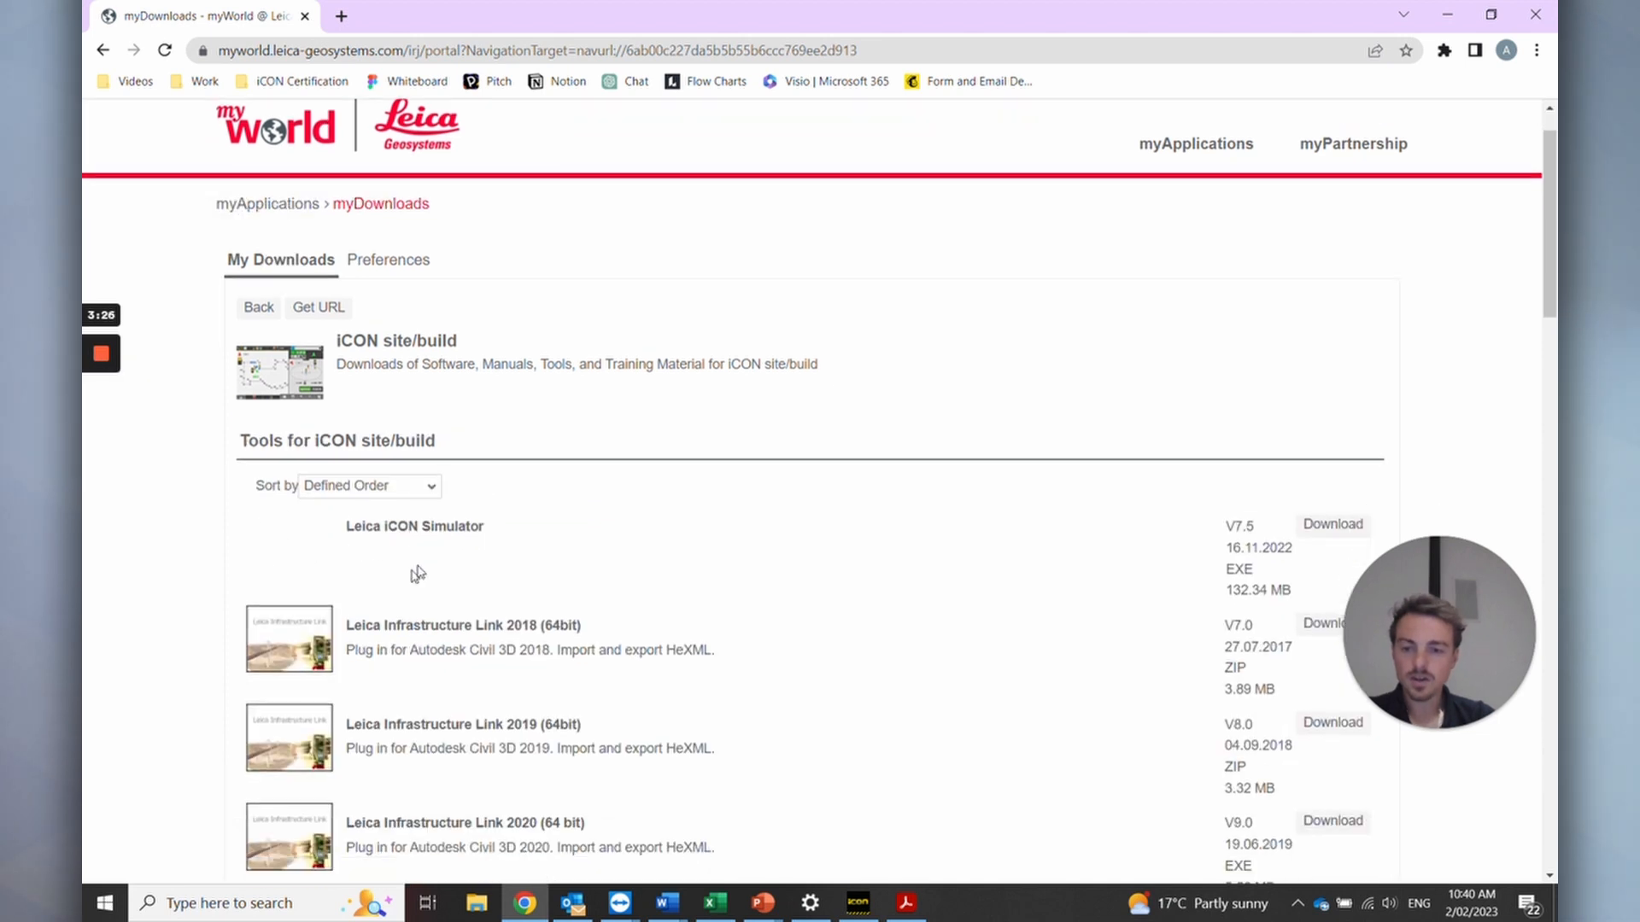
scroll(down, 3)
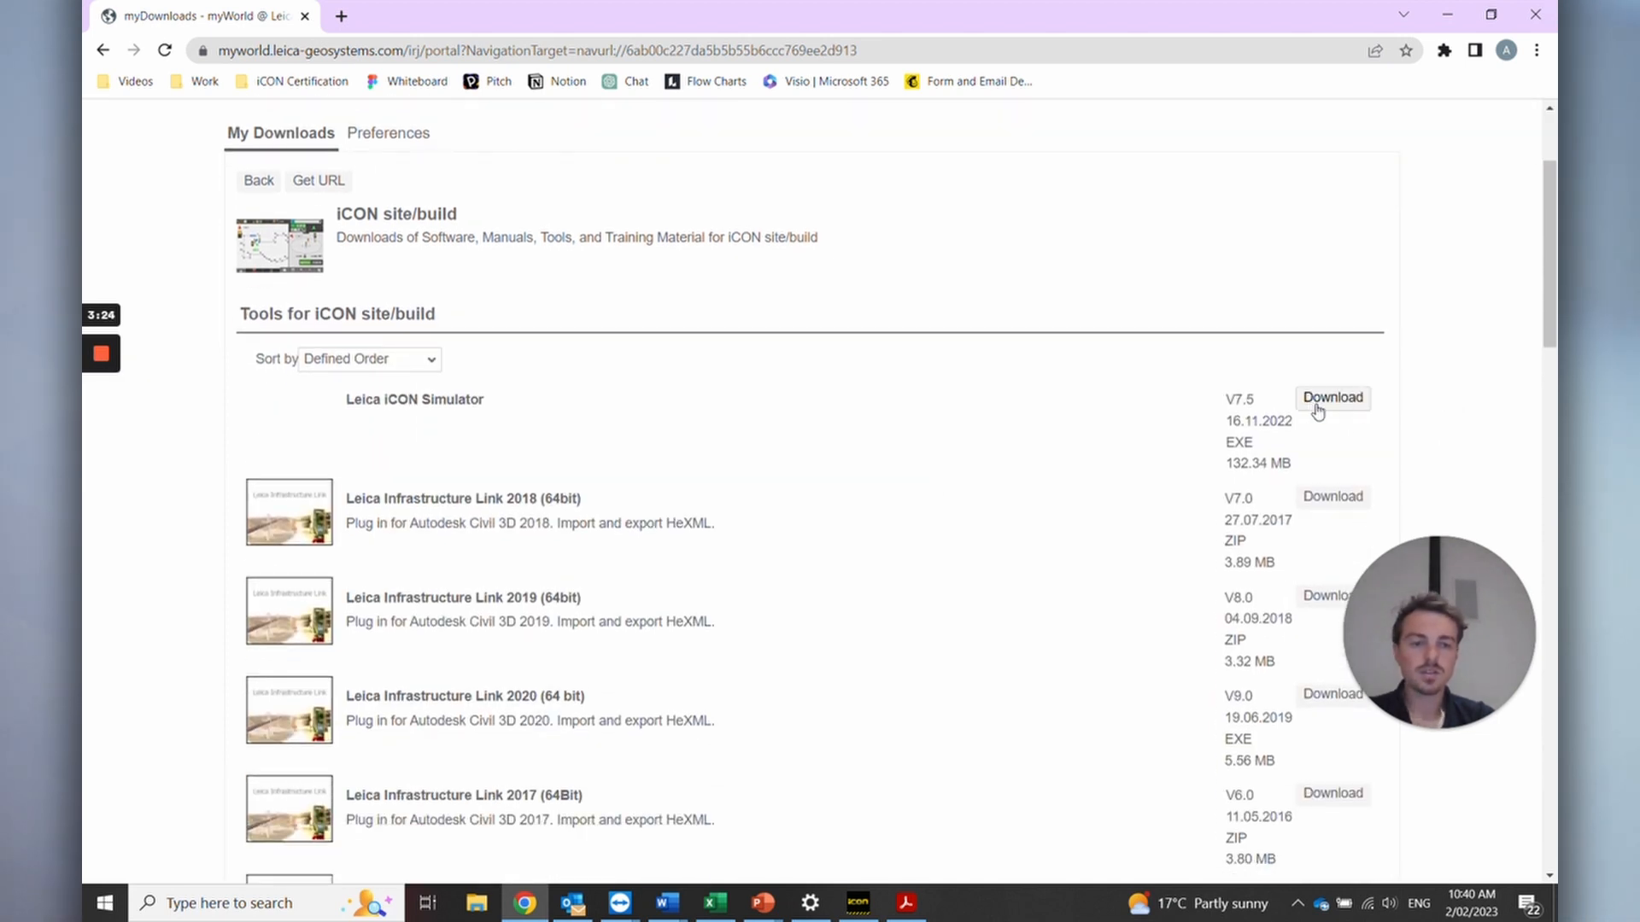
mouse_move(627, 609)
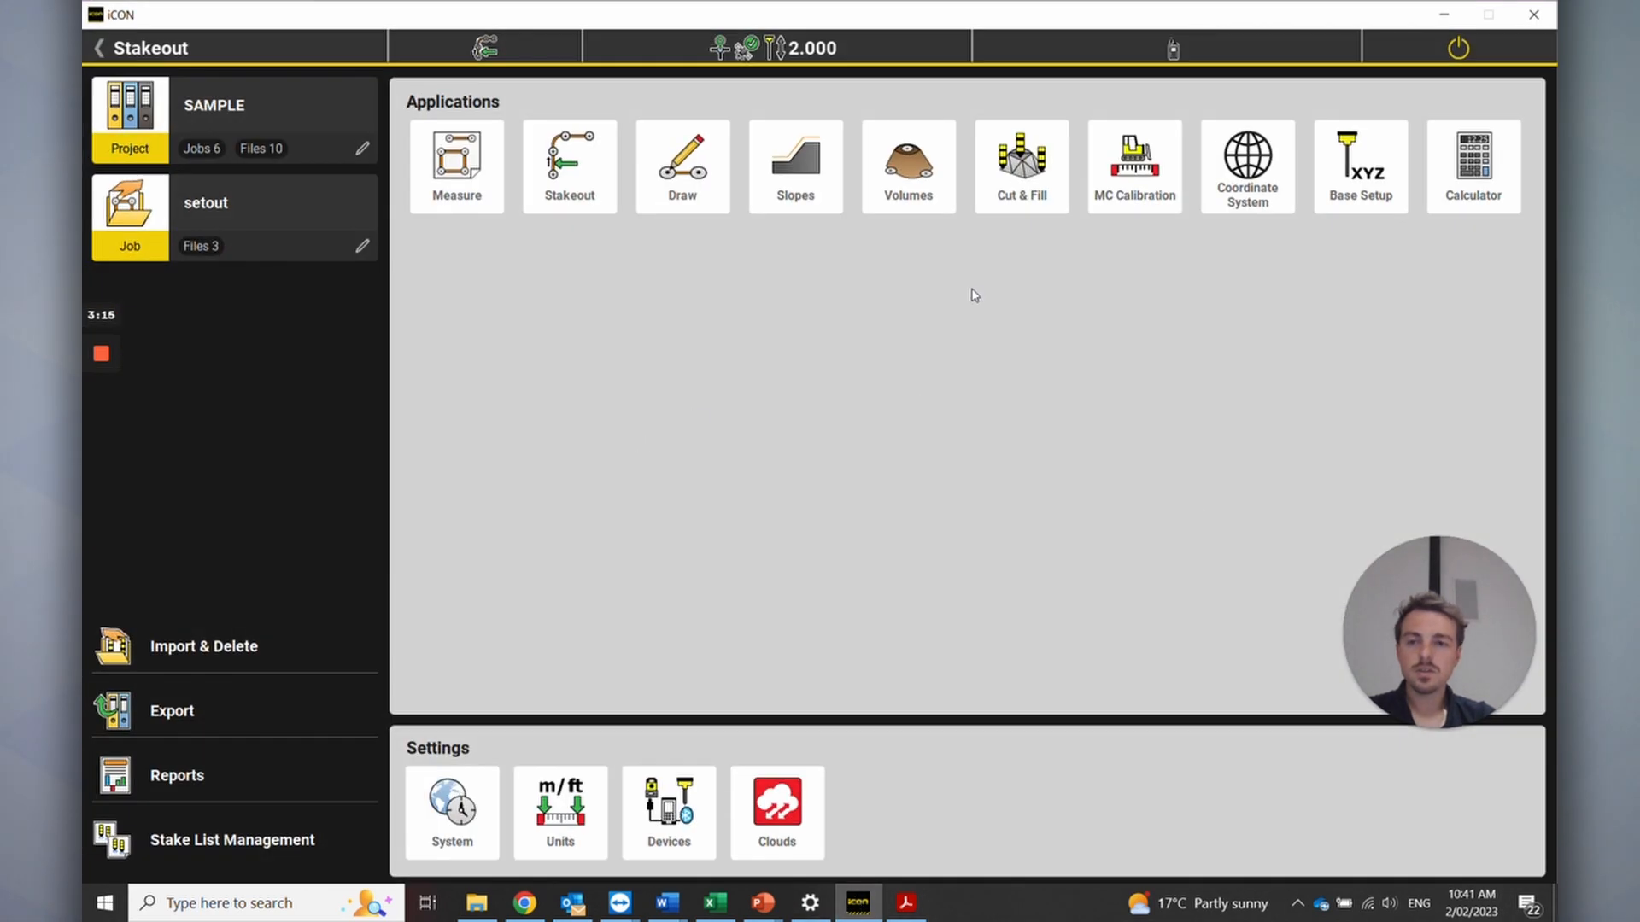
mouse_move(932, 300)
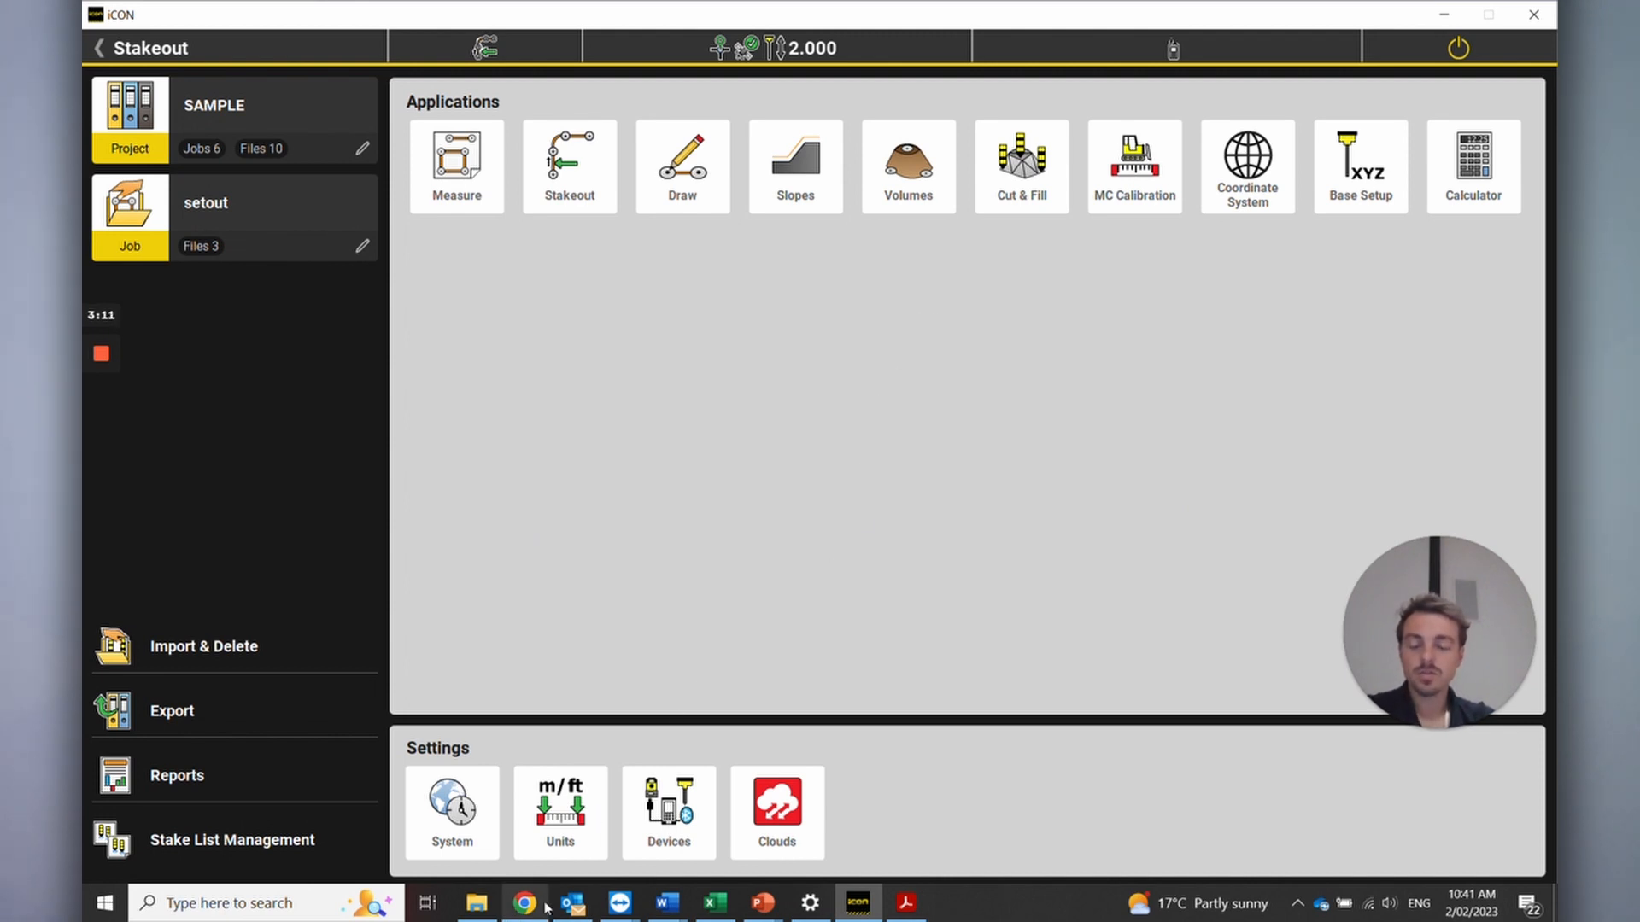
mouse_move(519, 903)
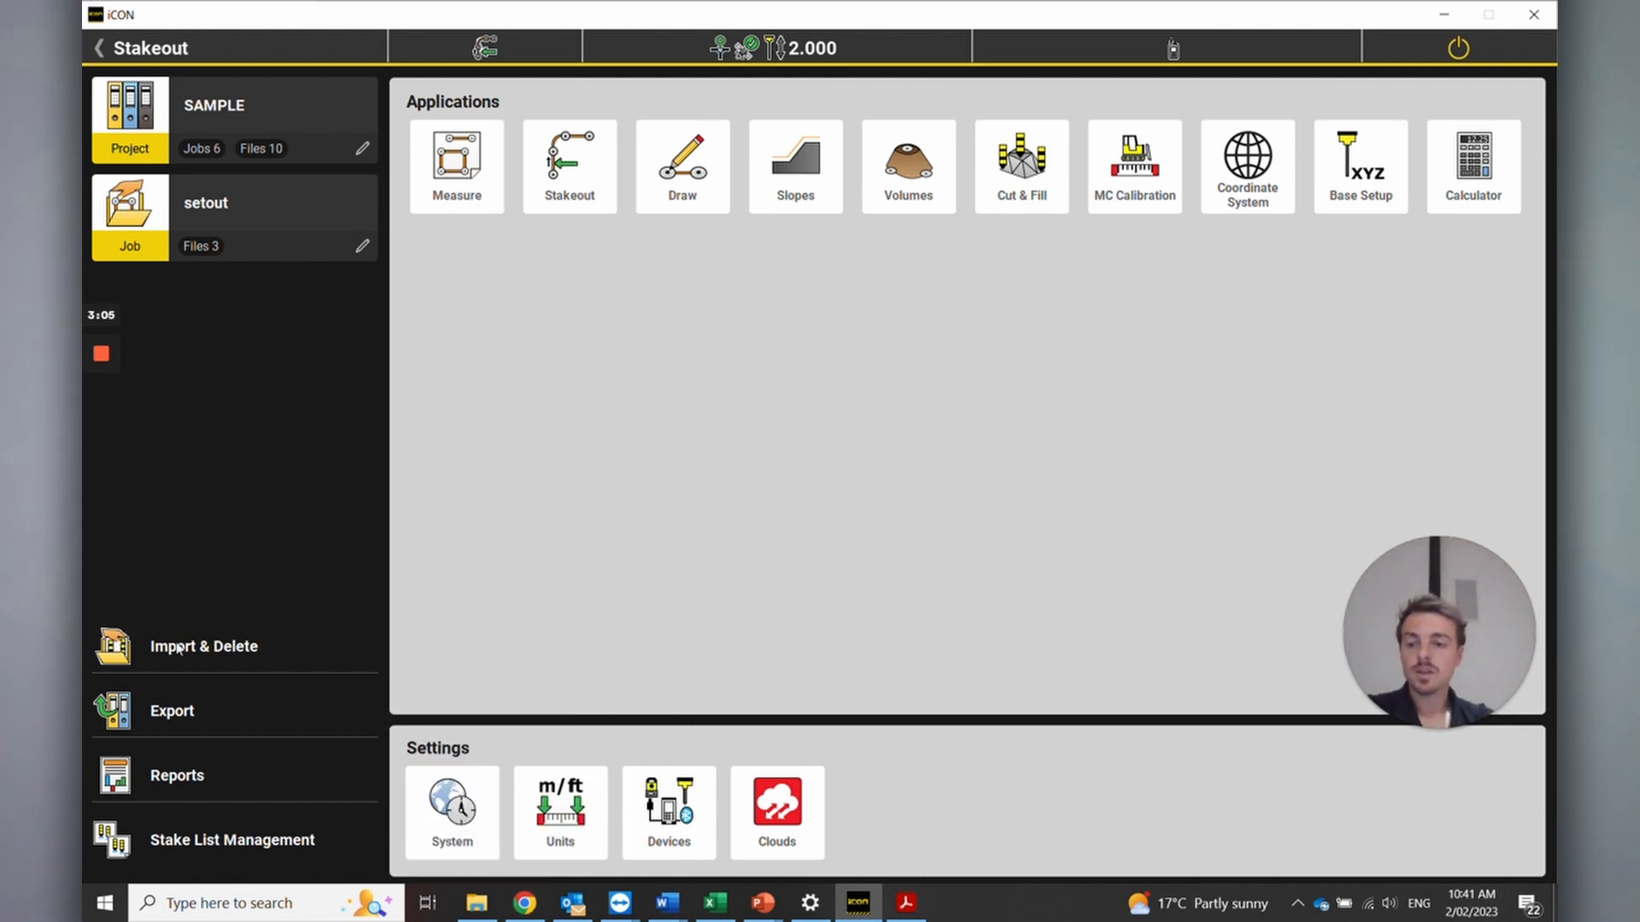
mouse_move(248, 116)
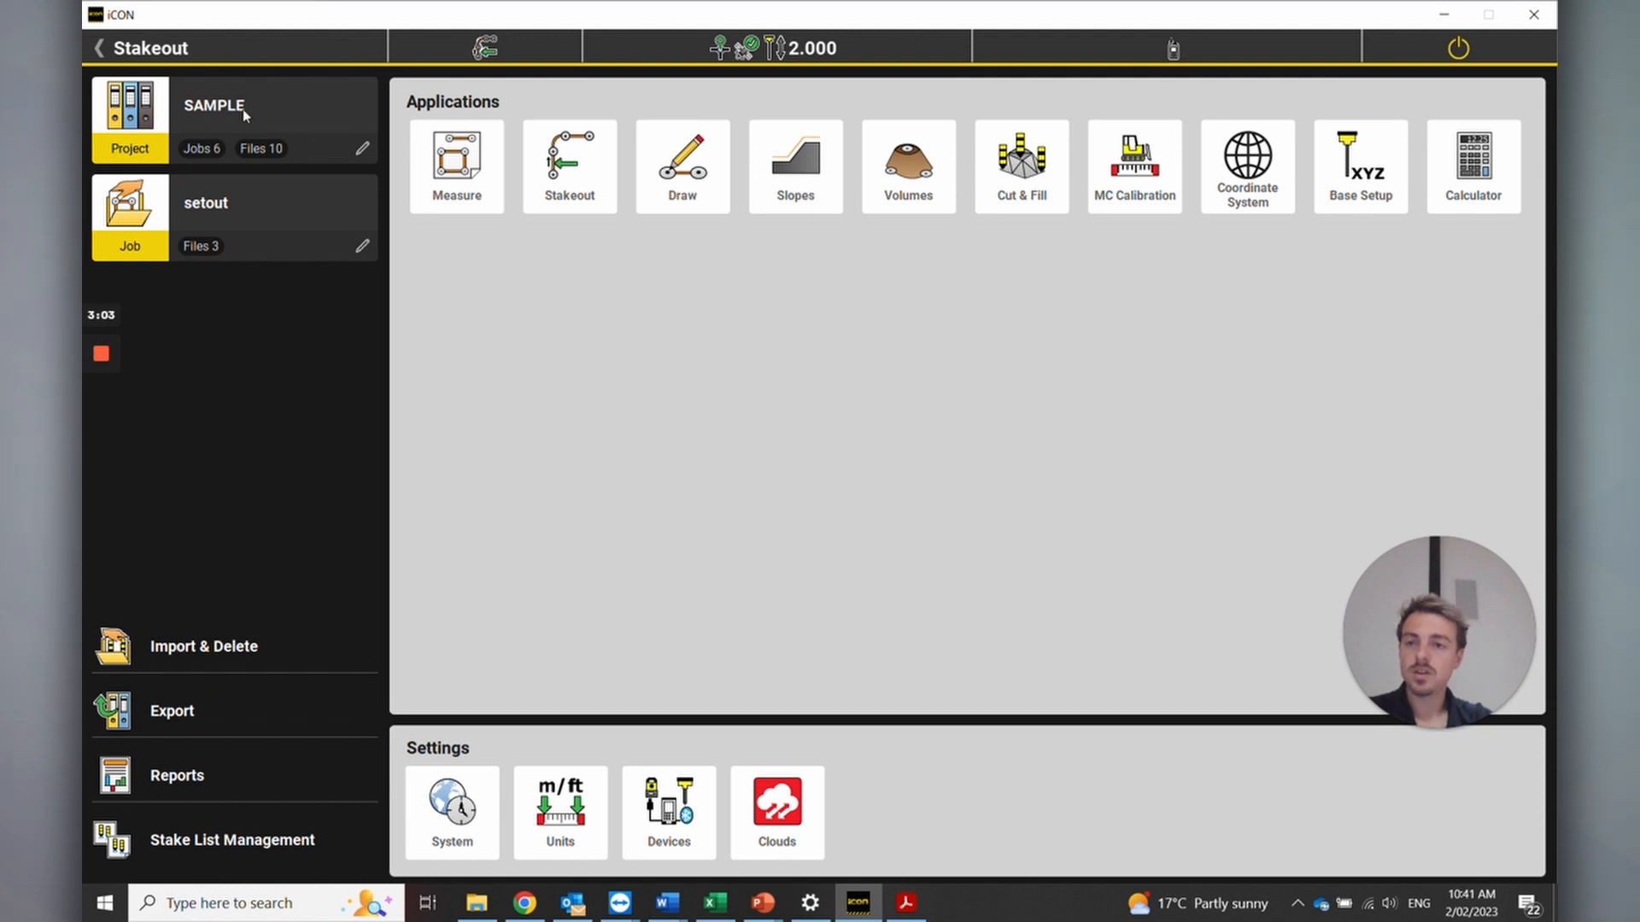
mouse_move(238, 304)
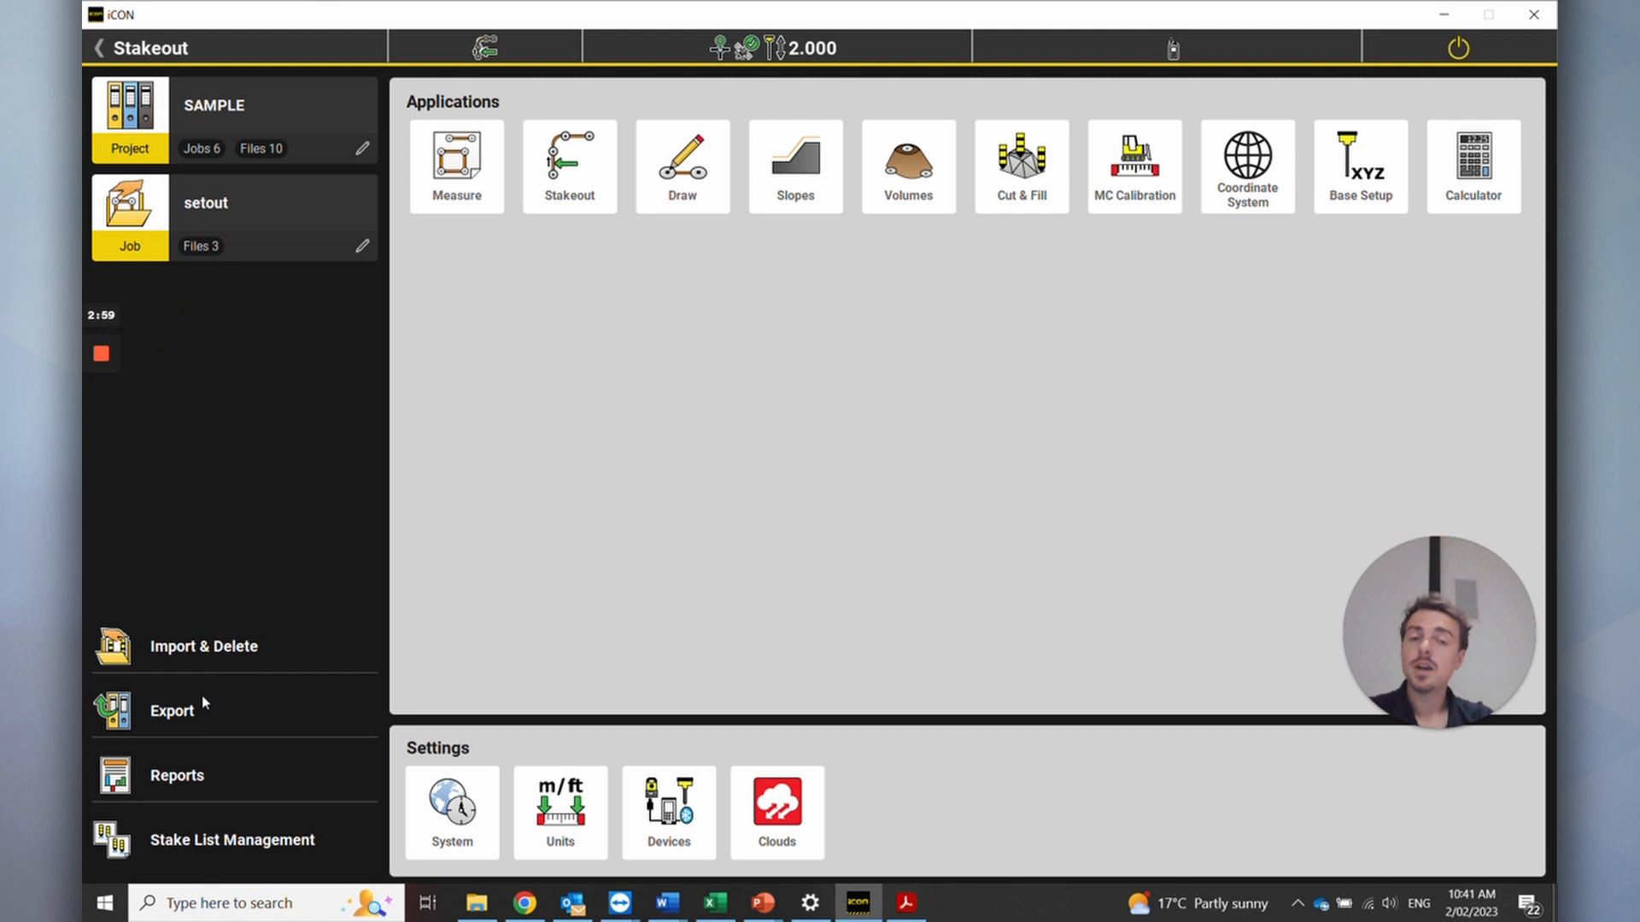
View the project's imported data: DXF layout plan, control stations CSV and code list
click(202, 646)
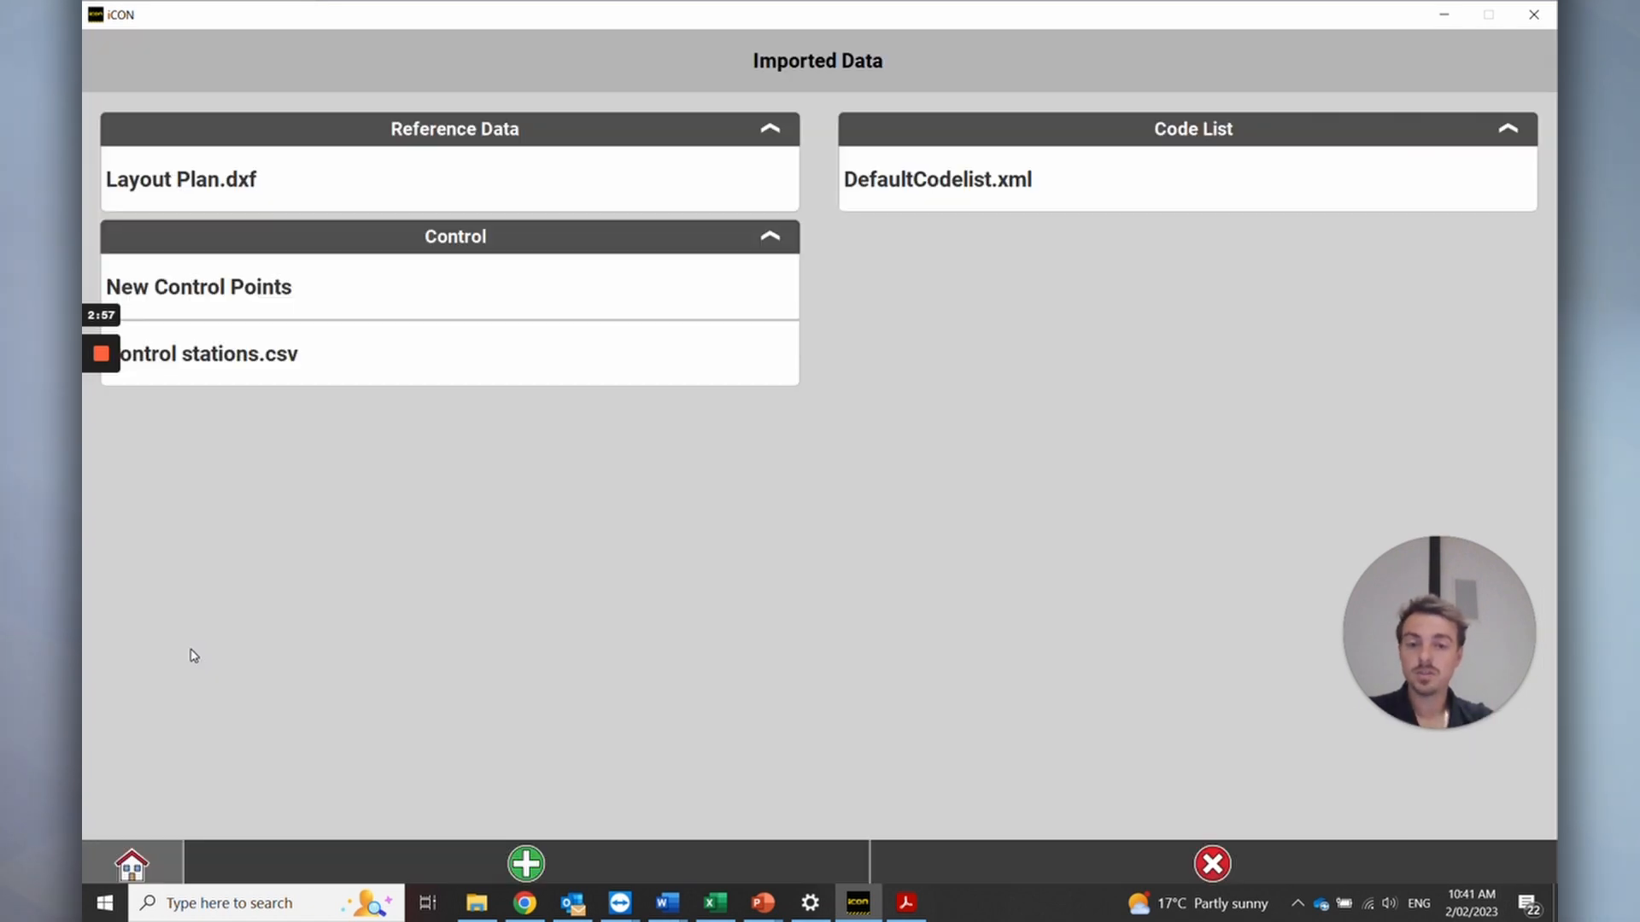
mouse_move(246, 649)
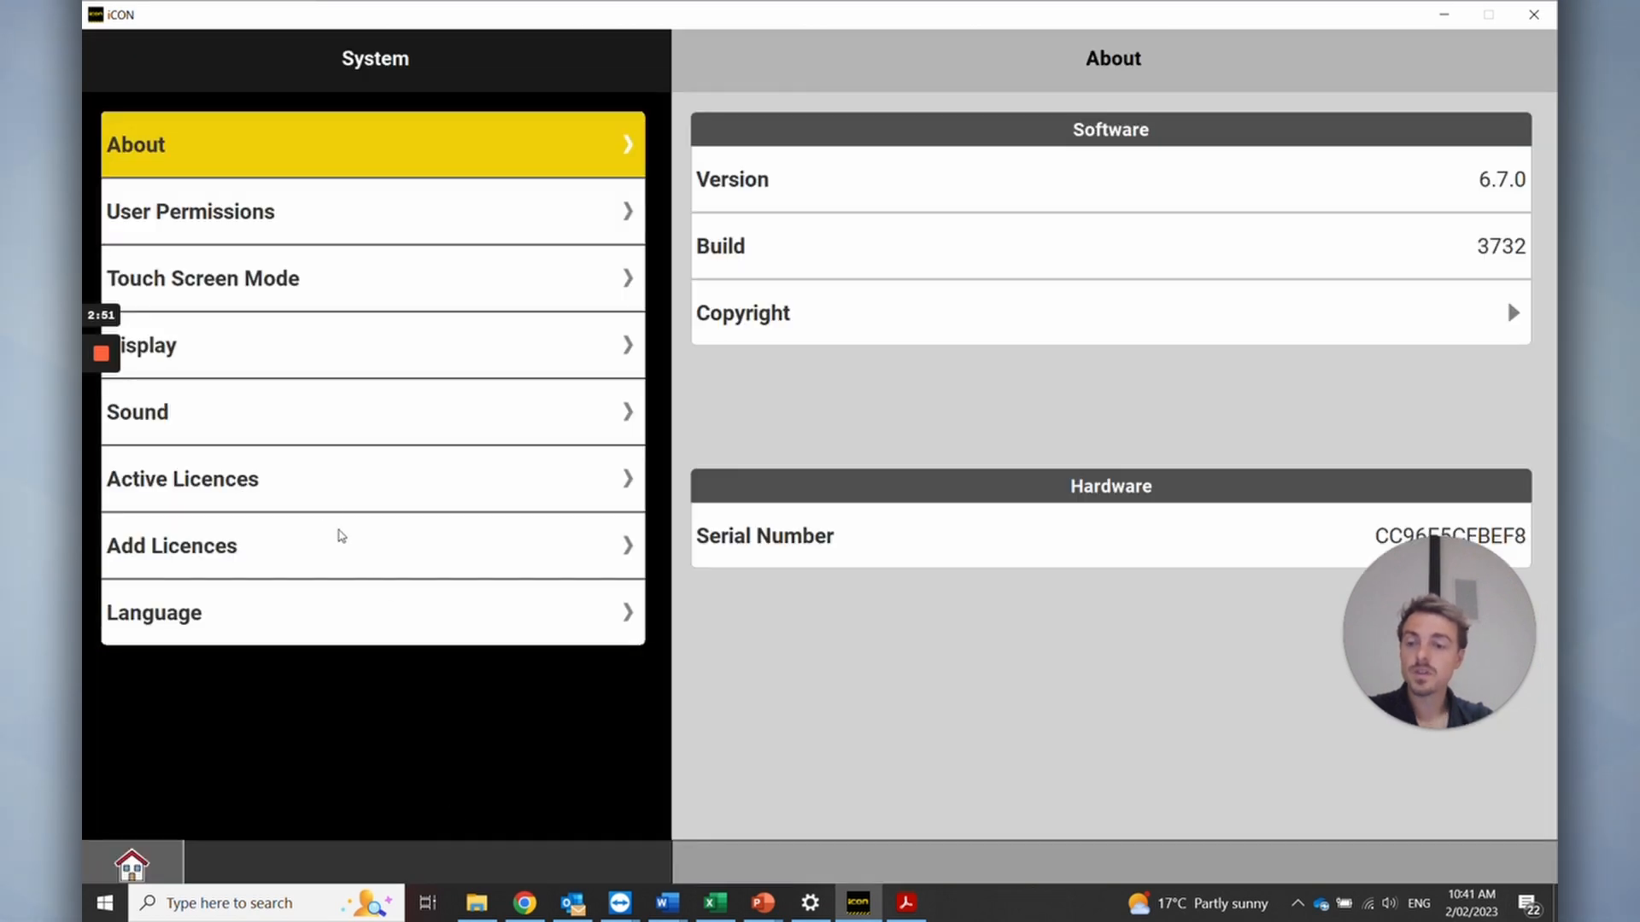
In Active Licences, turn the Build simulator version on and review the additional options
click(181, 478)
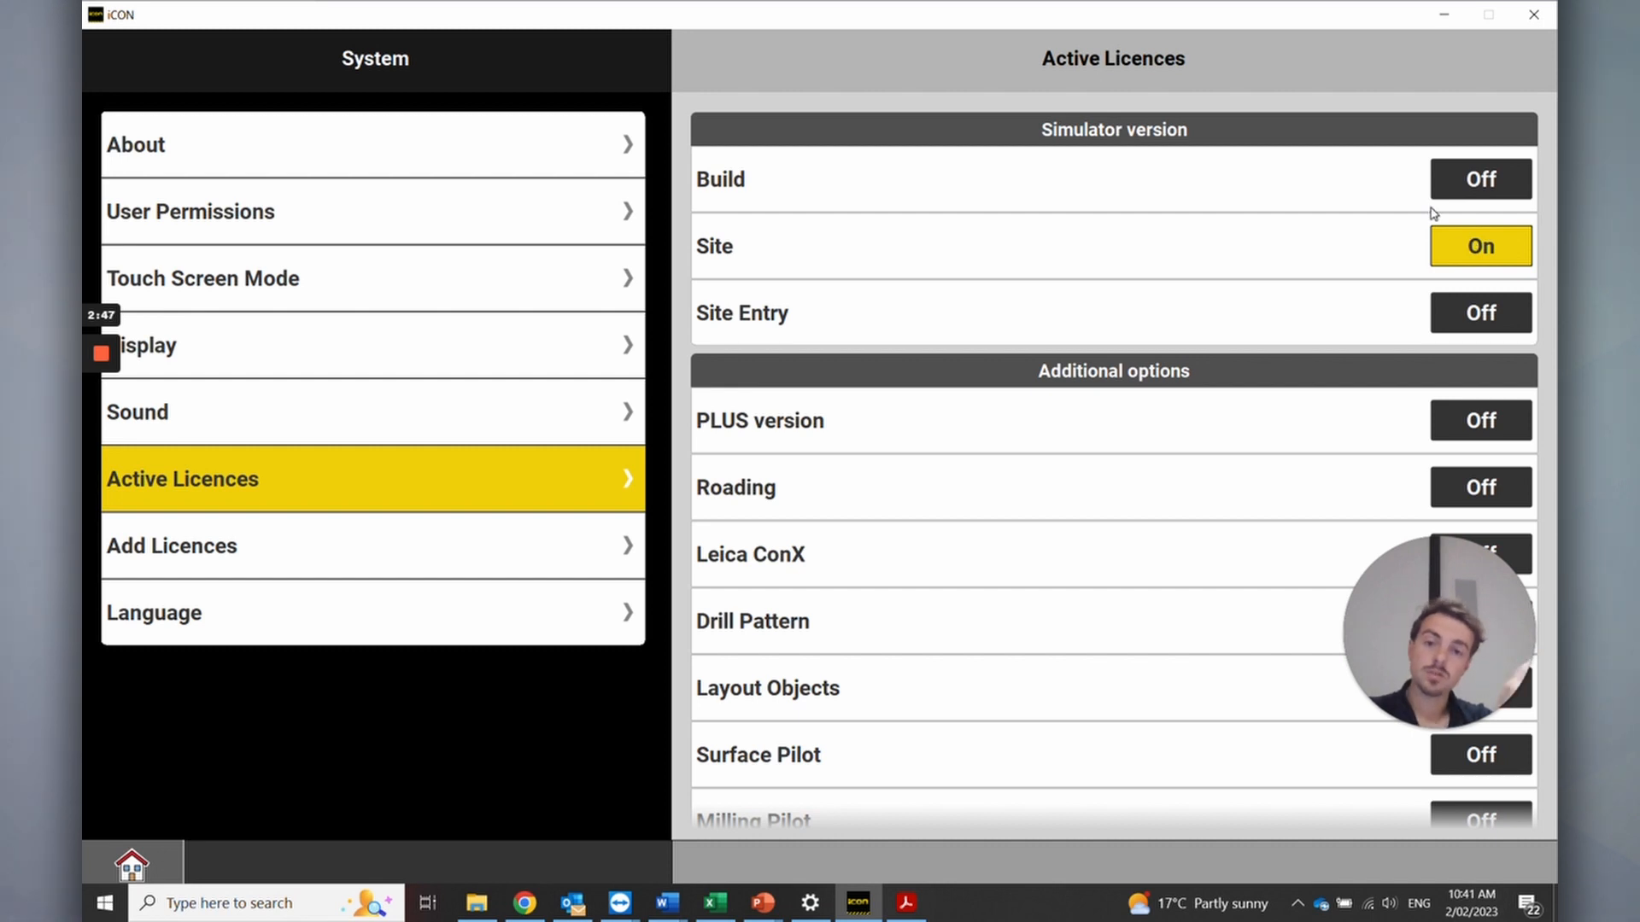
click(1479, 180)
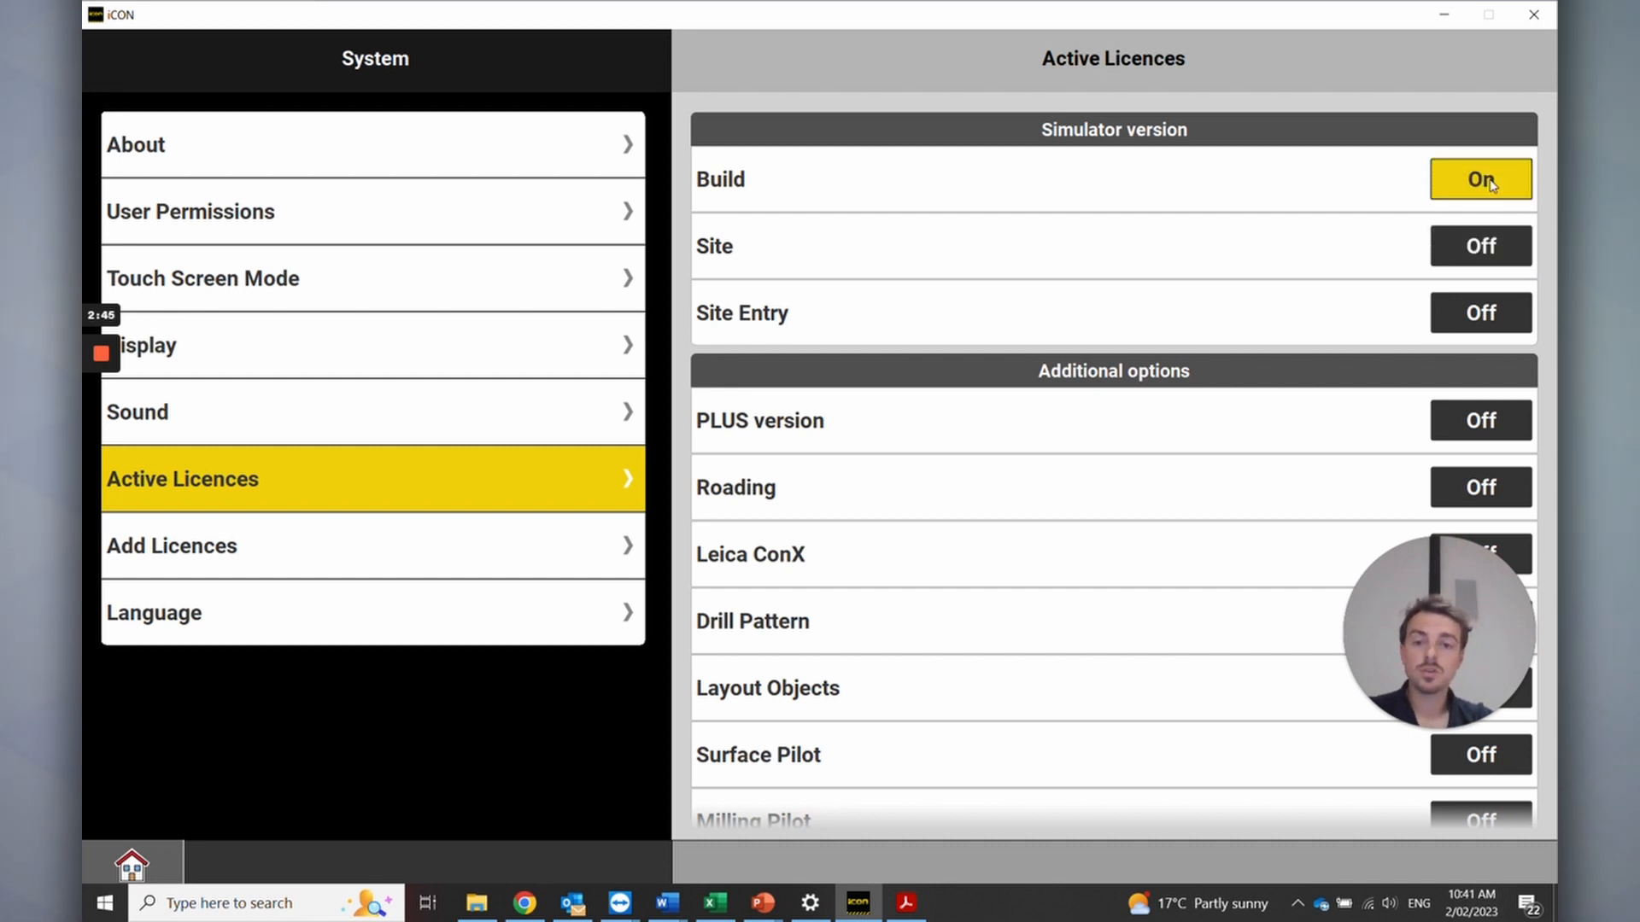
click(1479, 246)
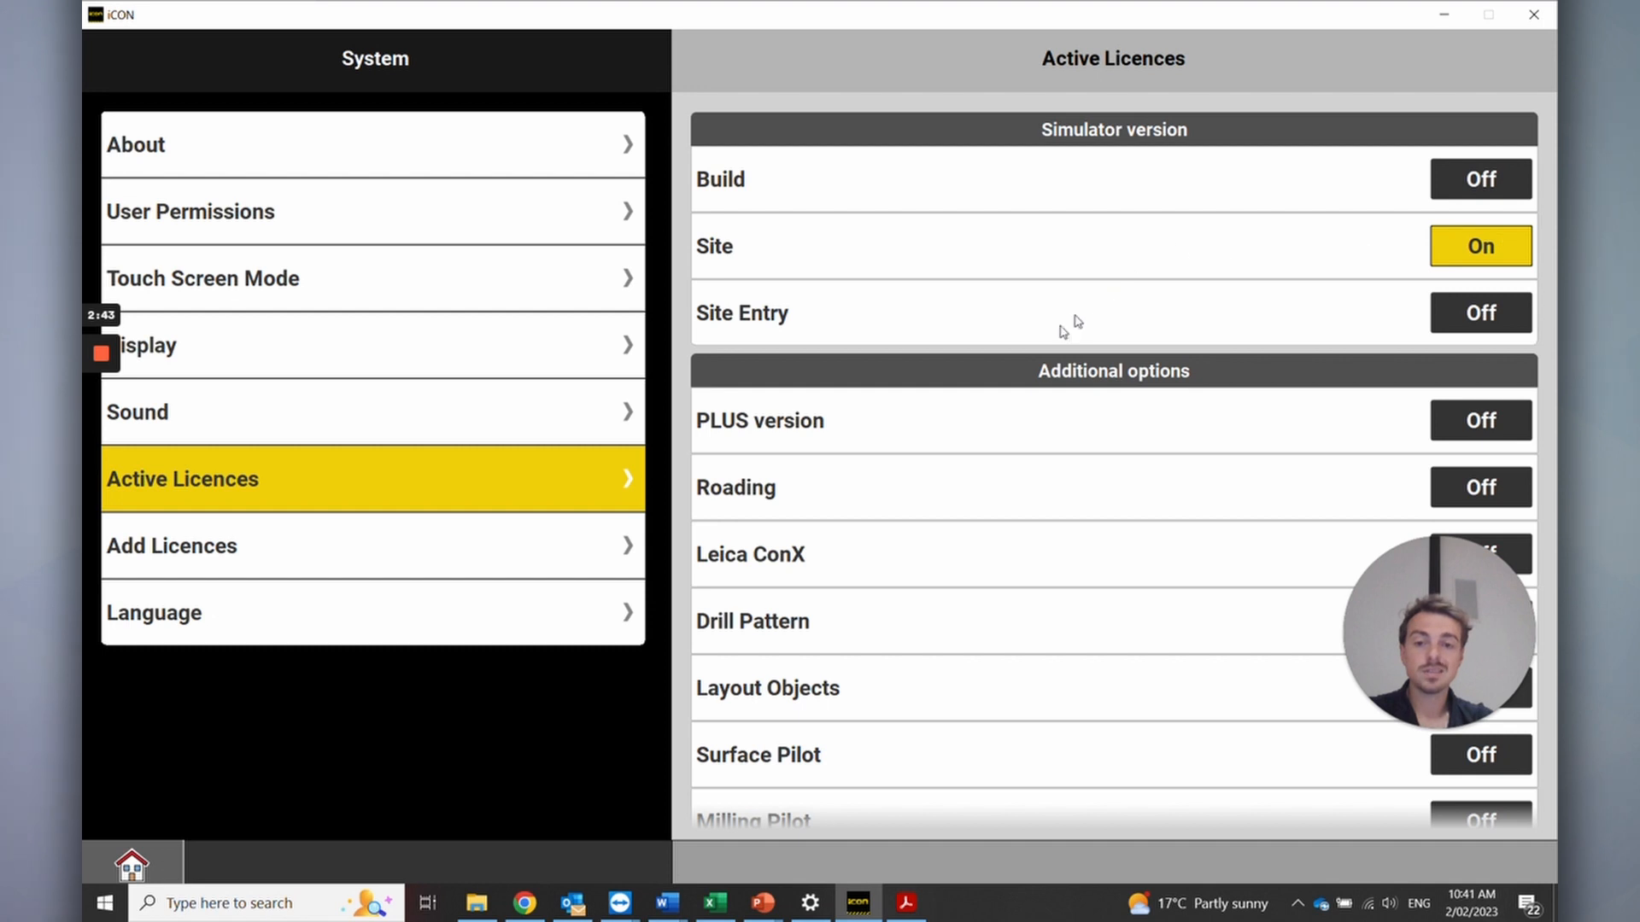
mouse_move(866, 312)
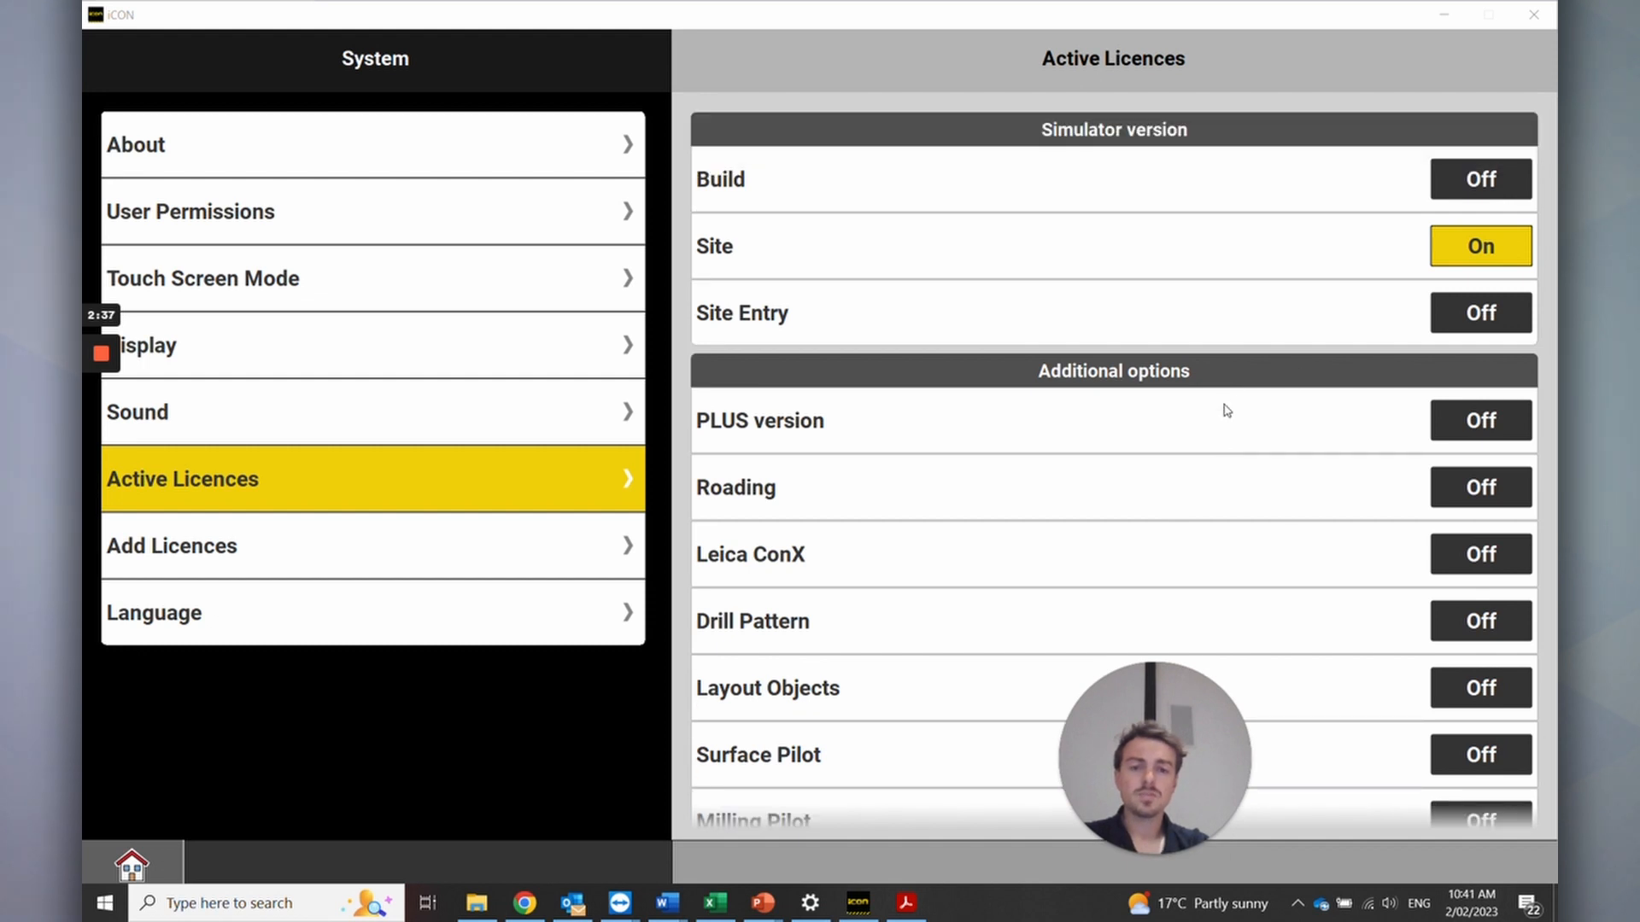
mouse_move(1415, 212)
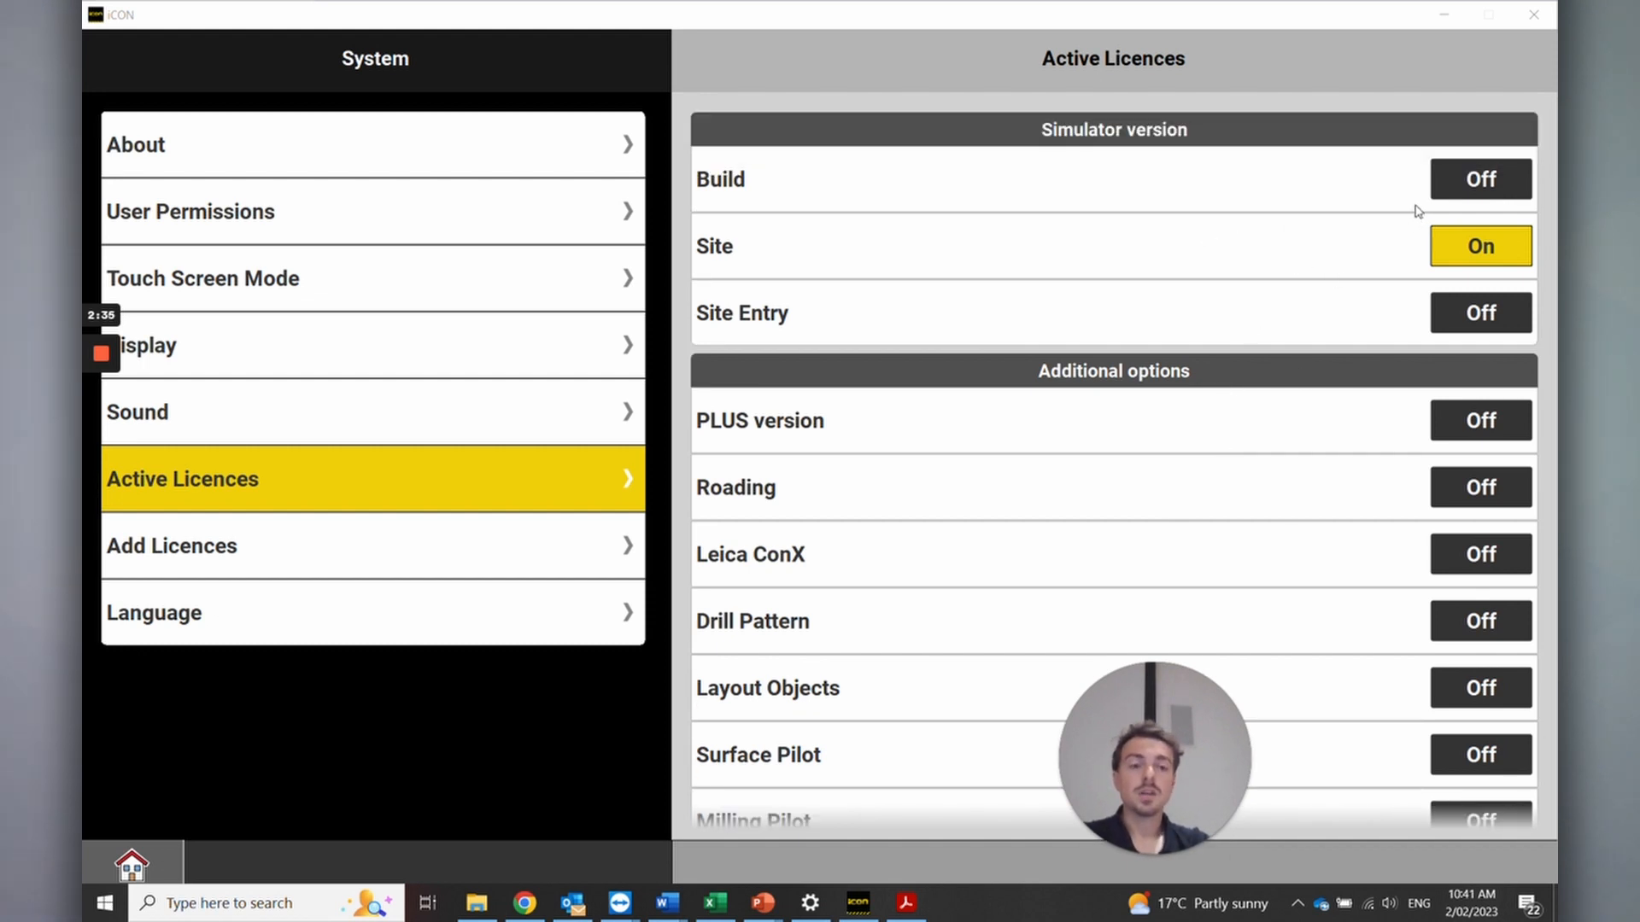
scroll(down, 3)
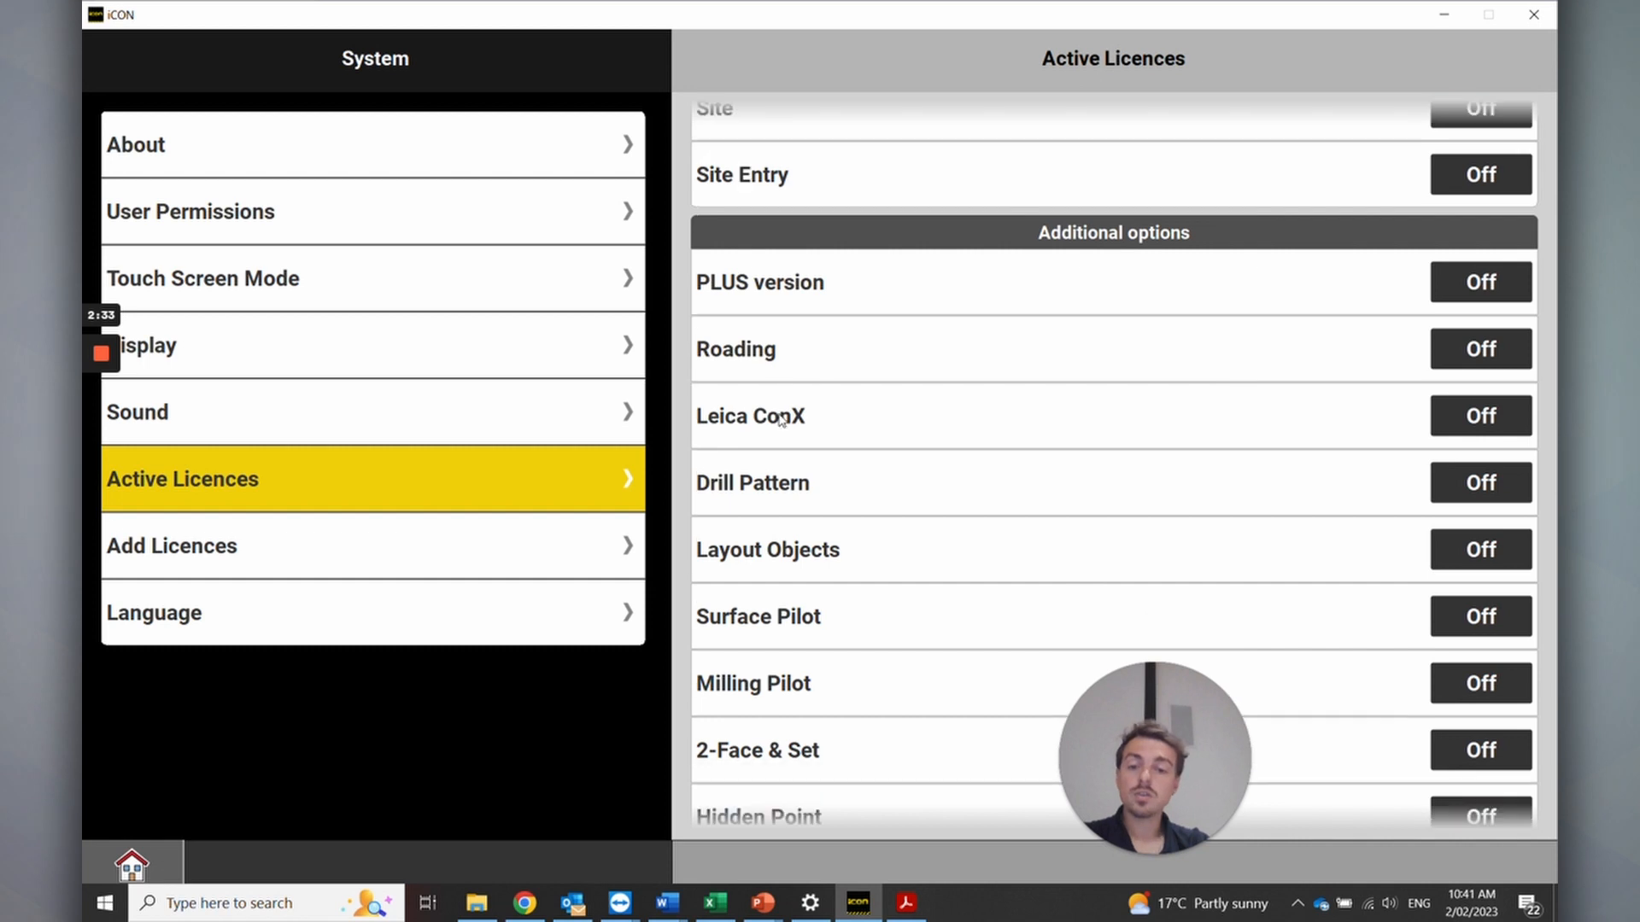
scroll(down, 3)
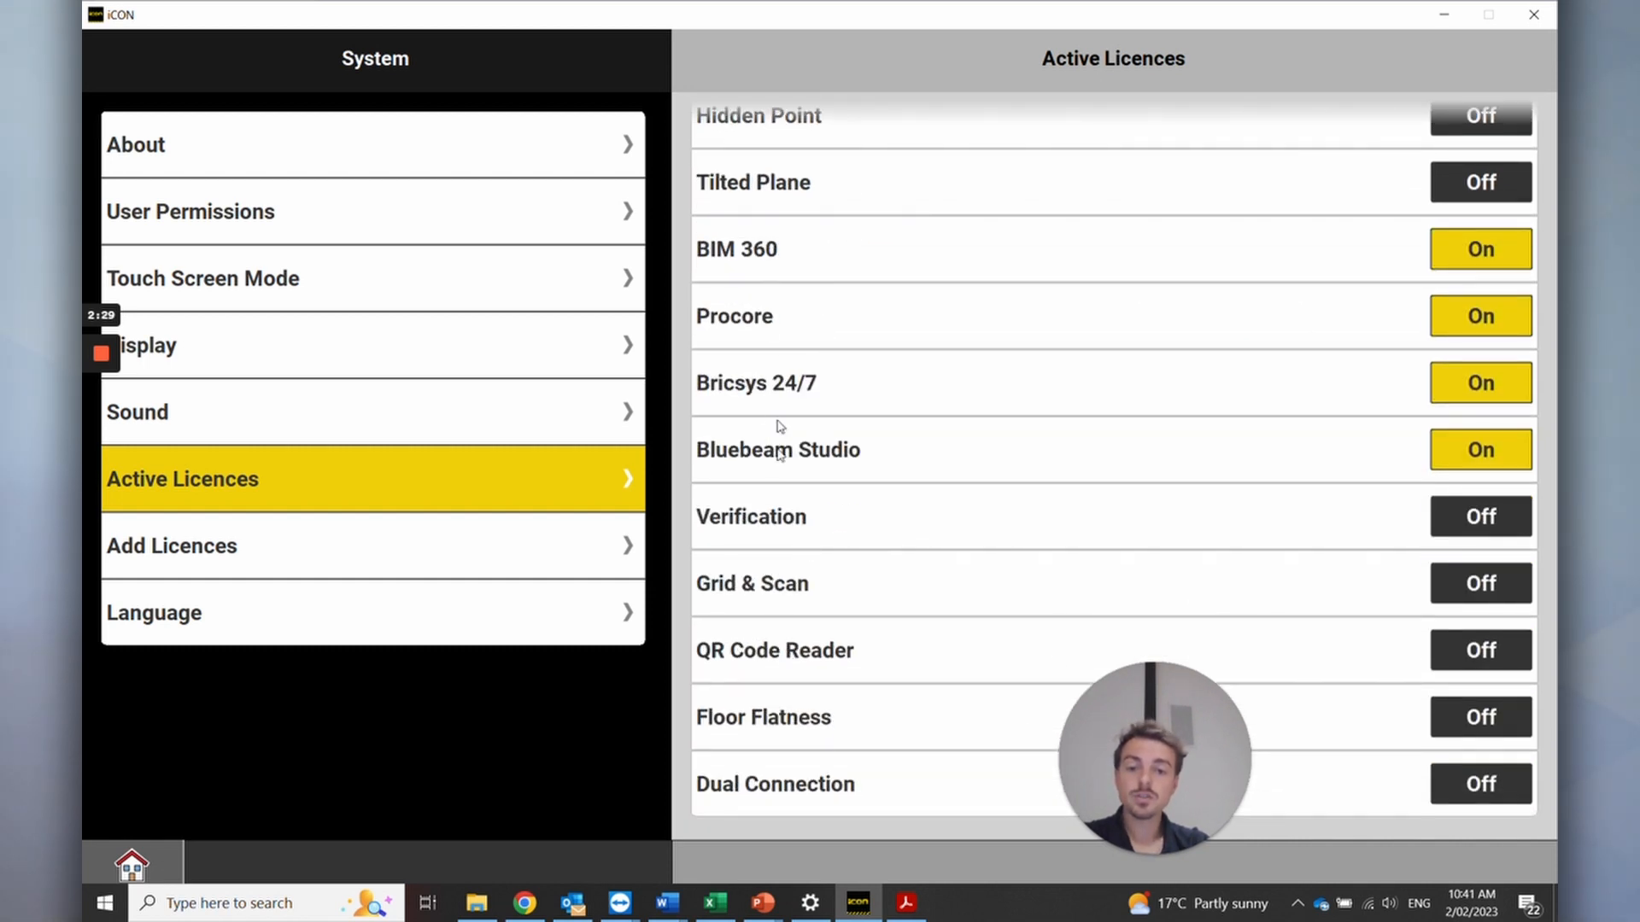
mouse_move(762, 735)
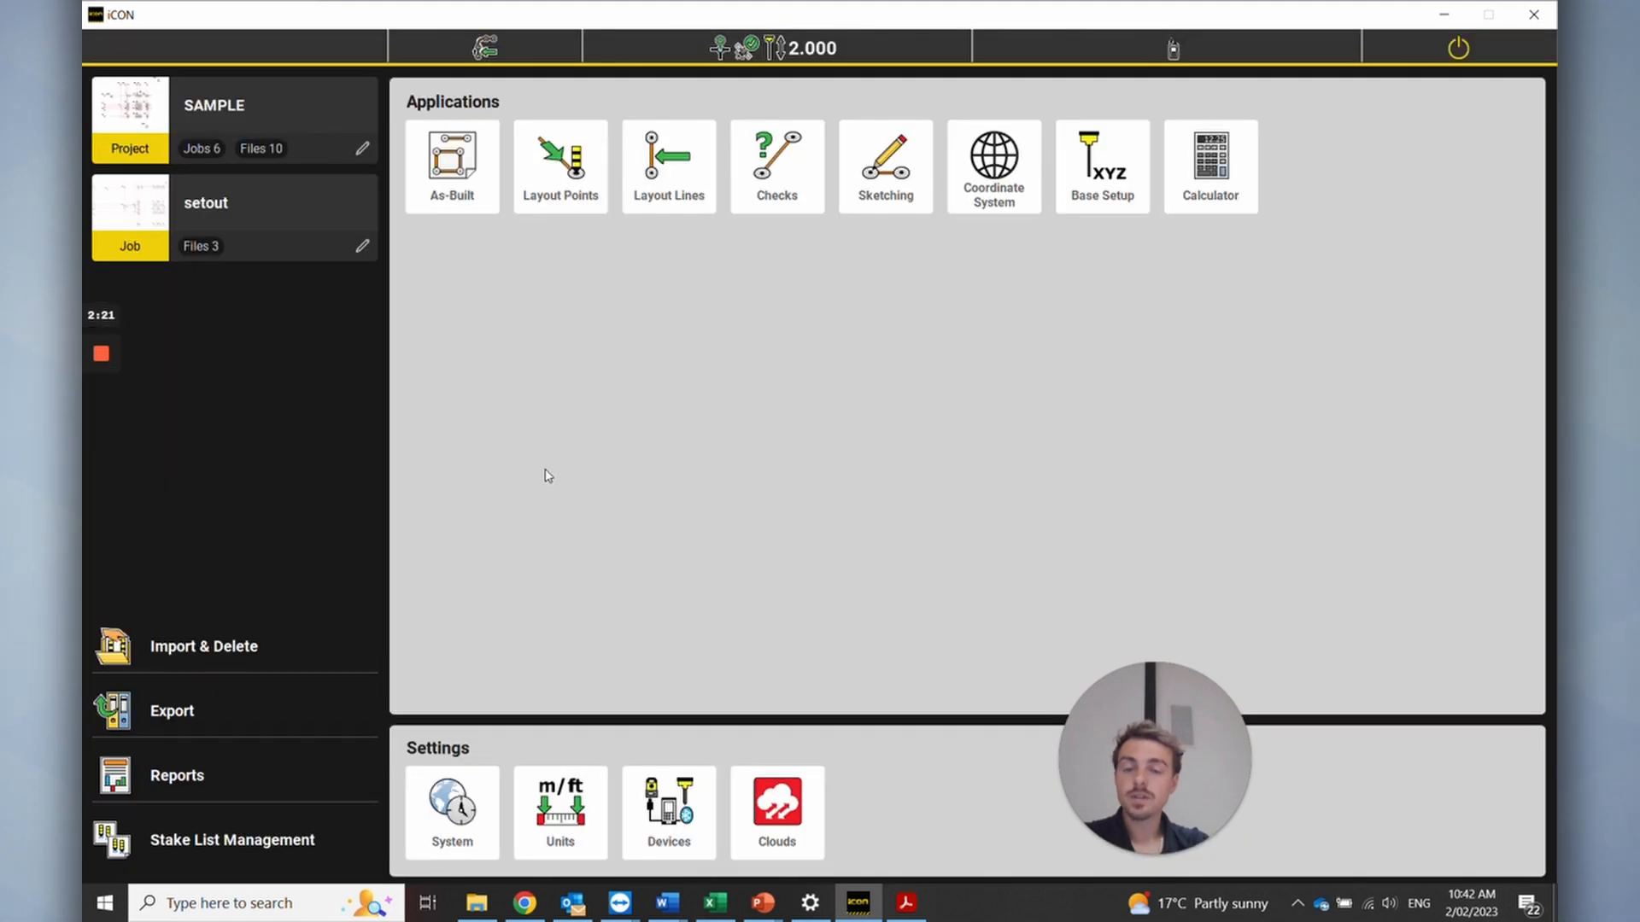
mouse_move(205, 162)
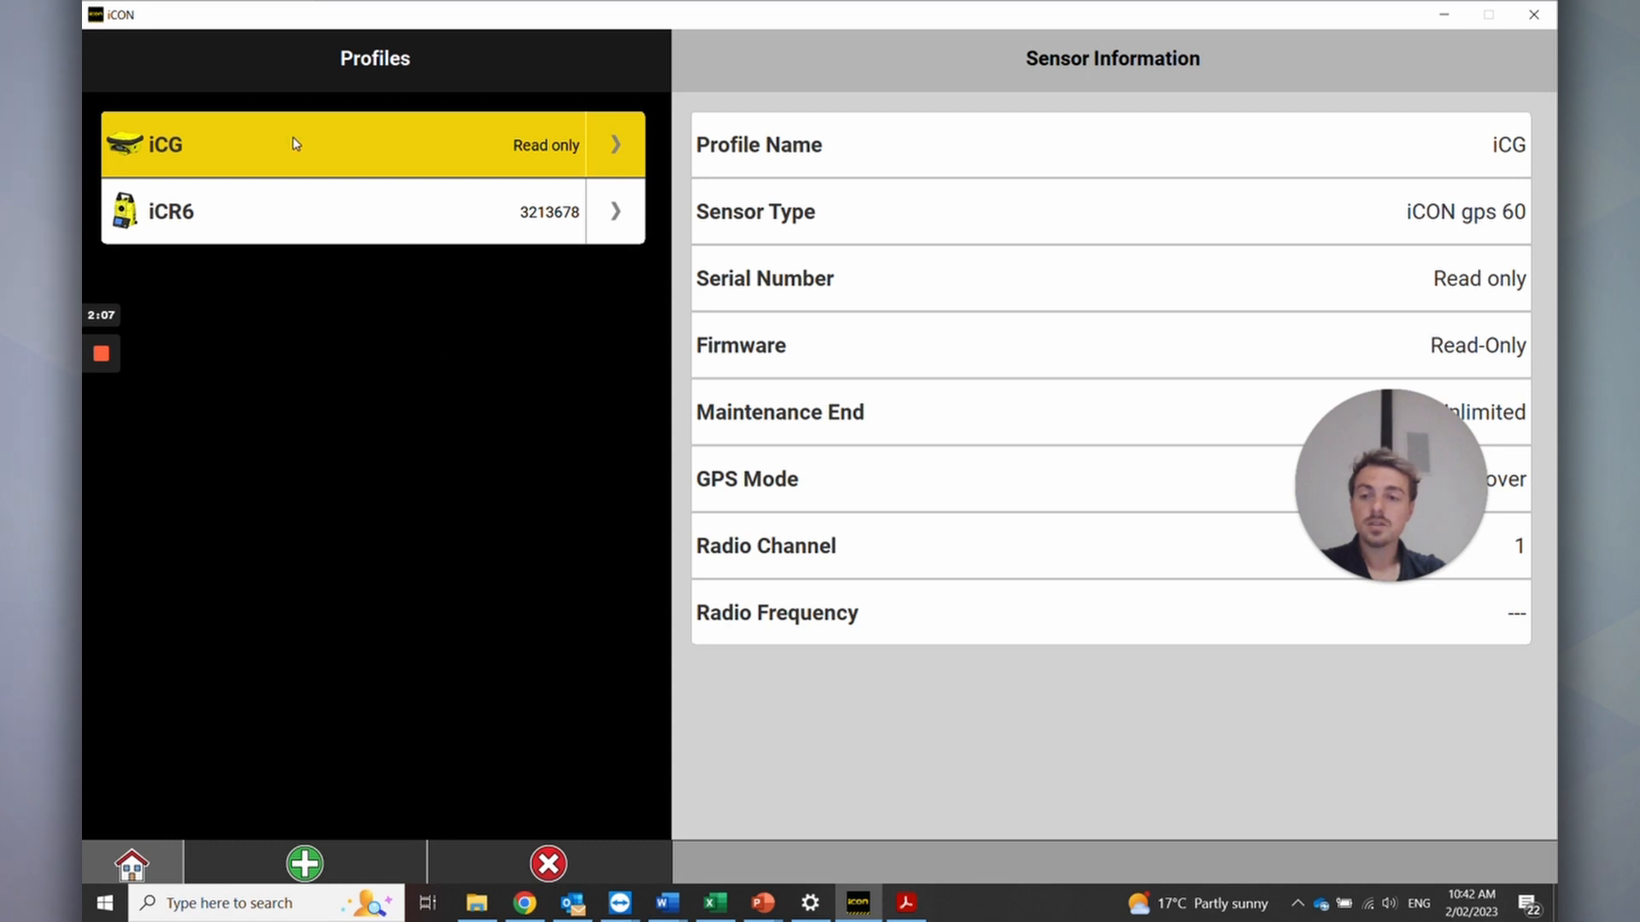
mouse_move(188, 231)
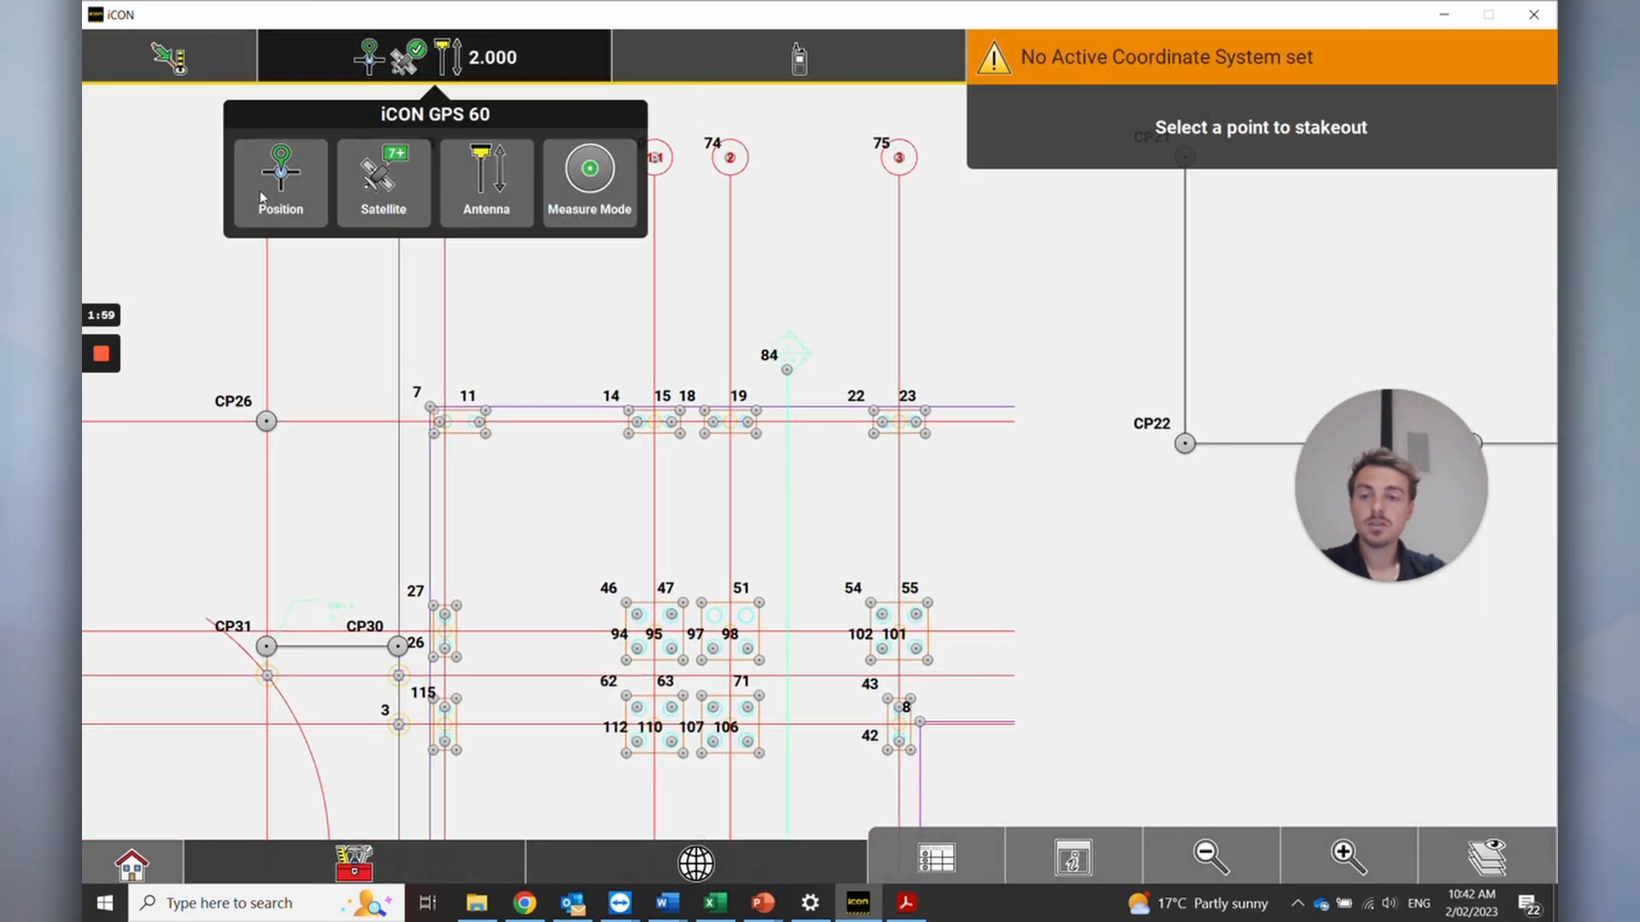
Close the GPS panel, check the satellite details, and return to the stakeout map
click(280, 179)
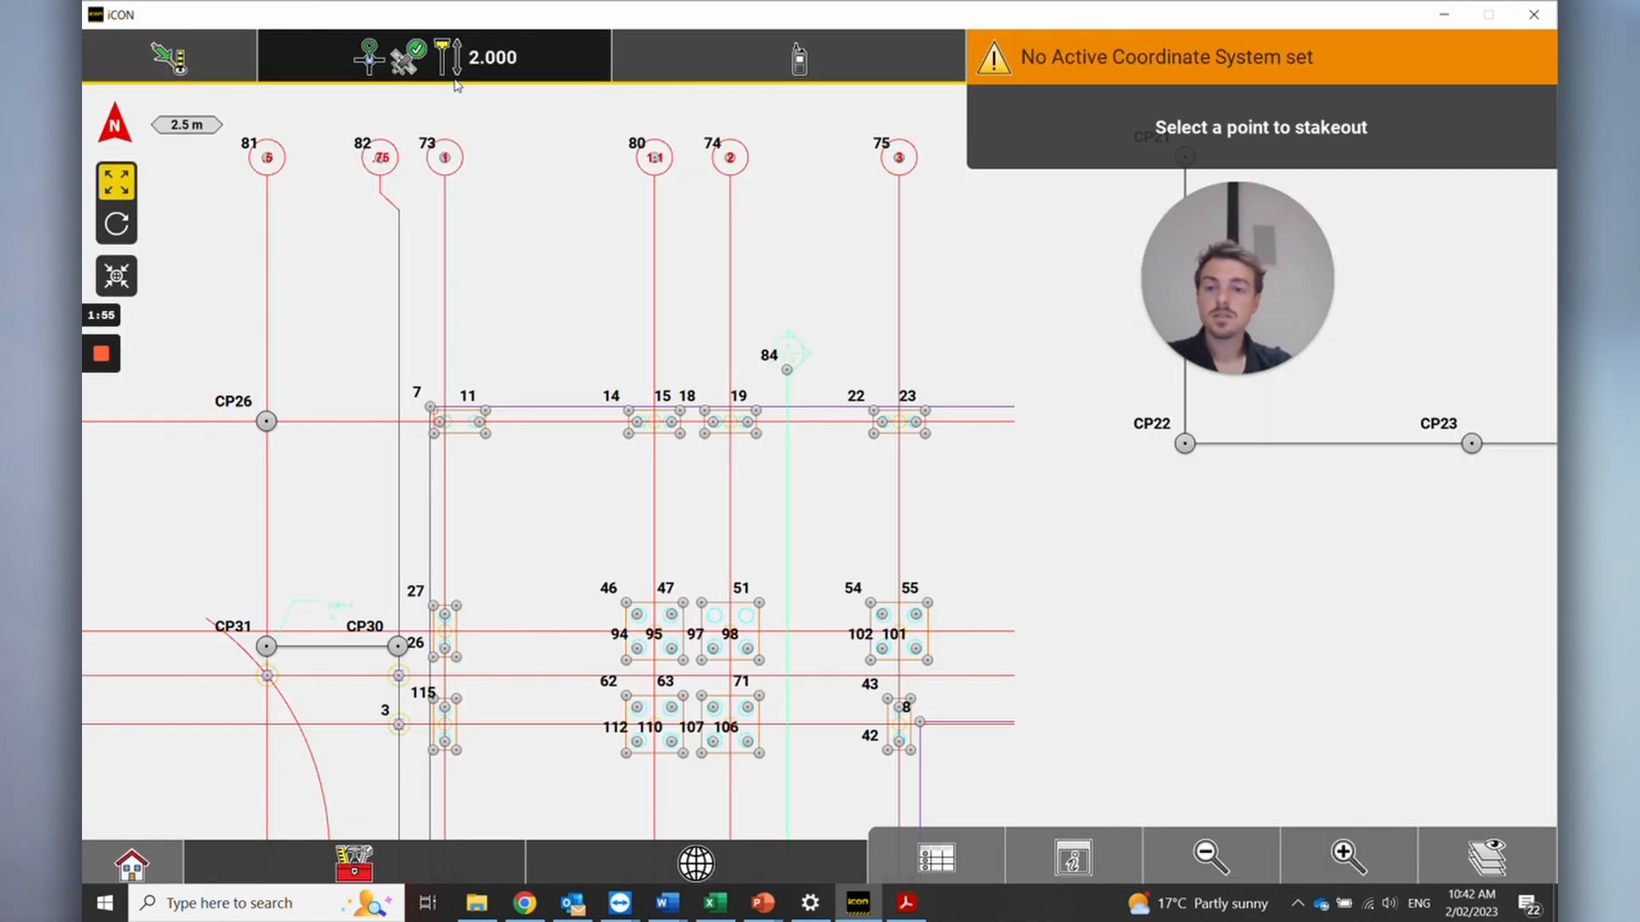
click(398, 55)
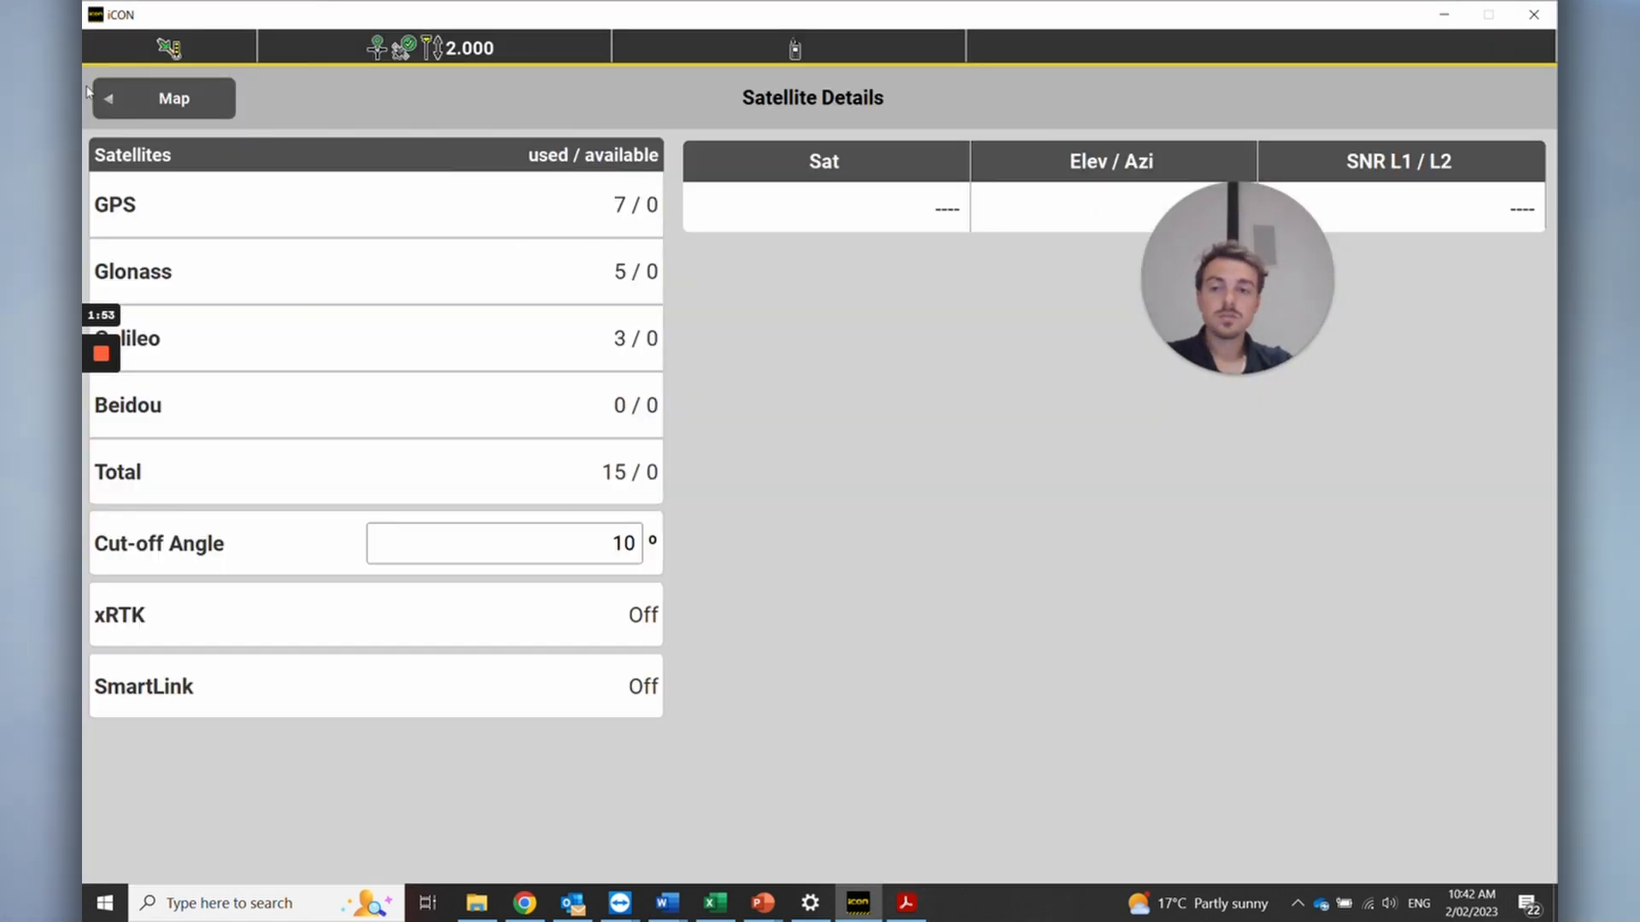
click(164, 99)
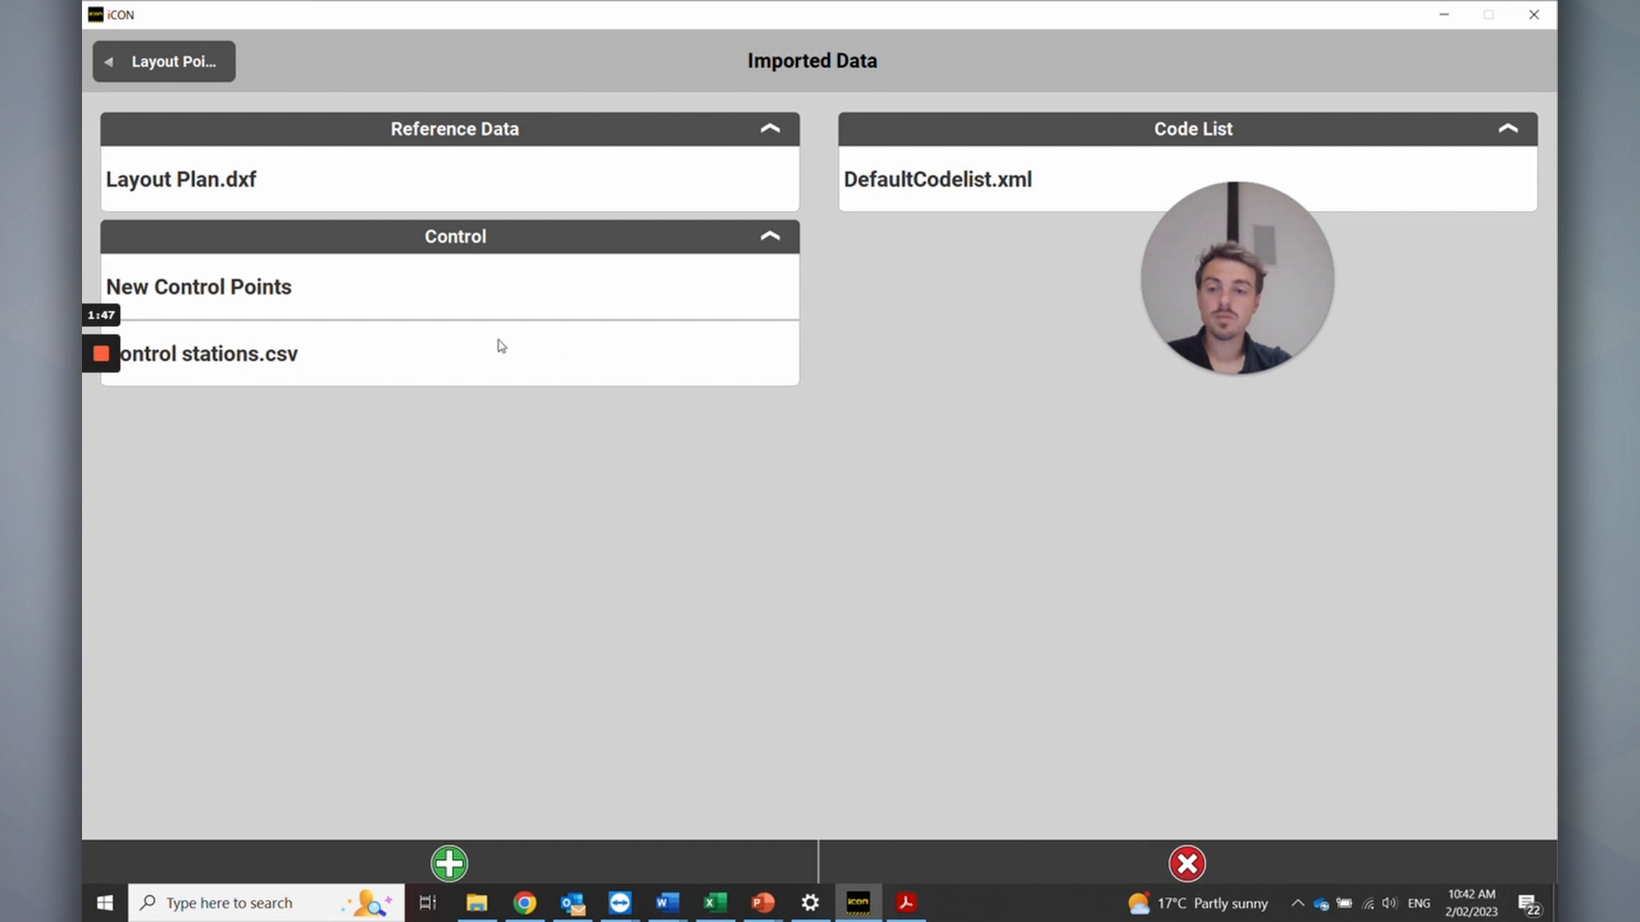
Import 'sample coordinate system.lok' as the project's coordinate system
click(447, 863)
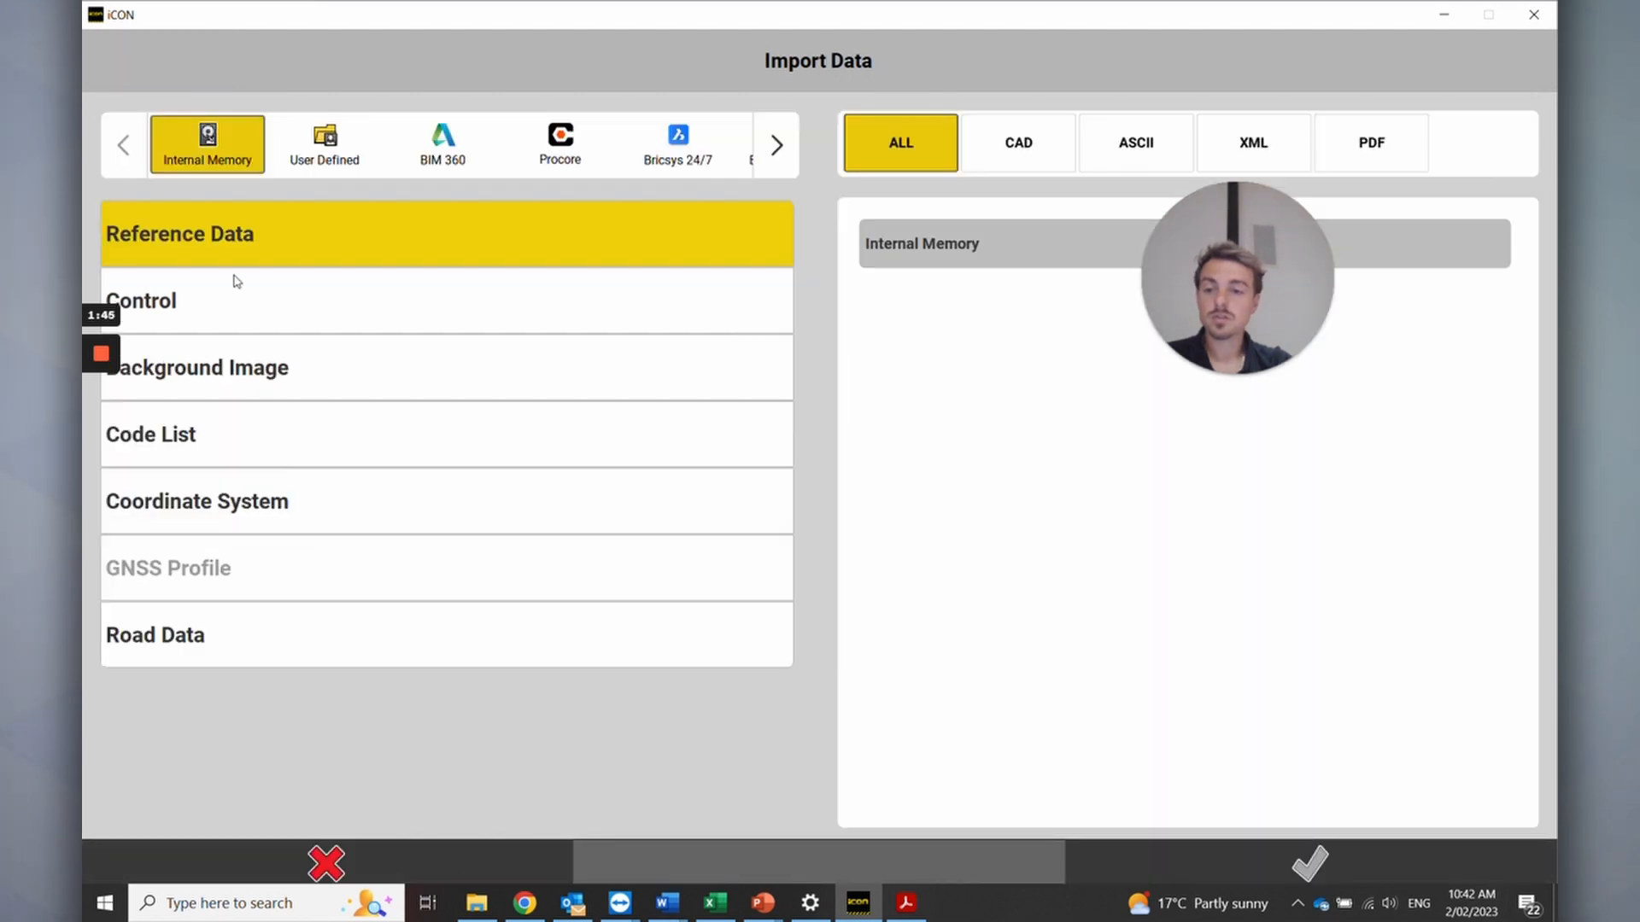
click(197, 503)
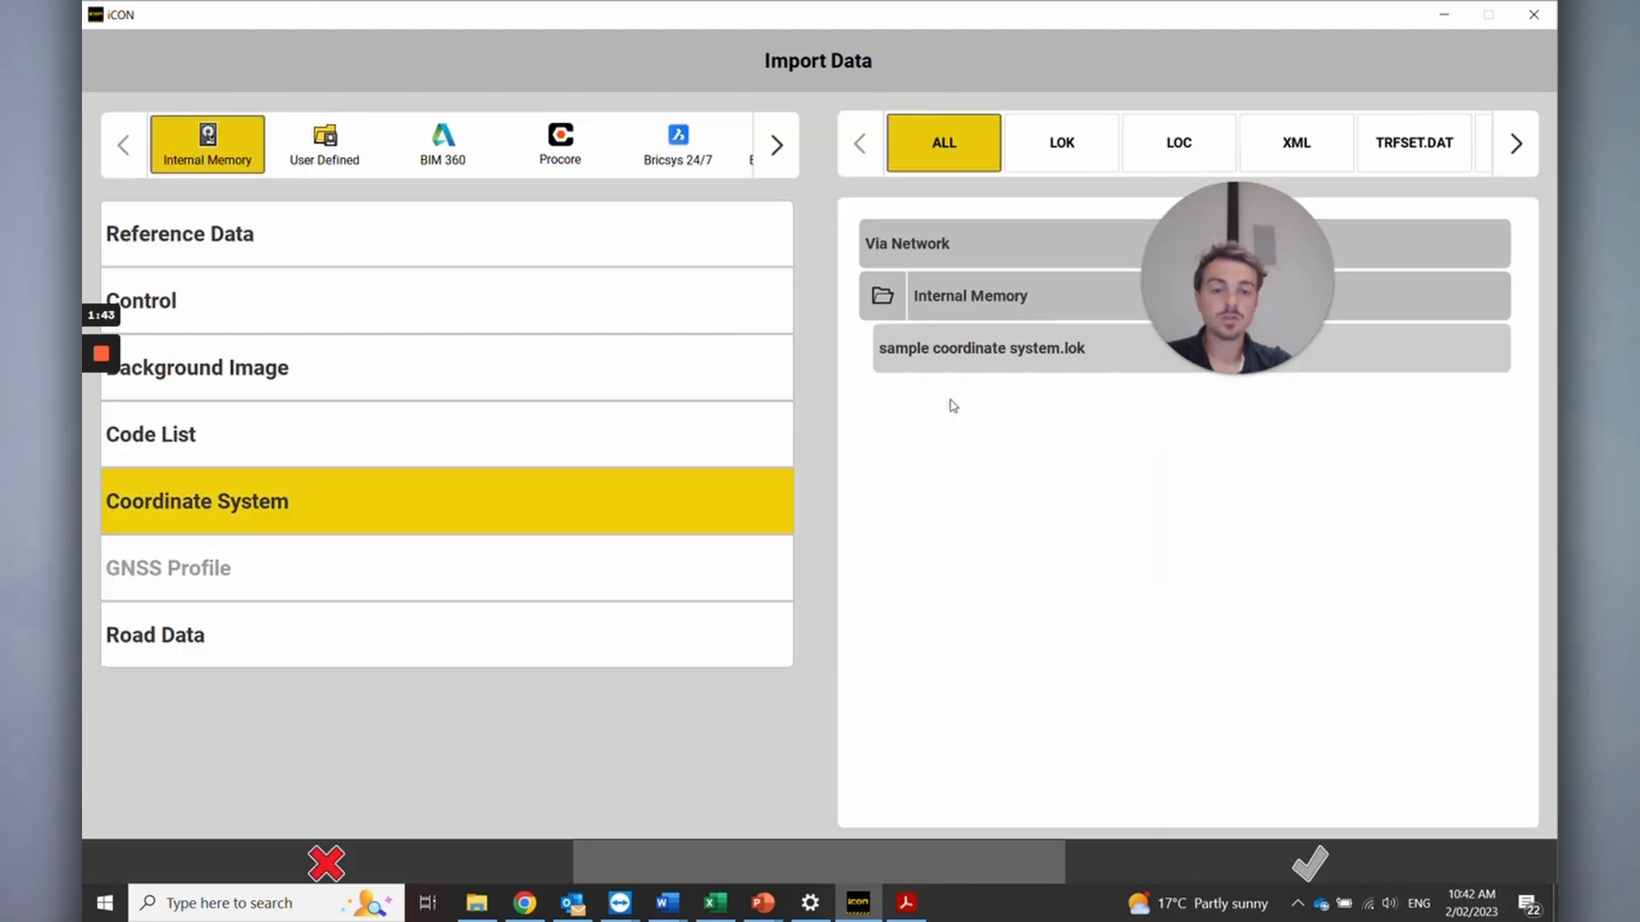
click(982, 349)
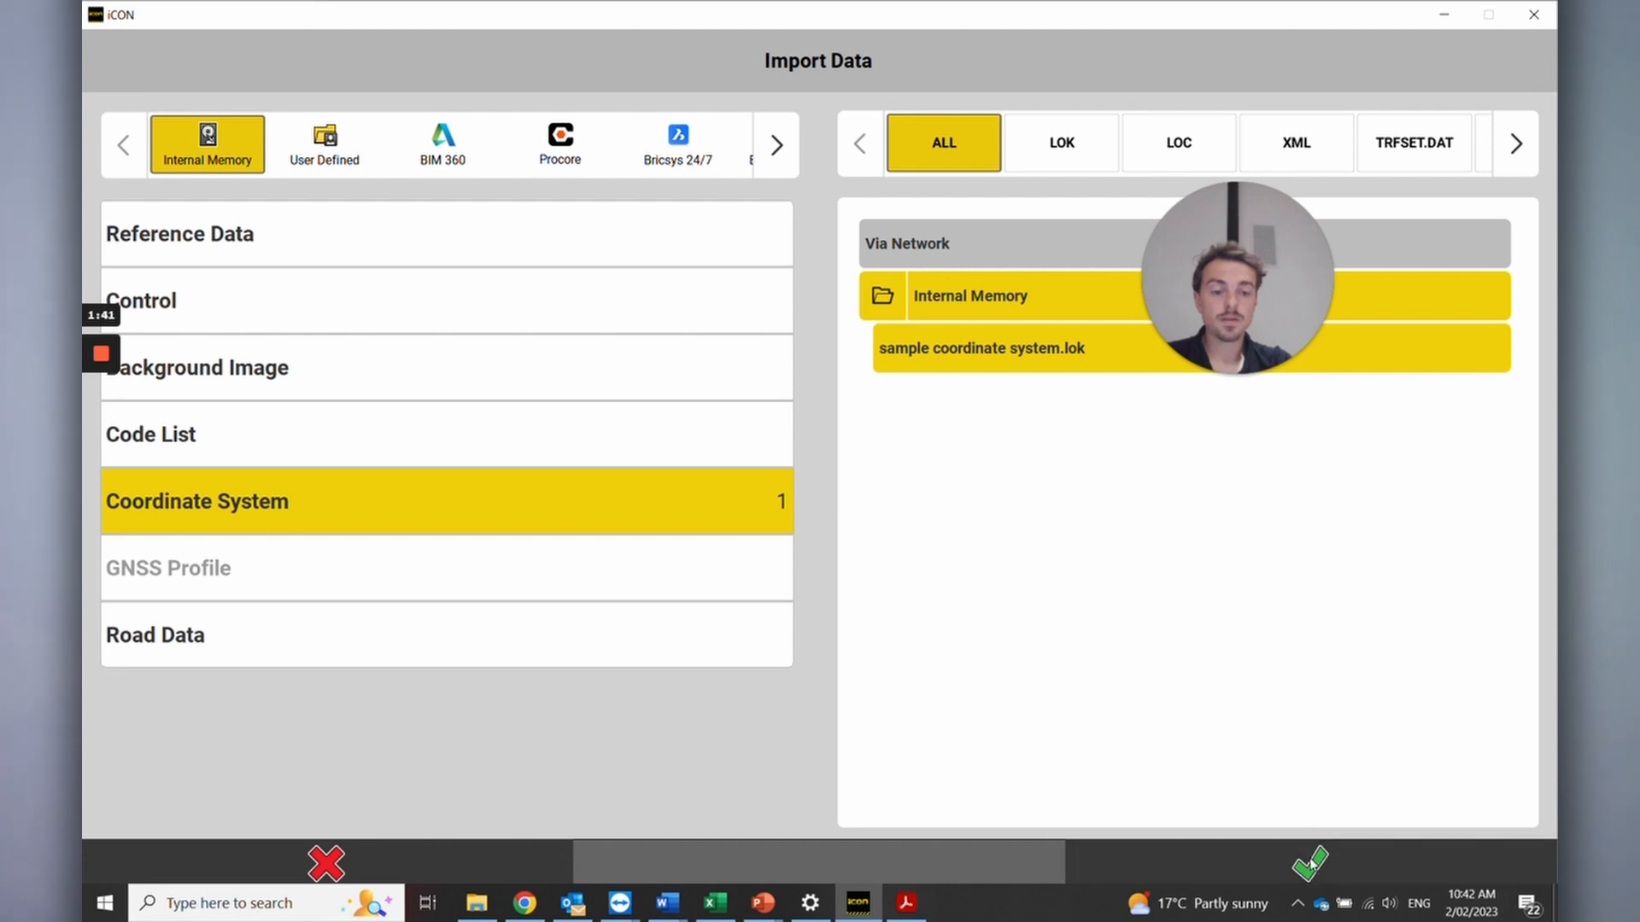
click(1309, 863)
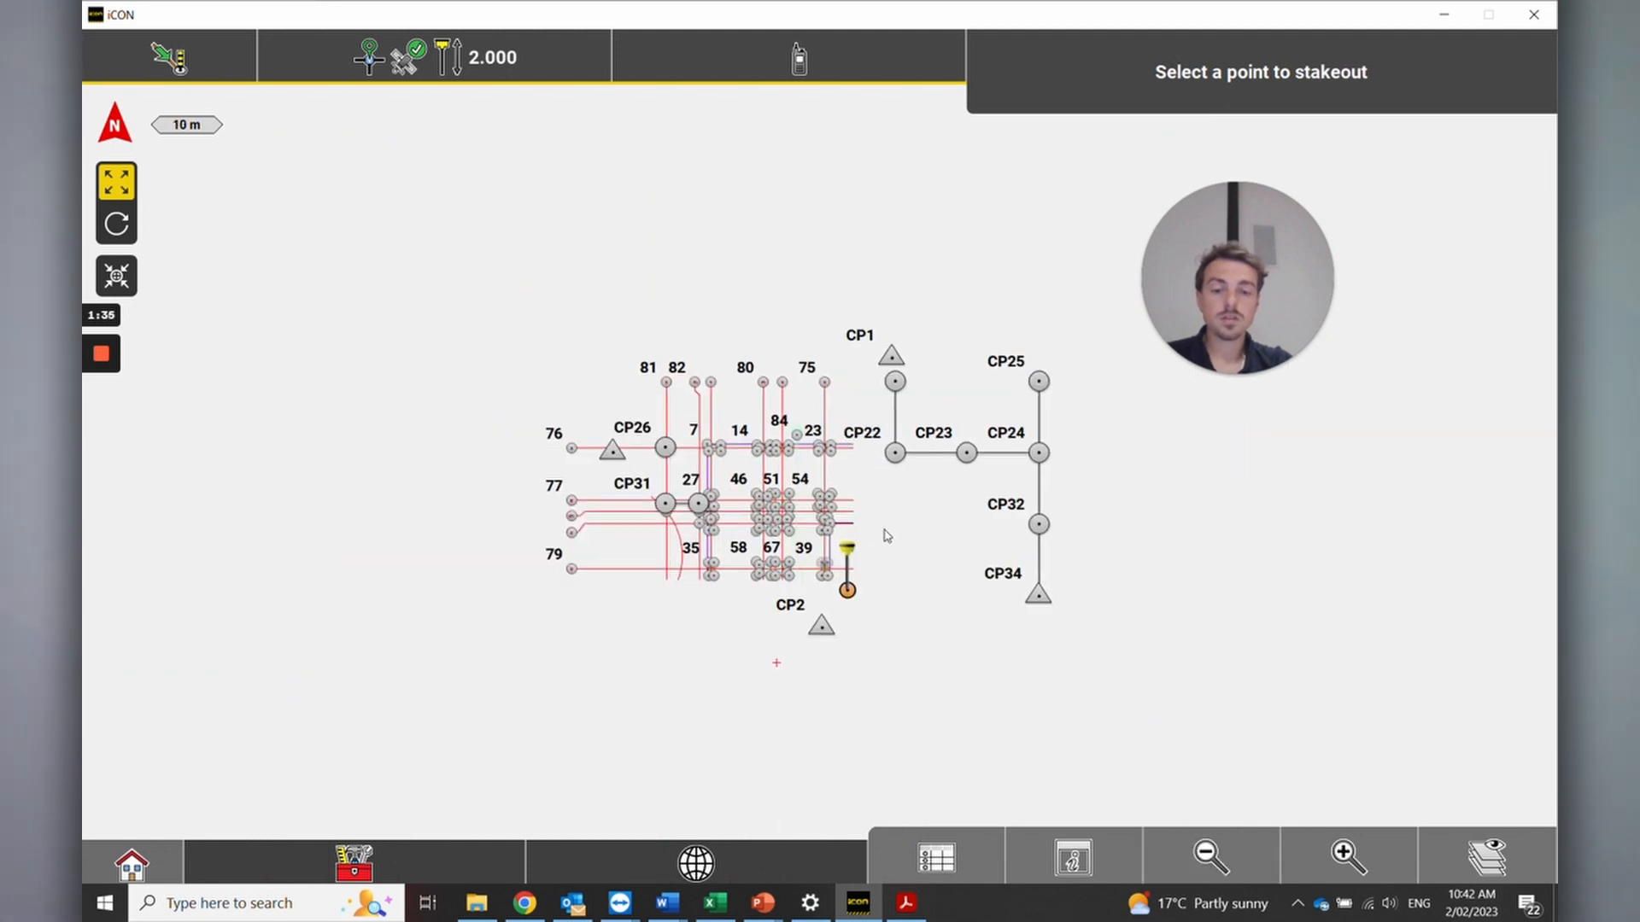
Select a point on the layout map to stake it out
click(893, 454)
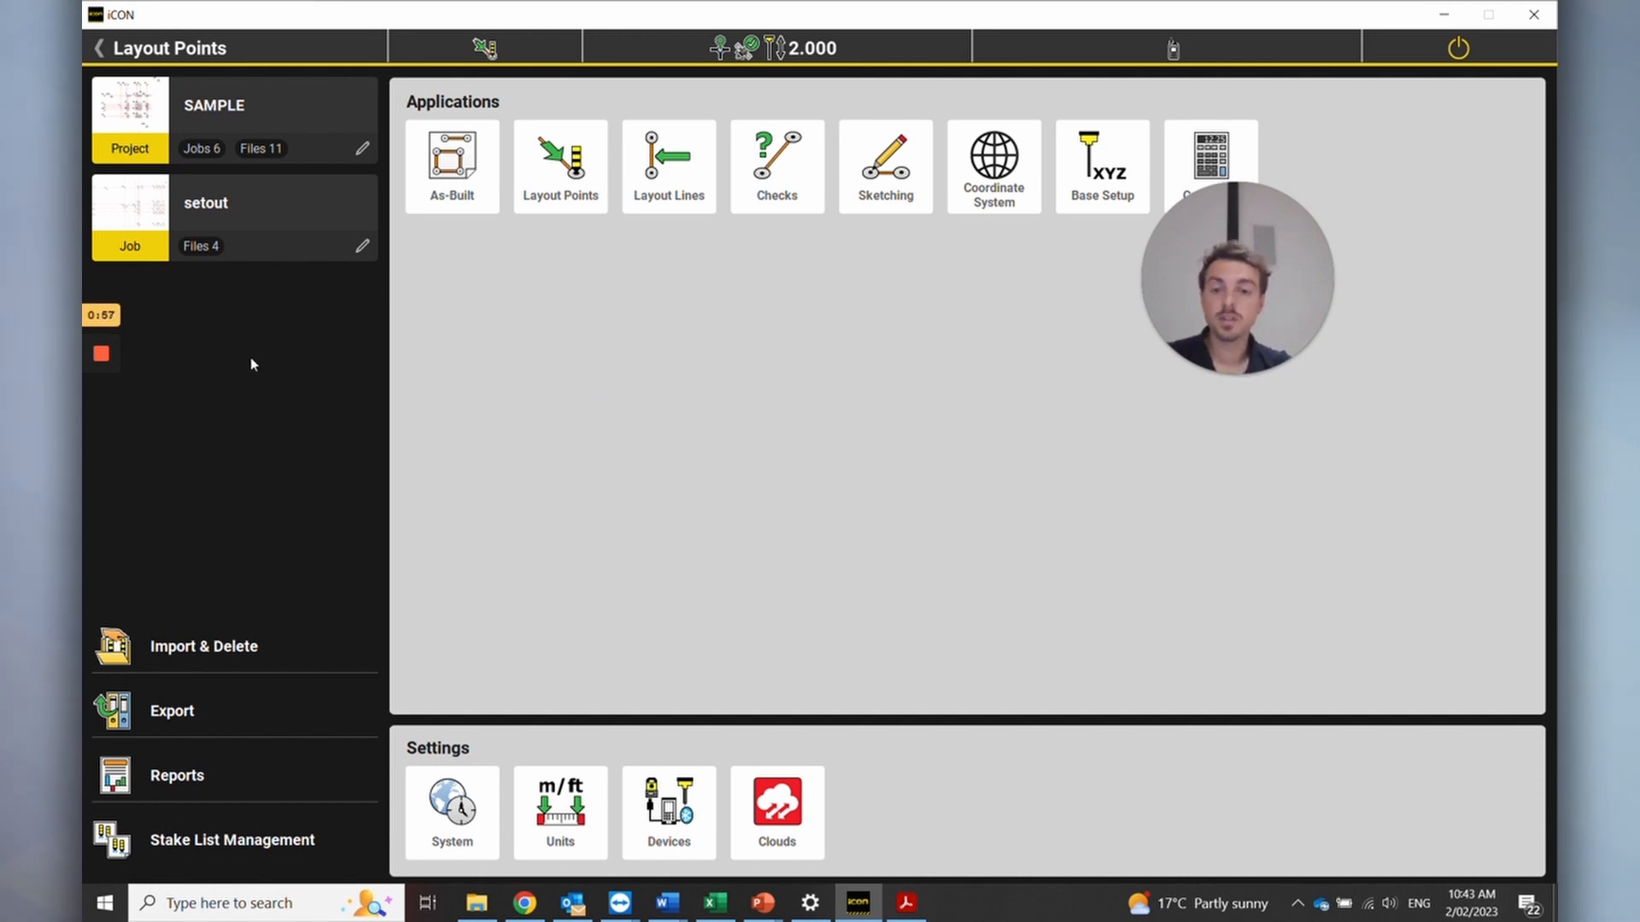
mouse_move(154, 368)
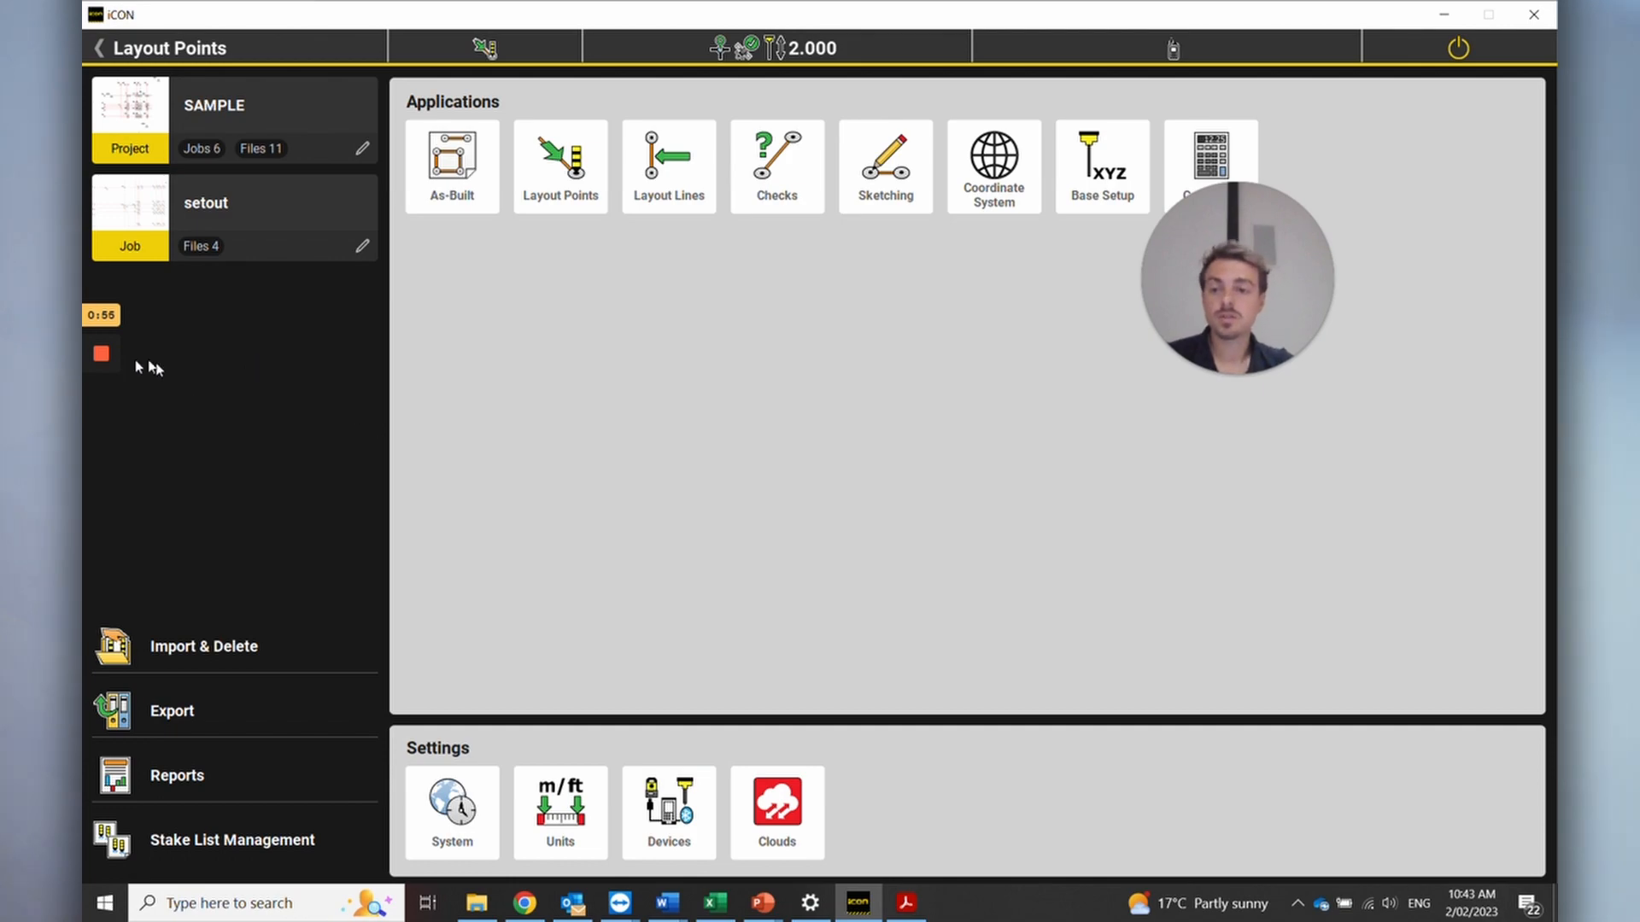